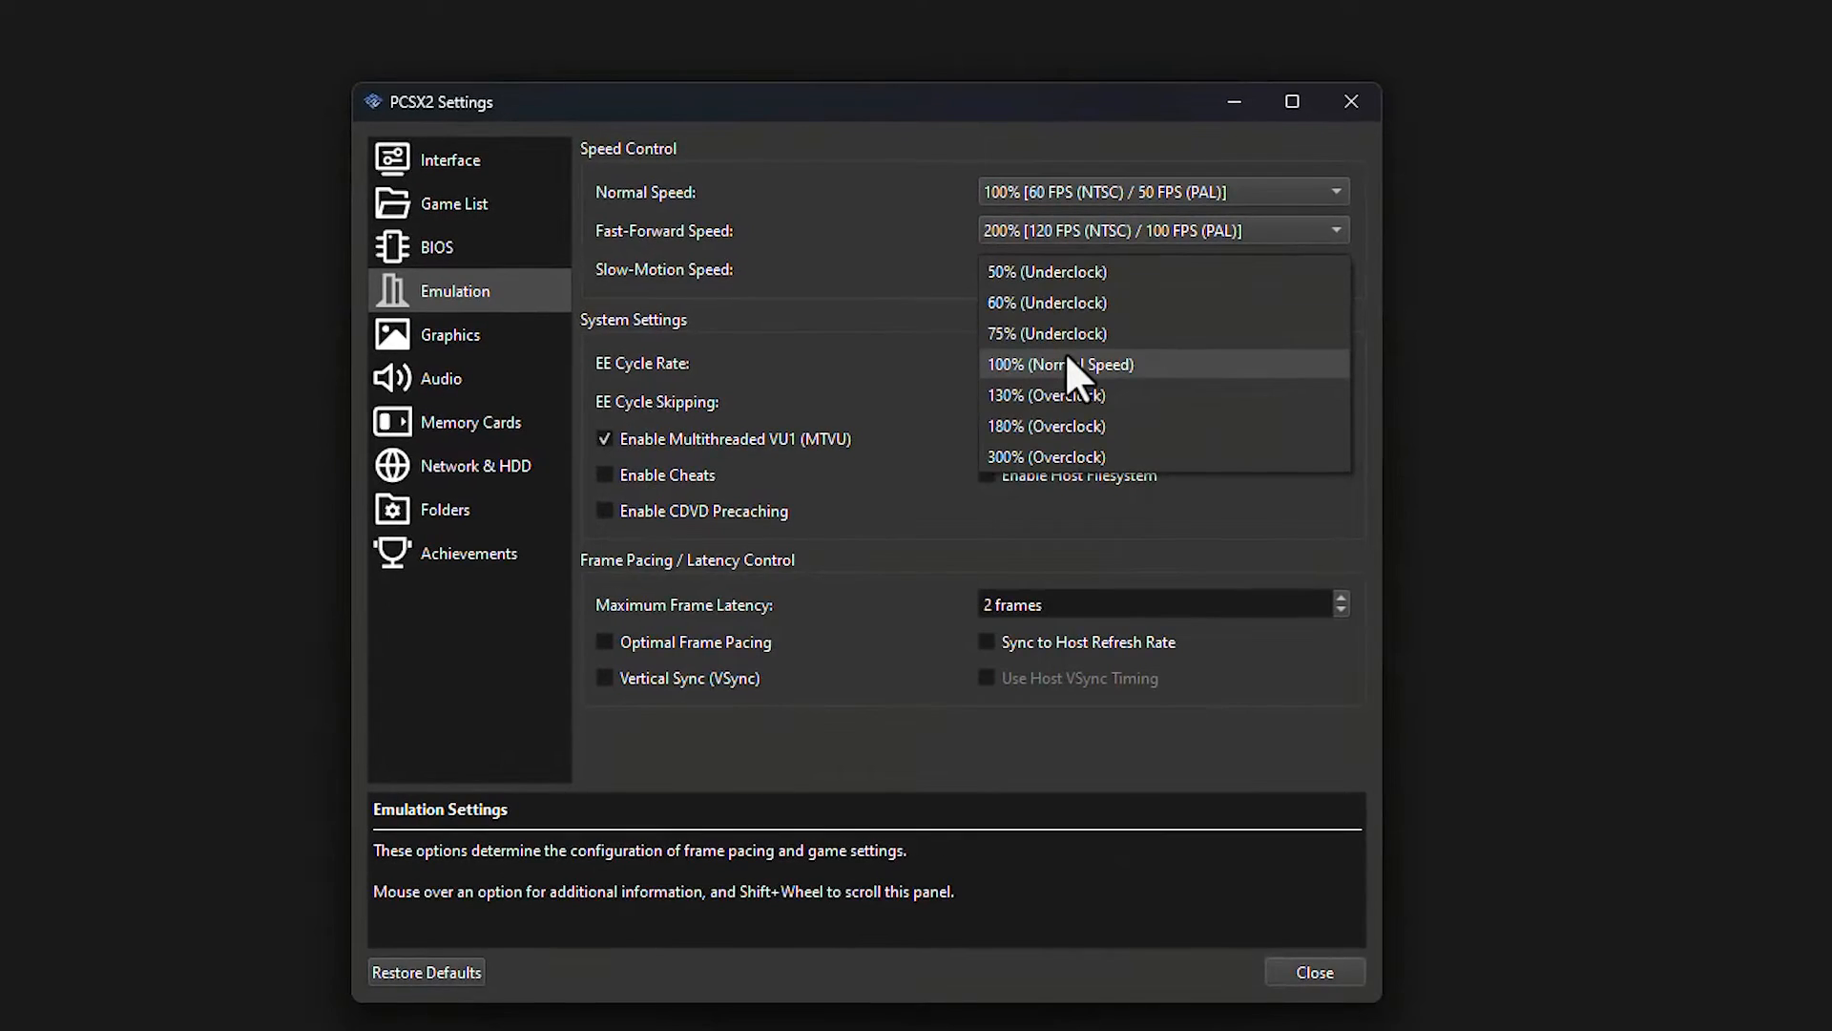
mouse_move(1036, 333)
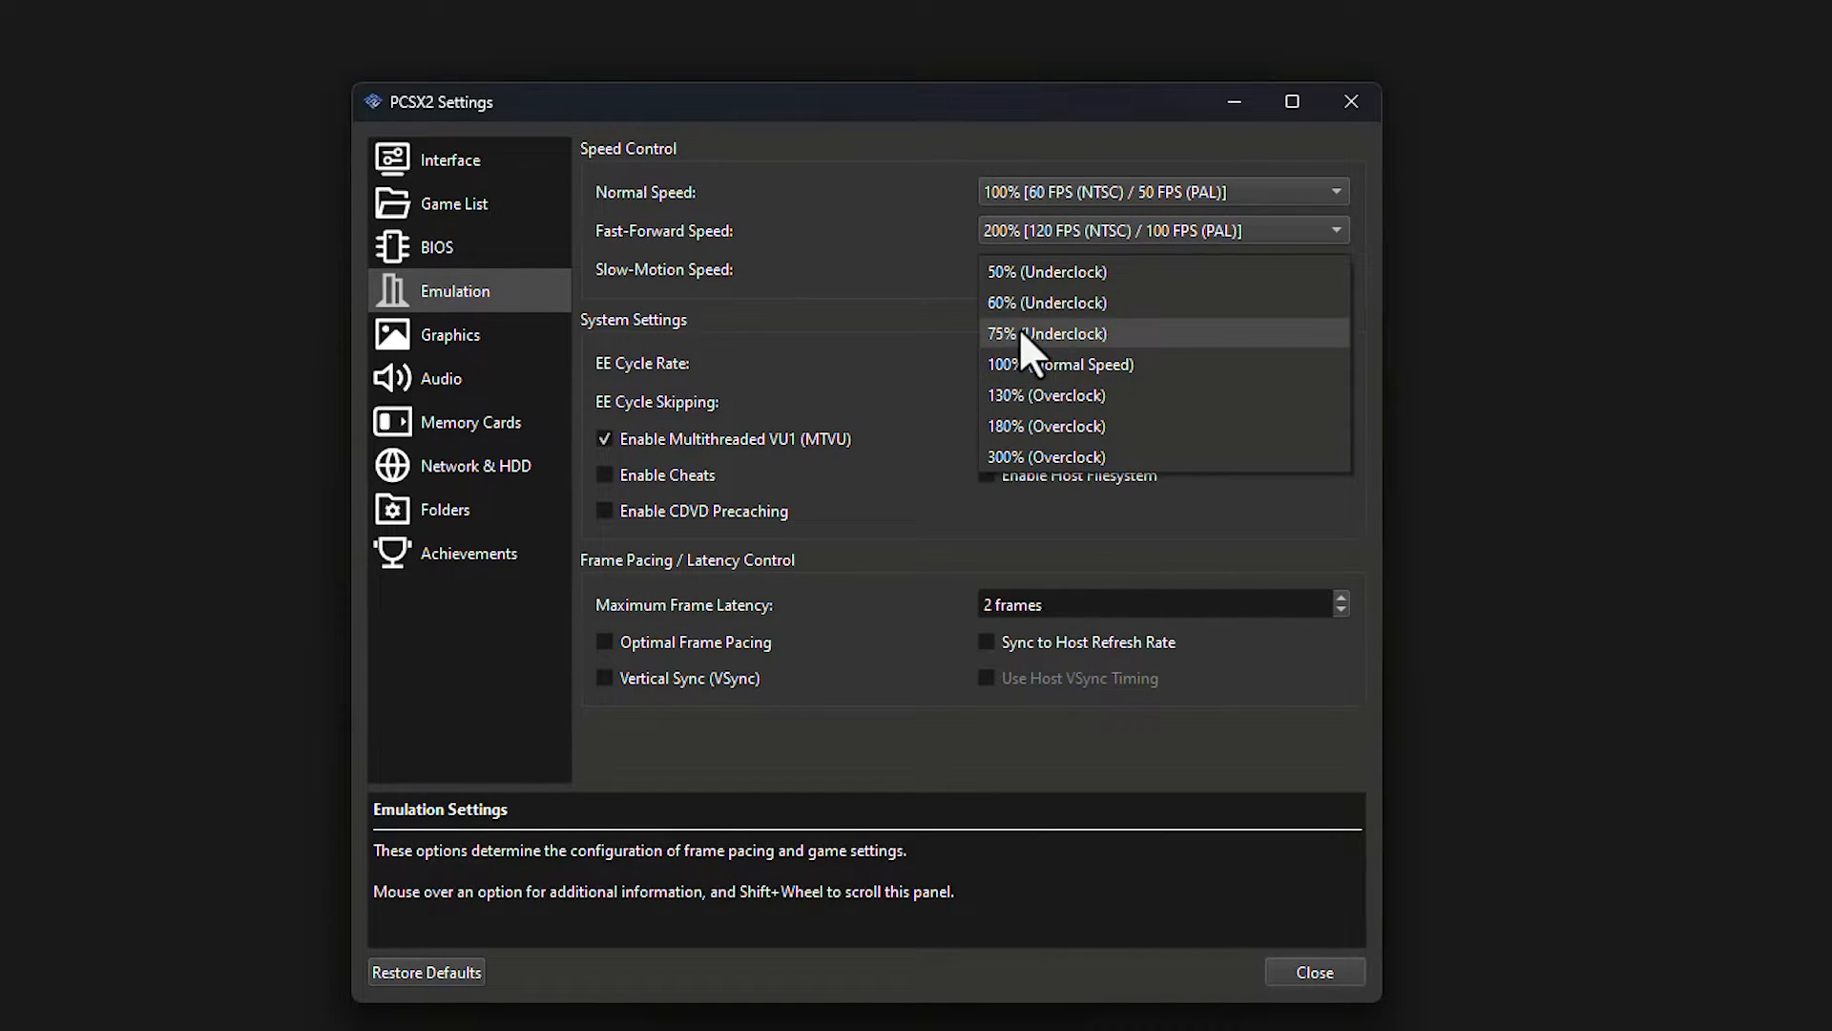
mouse_move(1076, 351)
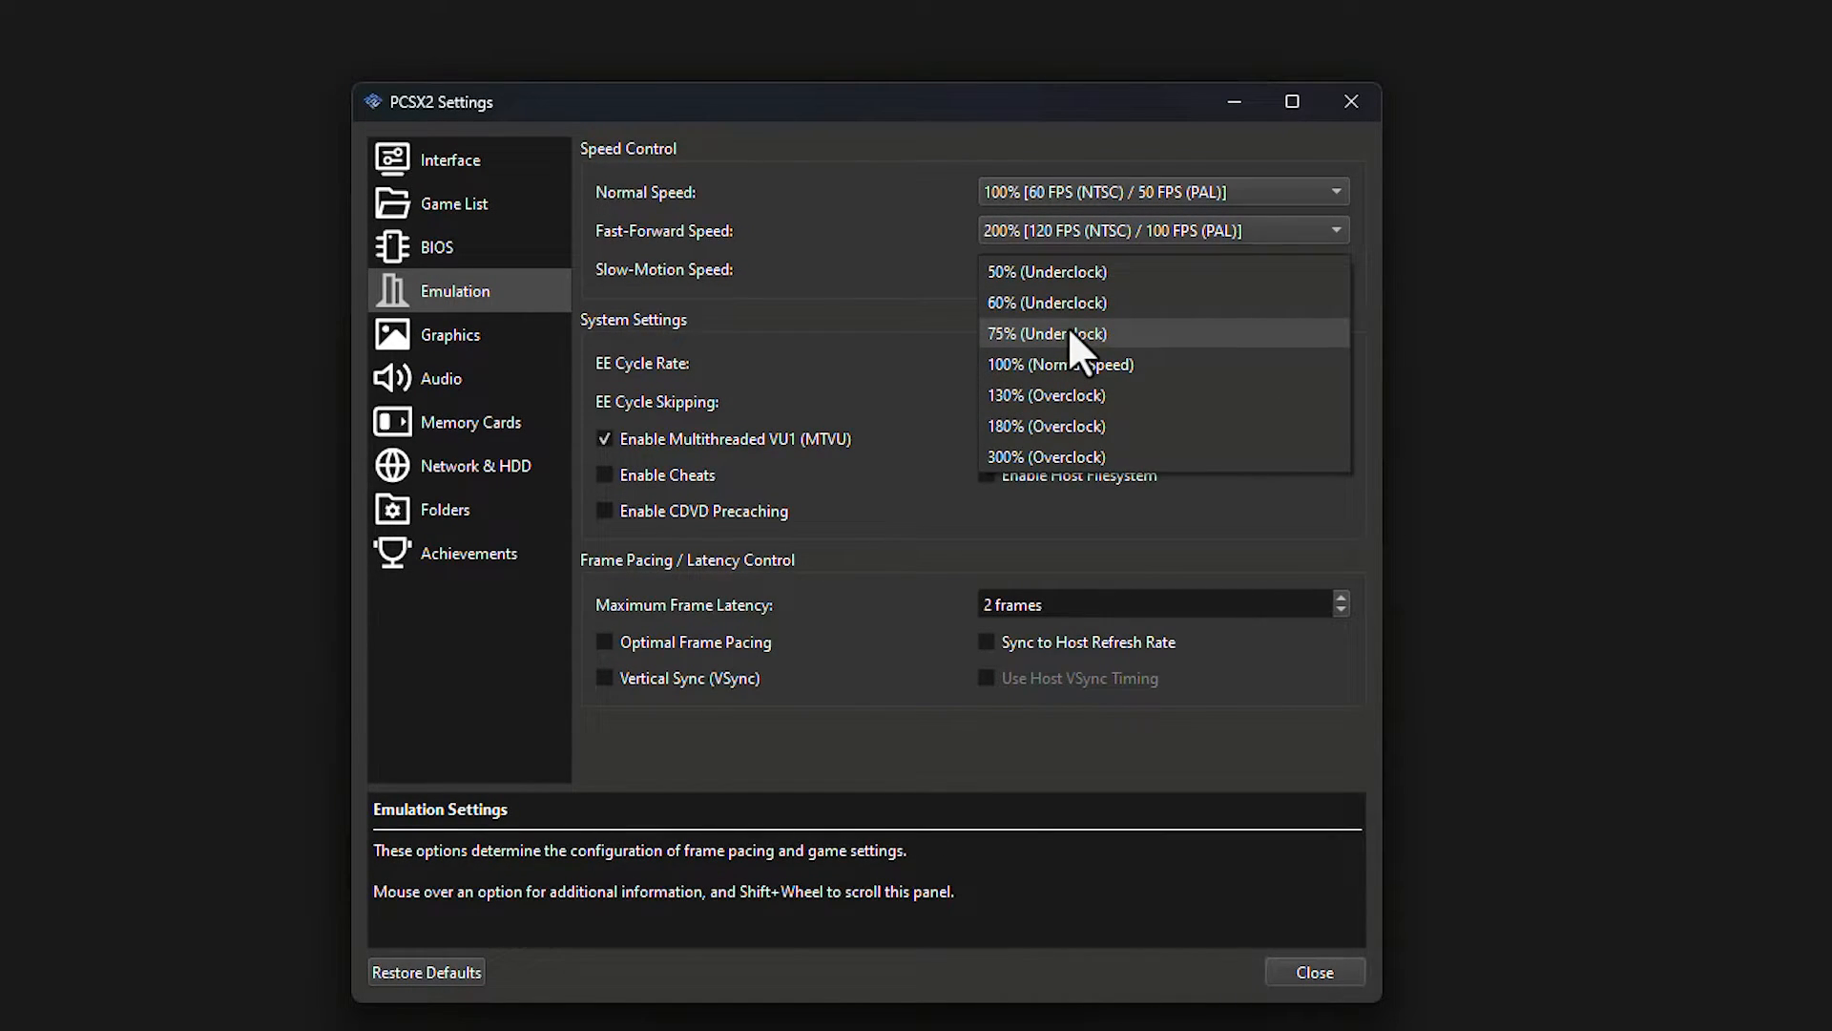
mouse_move(1096, 364)
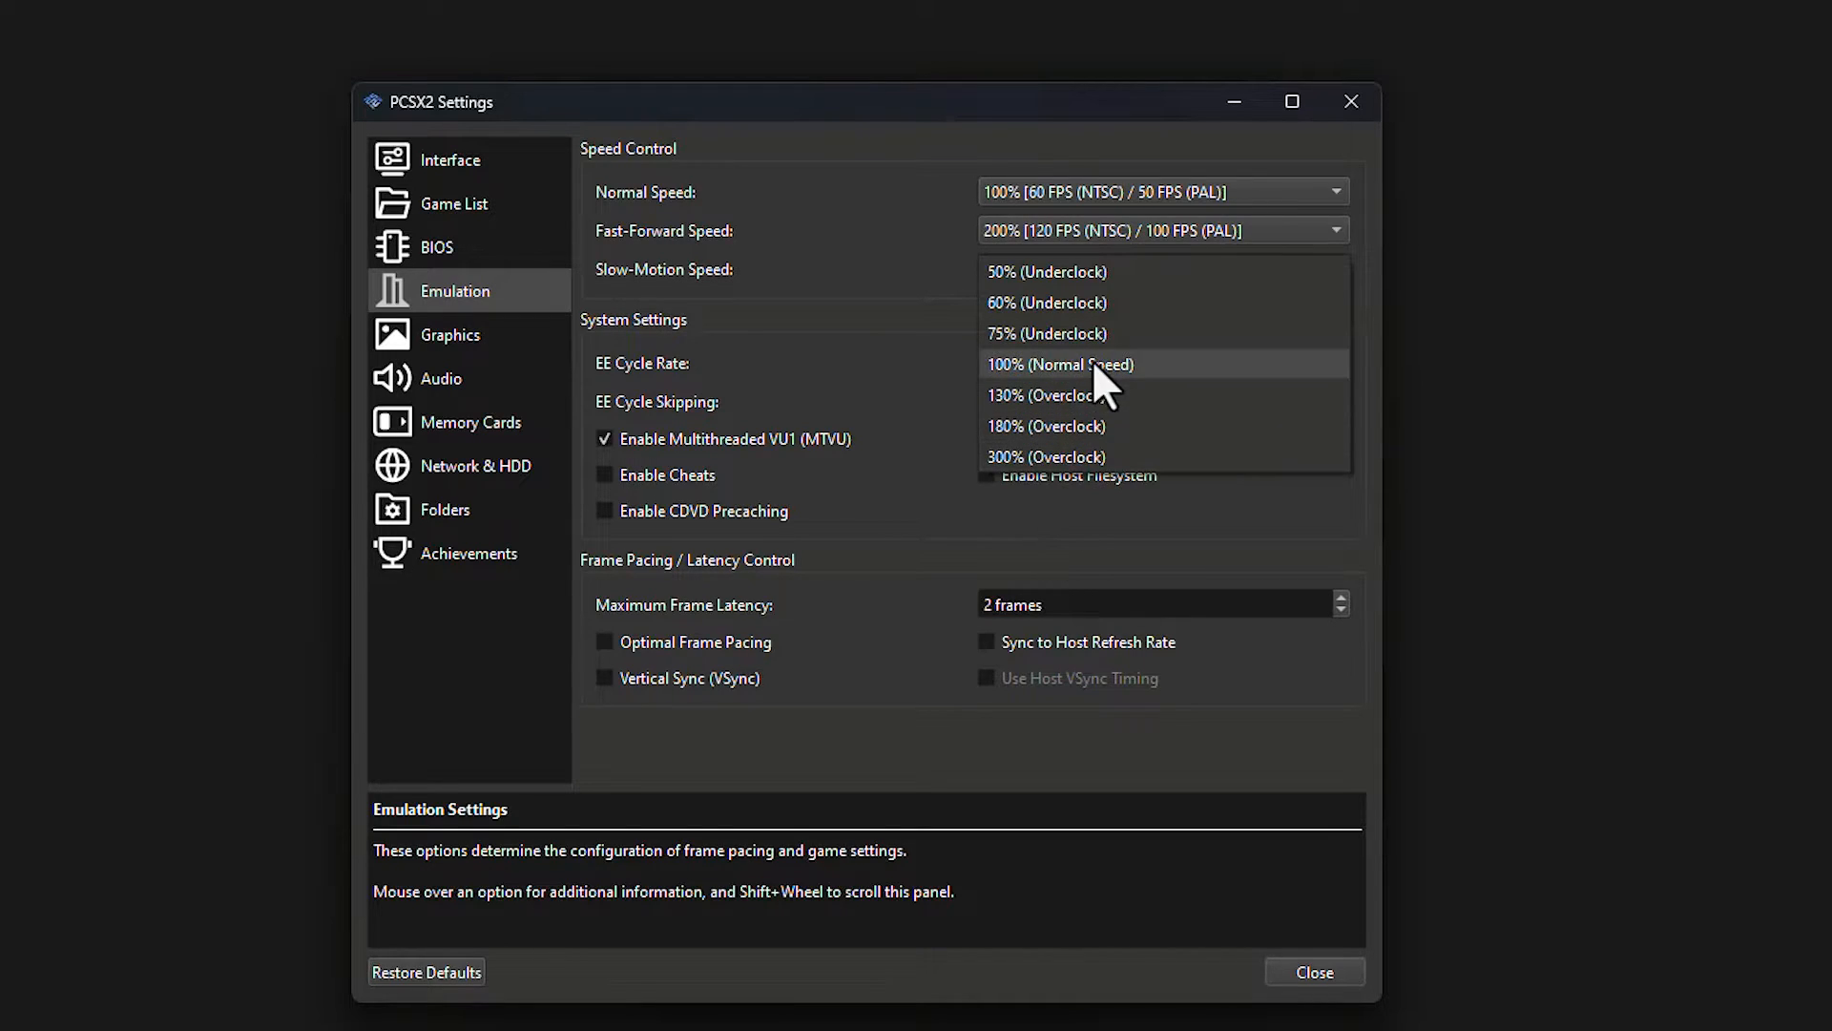
mouse_move(1103, 246)
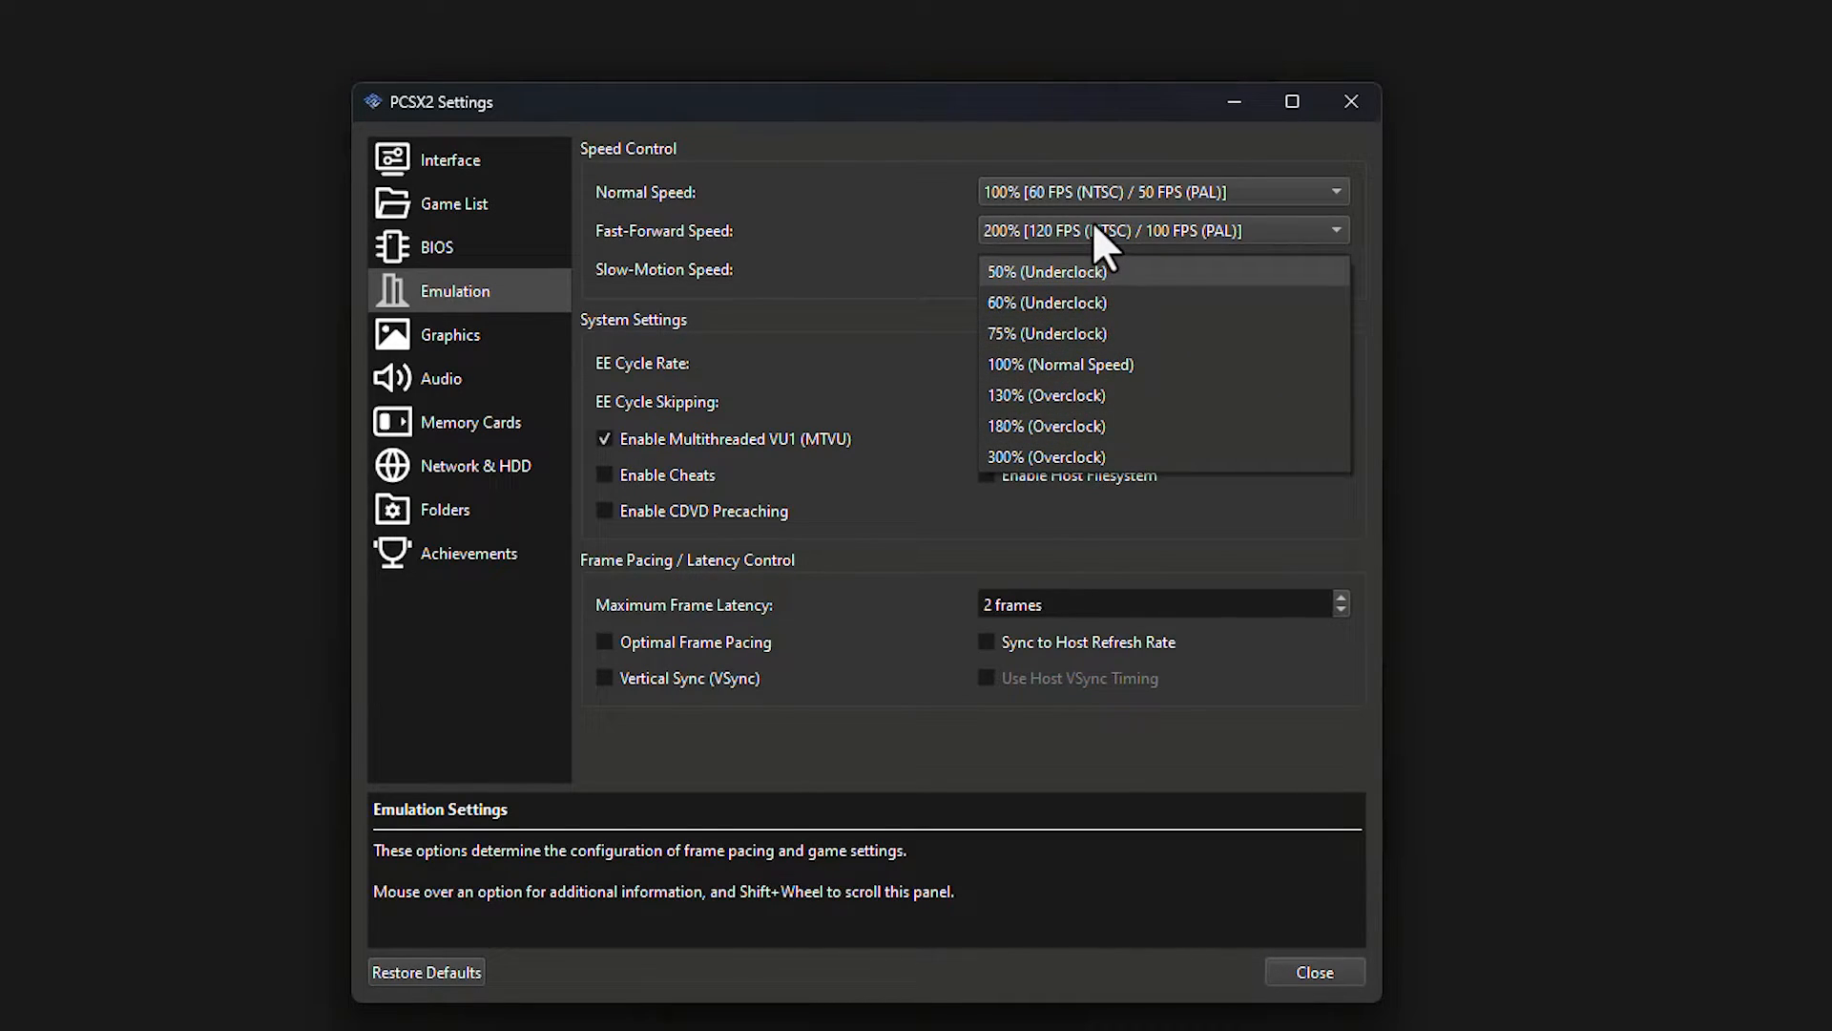
mouse_move(1066, 333)
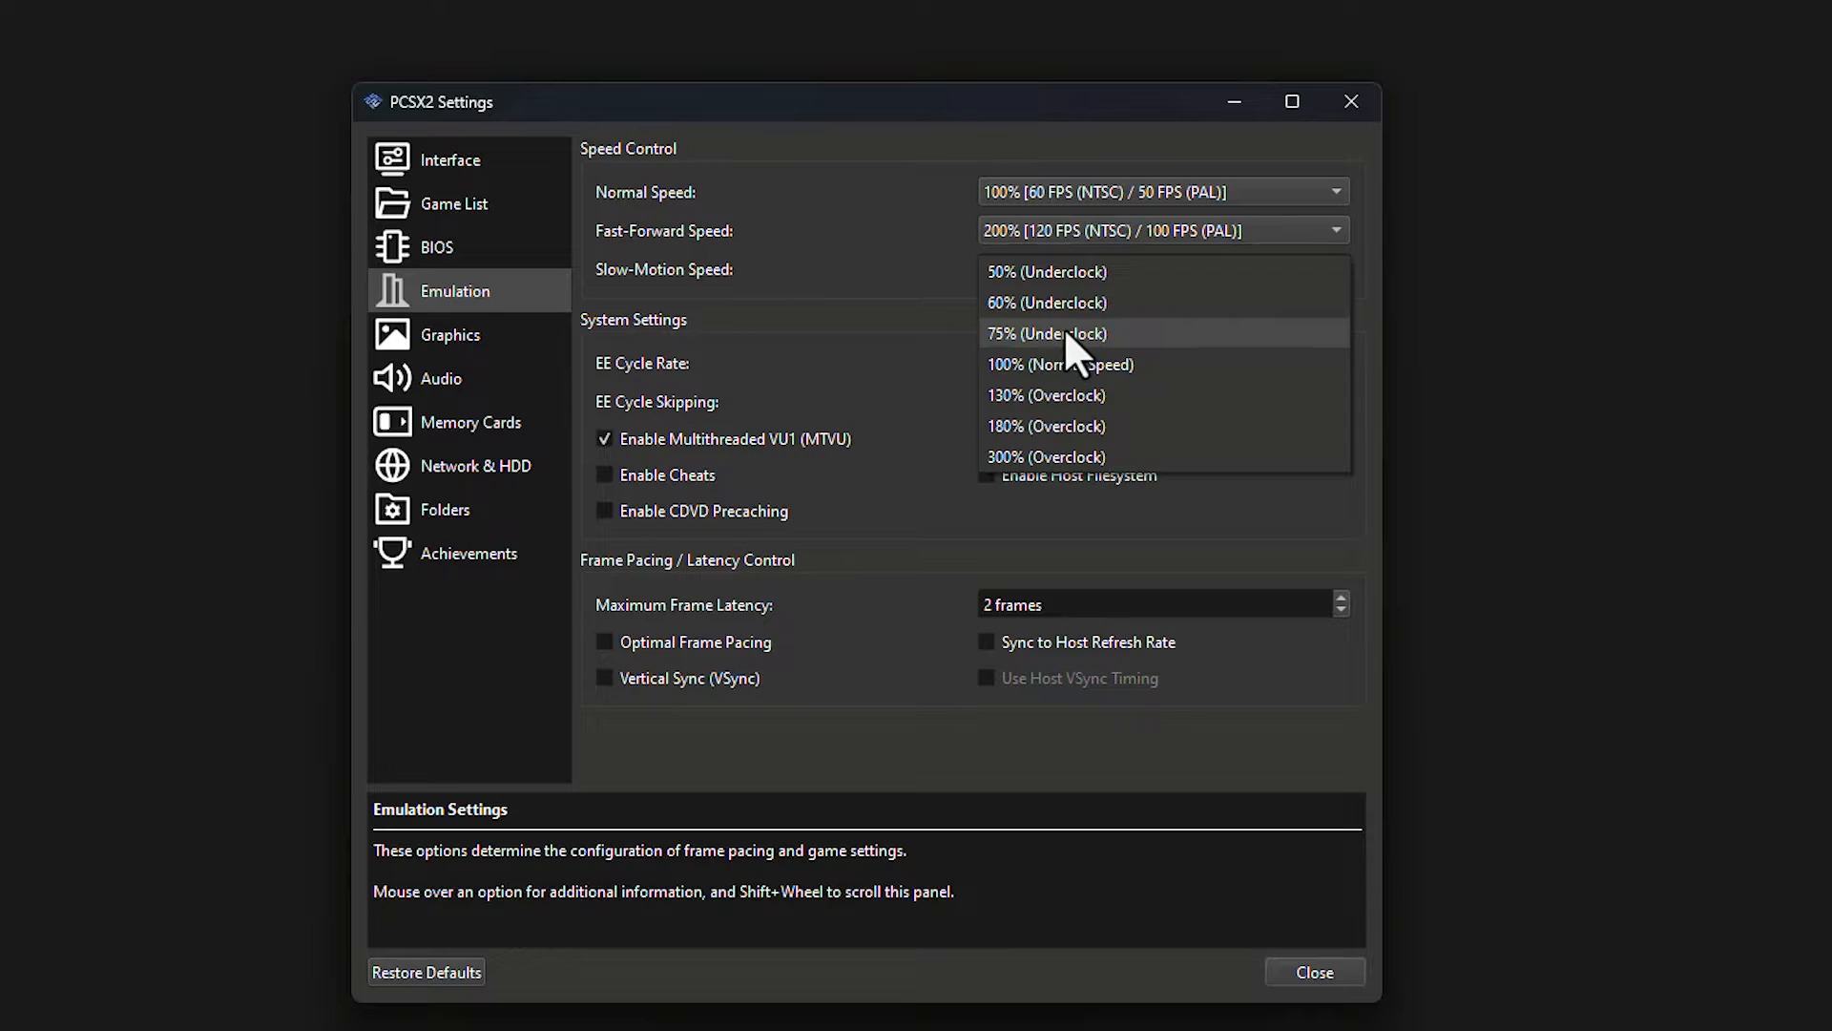
mouse_move(1022, 344)
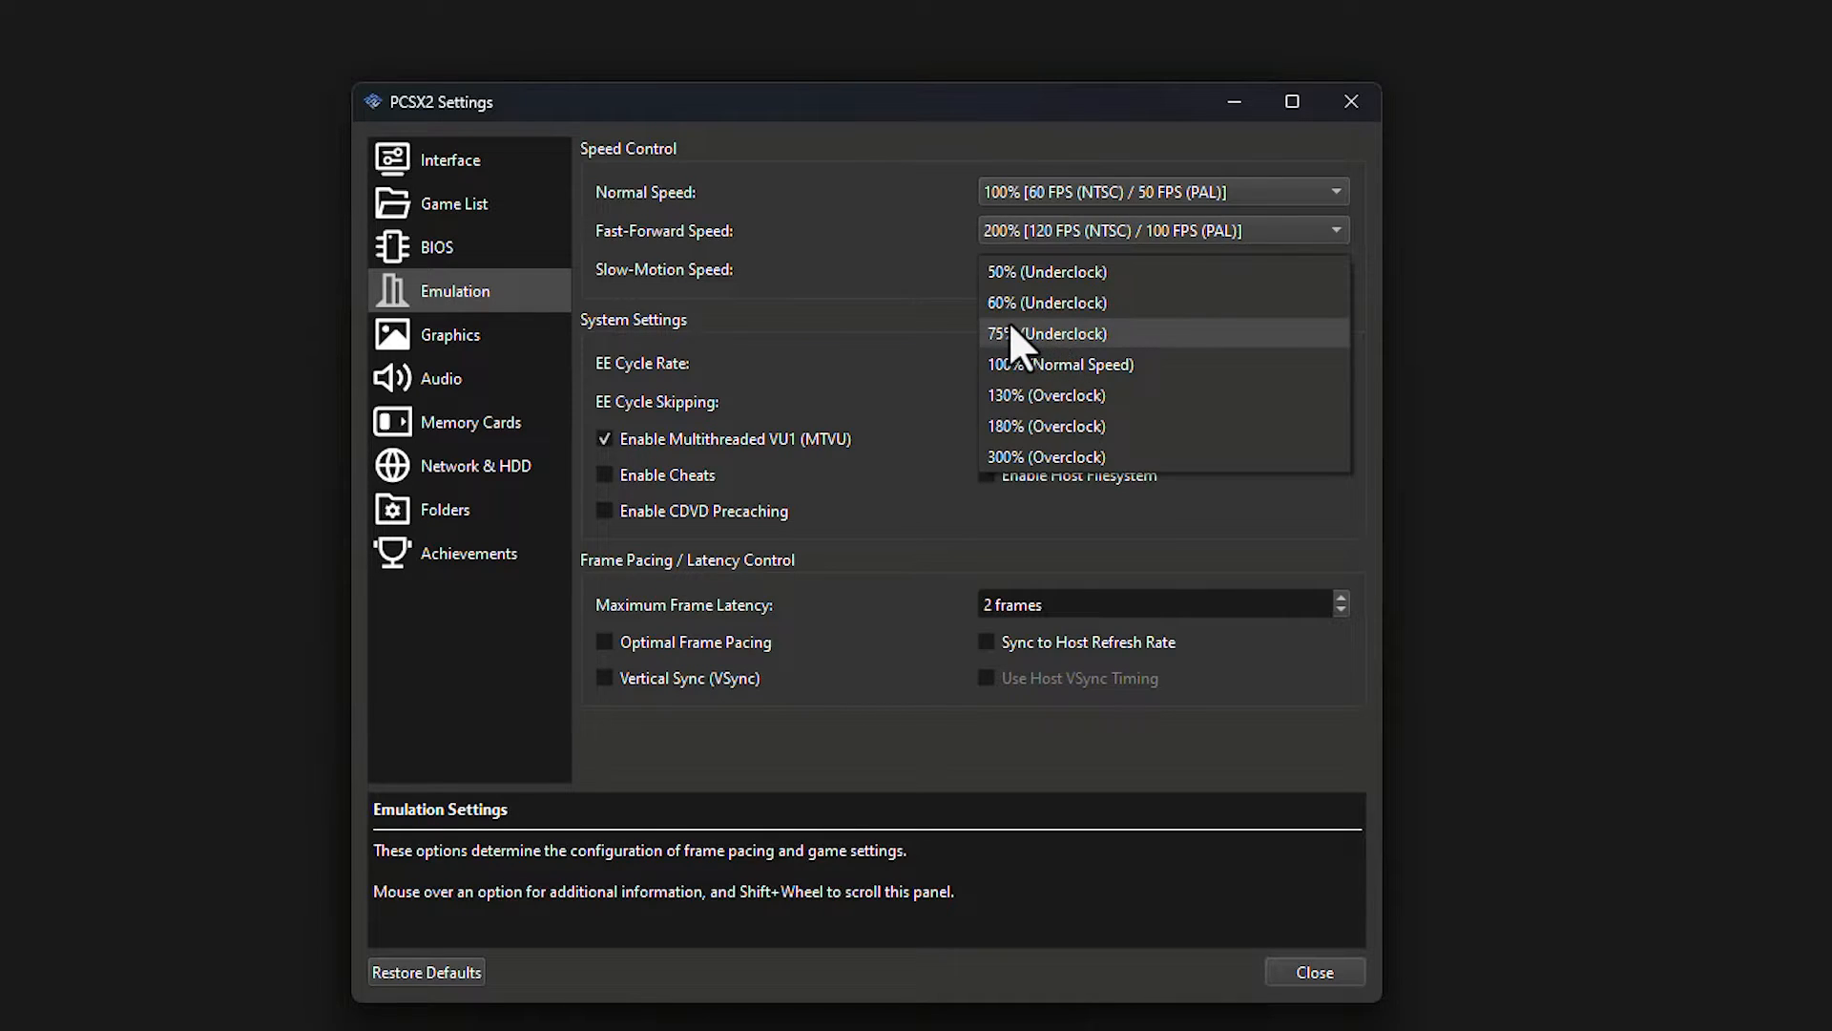
- Set Slow-Motion Speed to 50% (30 FPS NTSC / 25 FPS PAL)
left_click(1045, 271)
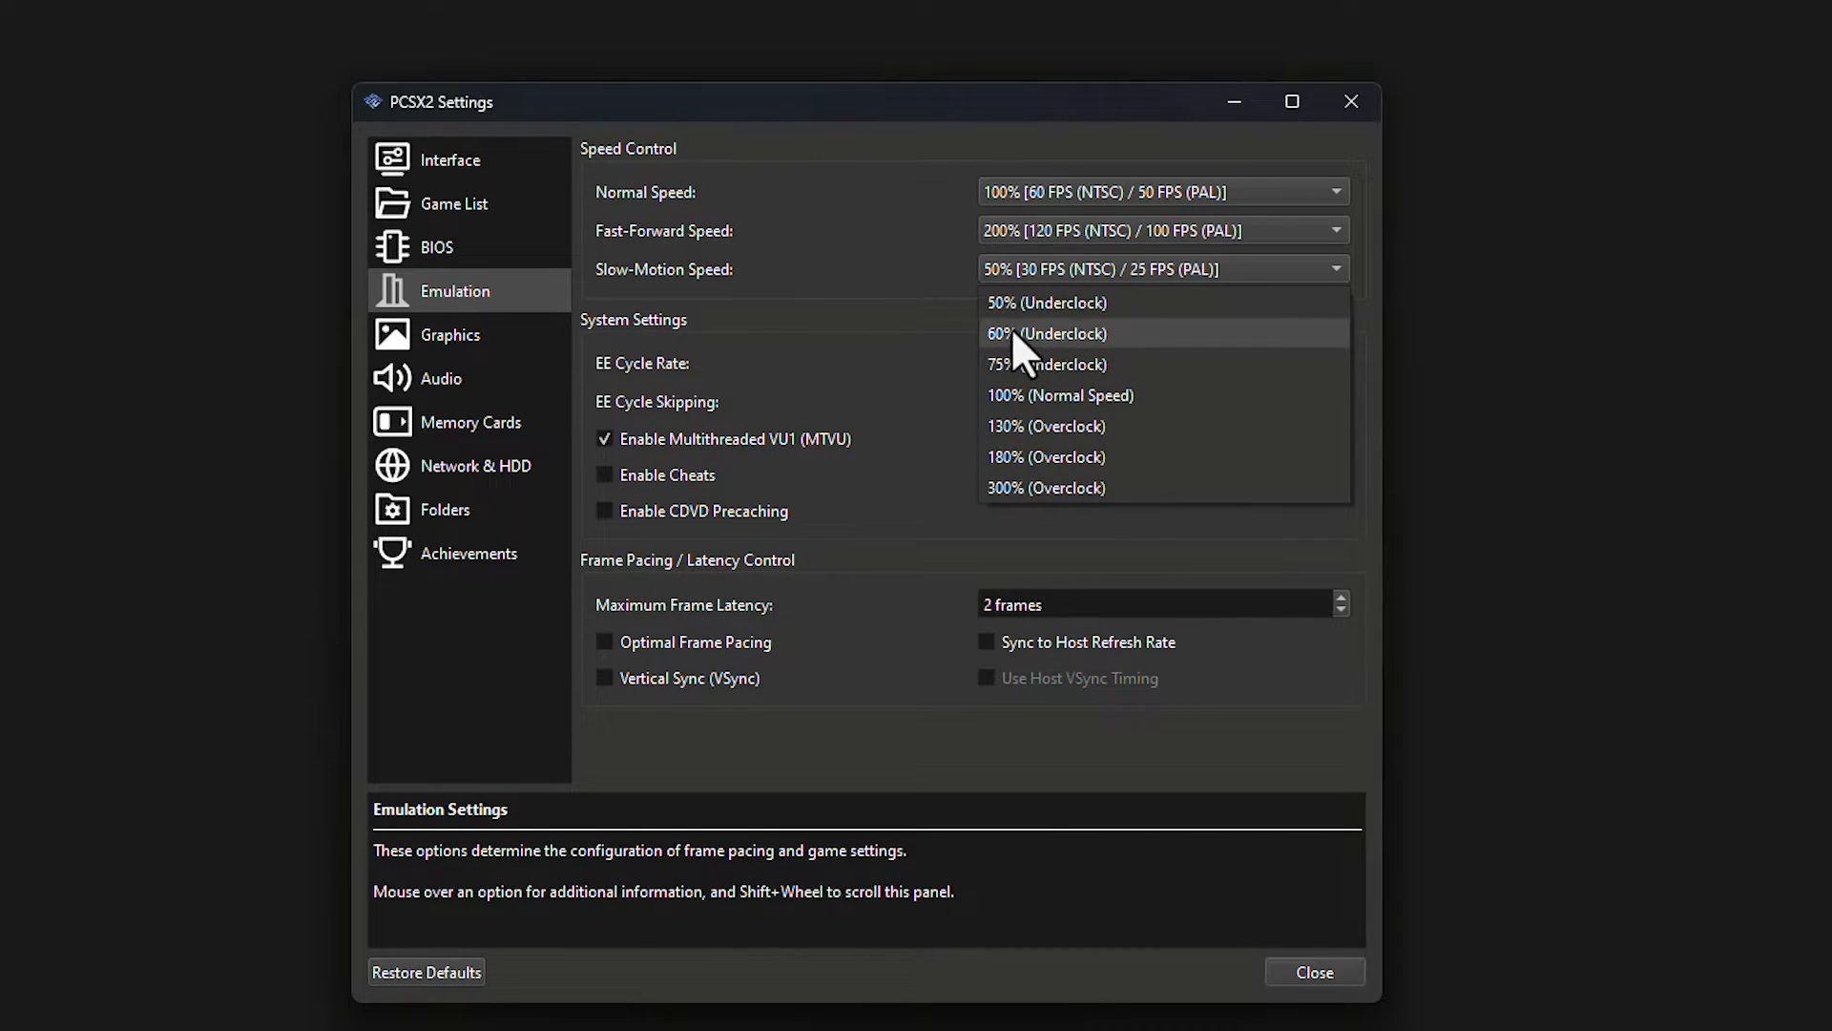
mouse_move(1007, 302)
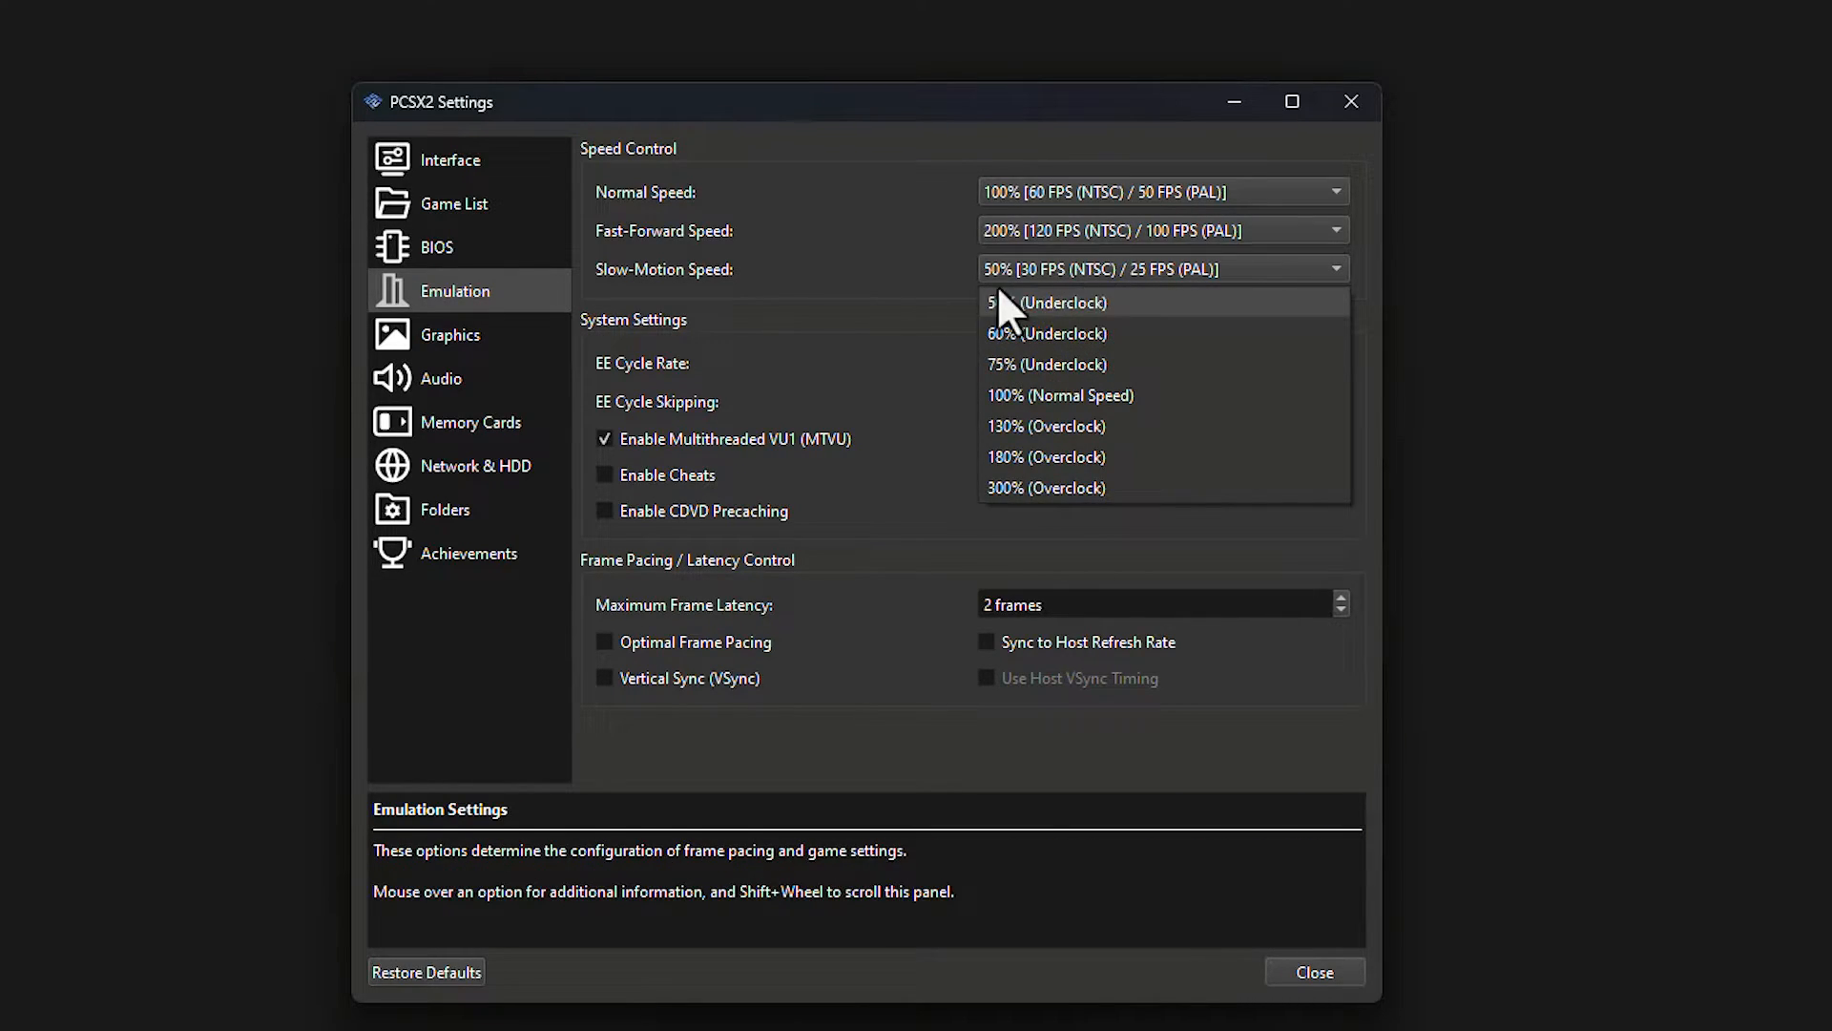
left_click(1045, 363)
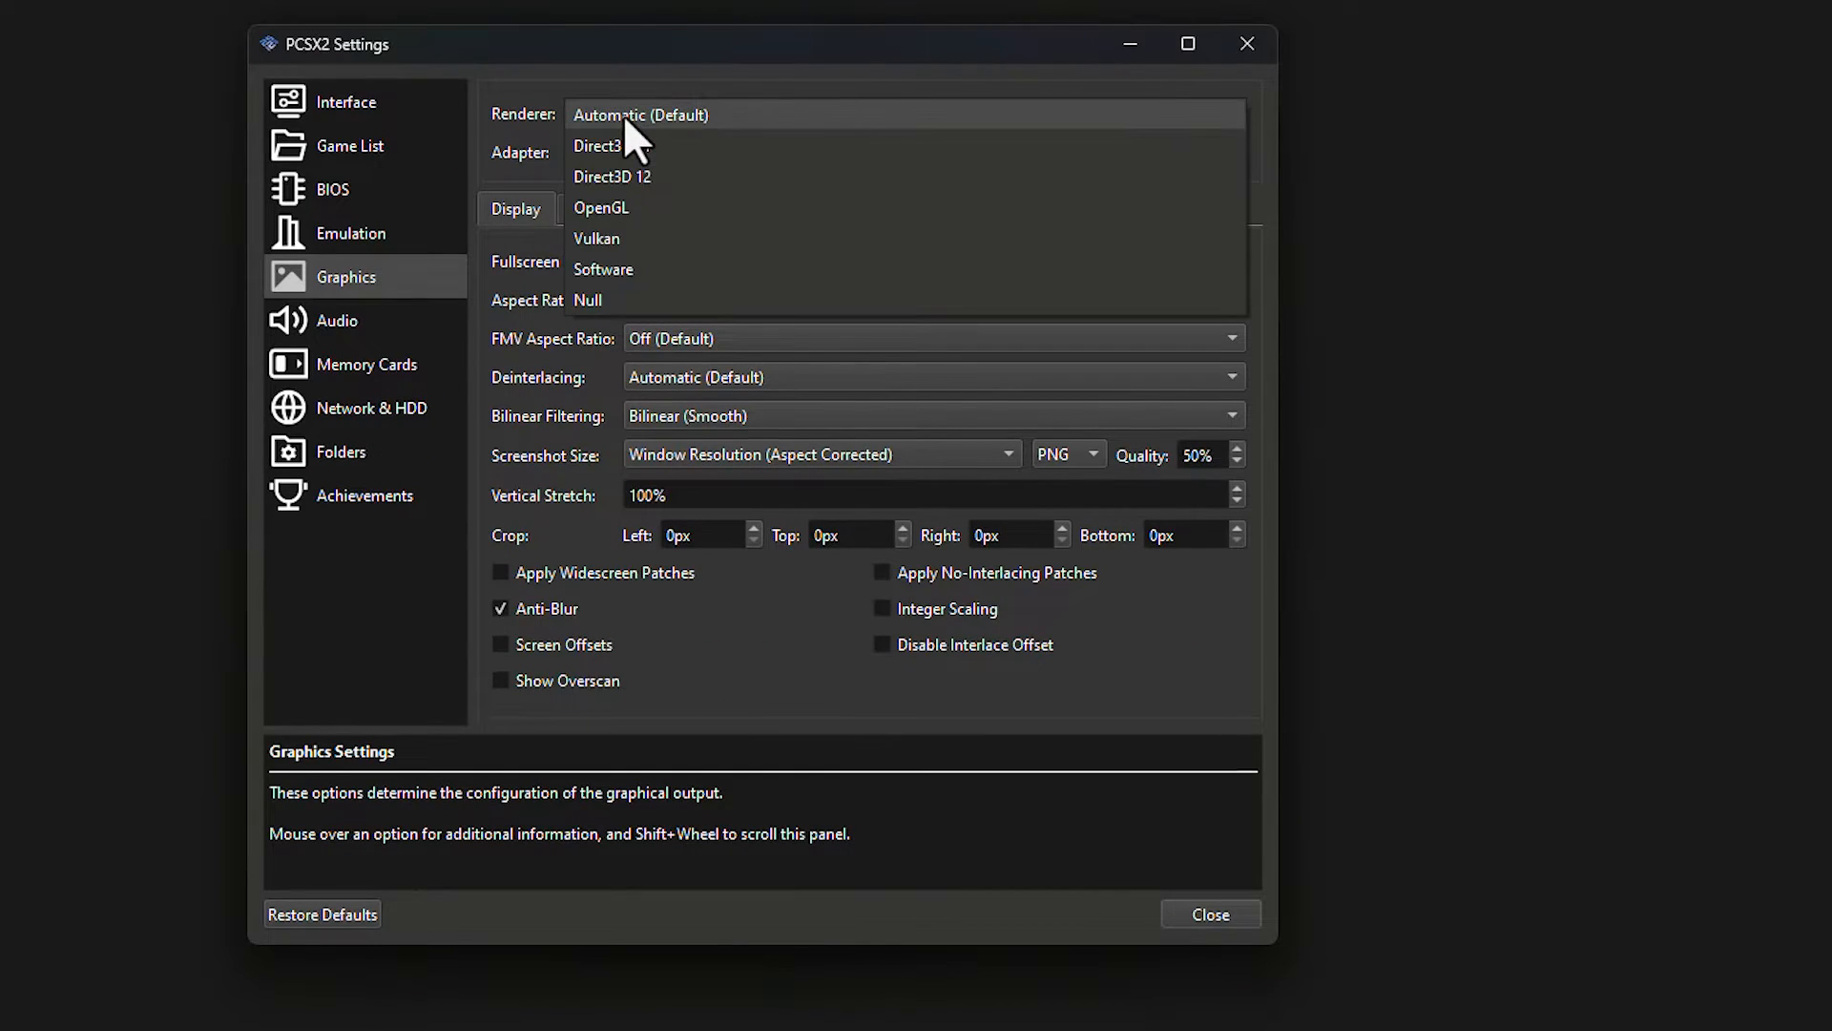
mouse_move(677, 176)
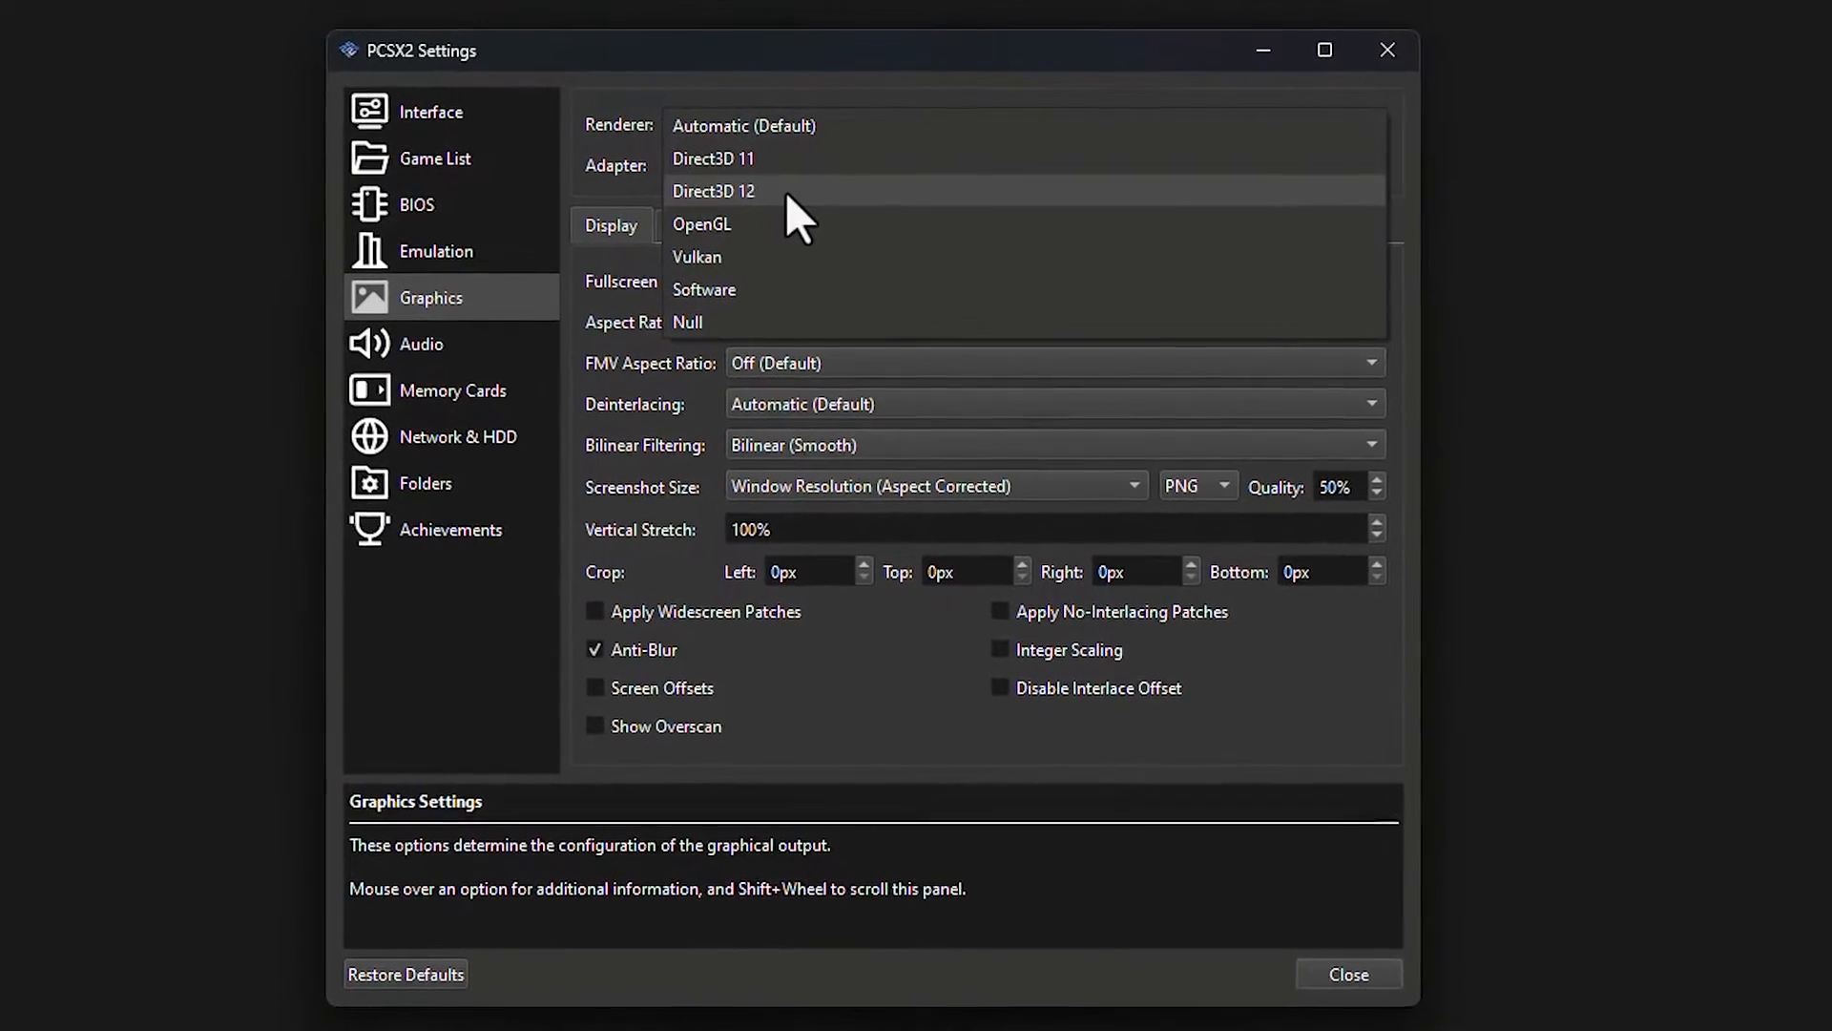
- Set the renderer to Direct3D 12 and the adapter to Radeon (TM) RX 480 Graphics
left_click(712, 191)
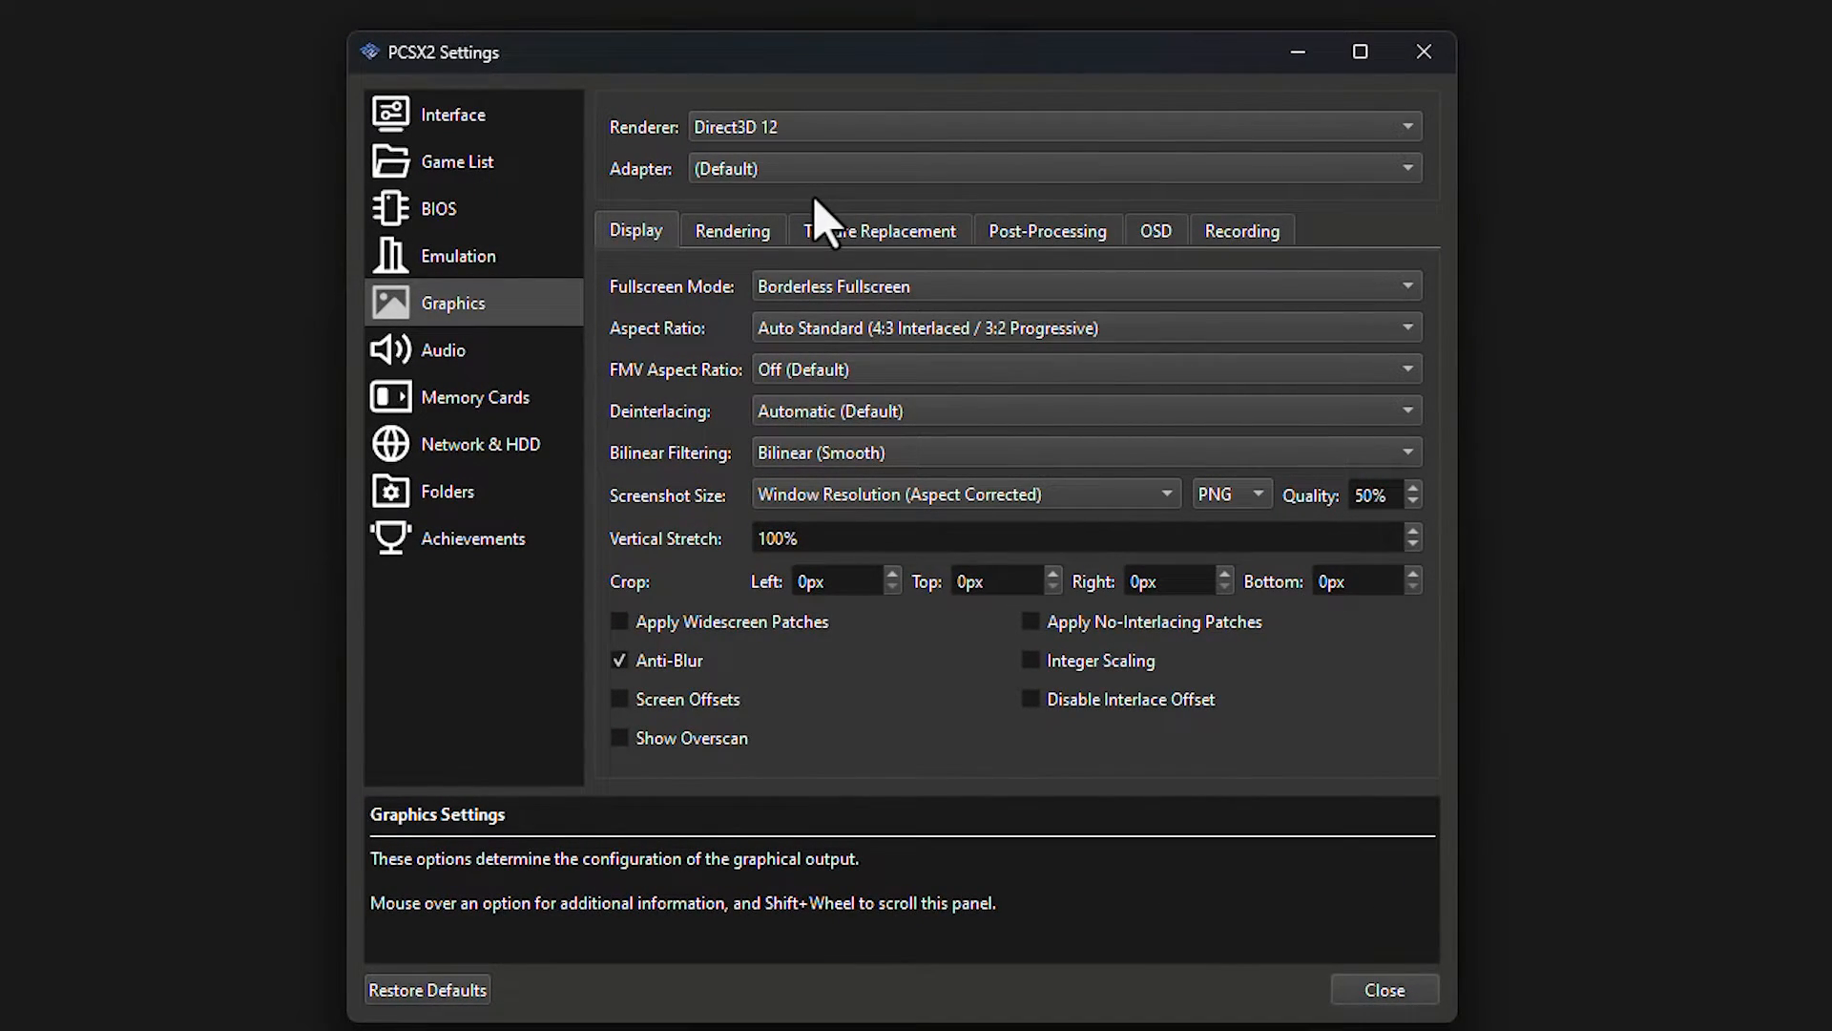
mouse_move(812, 204)
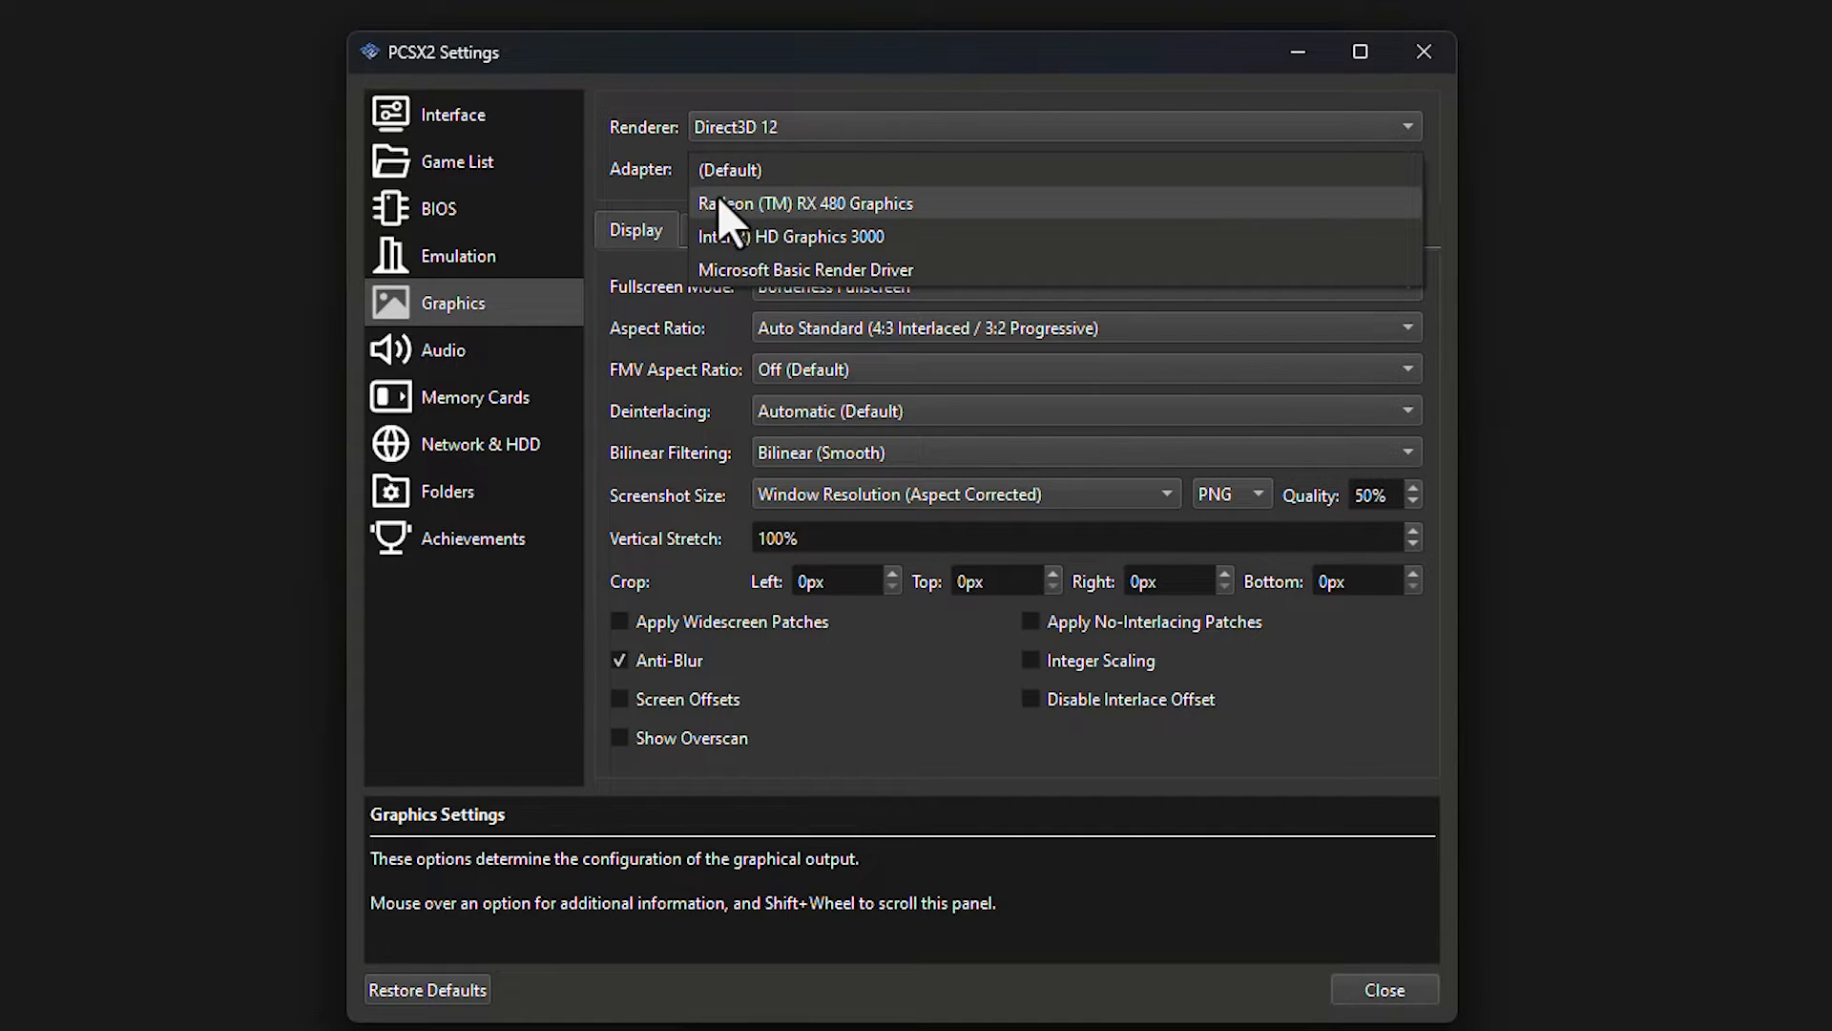
mouse_move(789, 236)
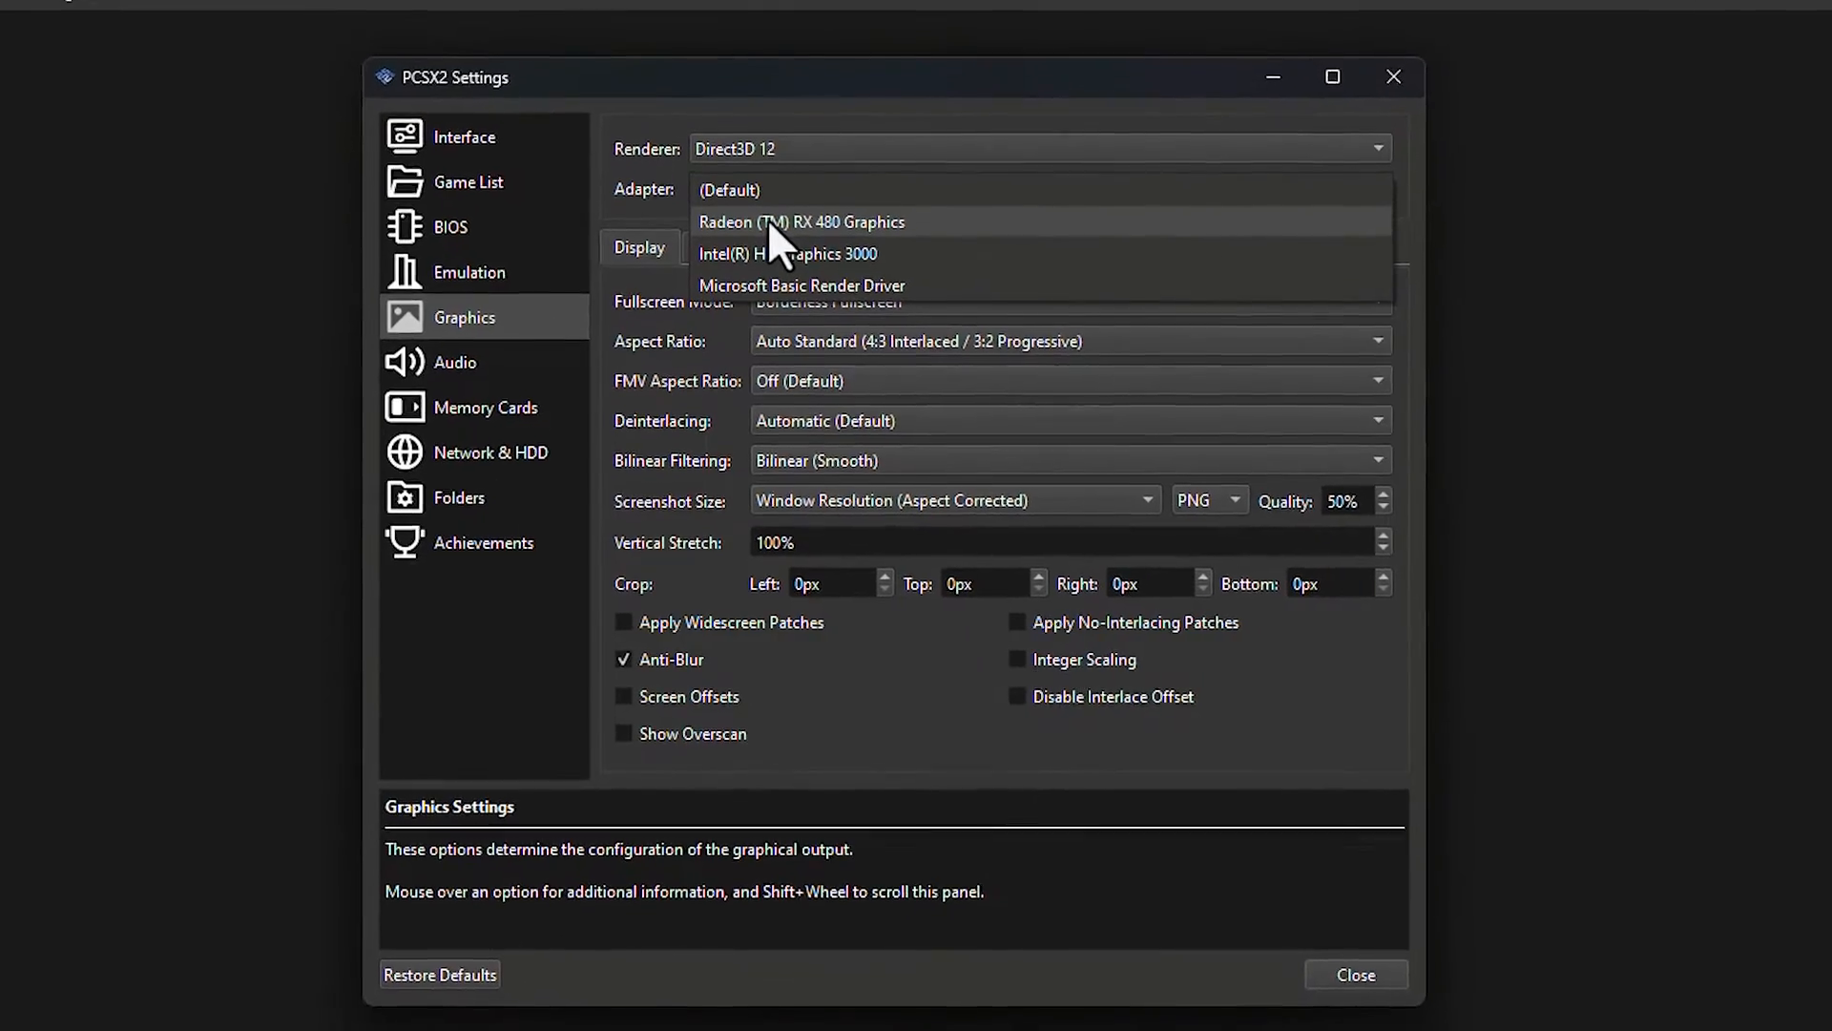
left_click(801, 222)
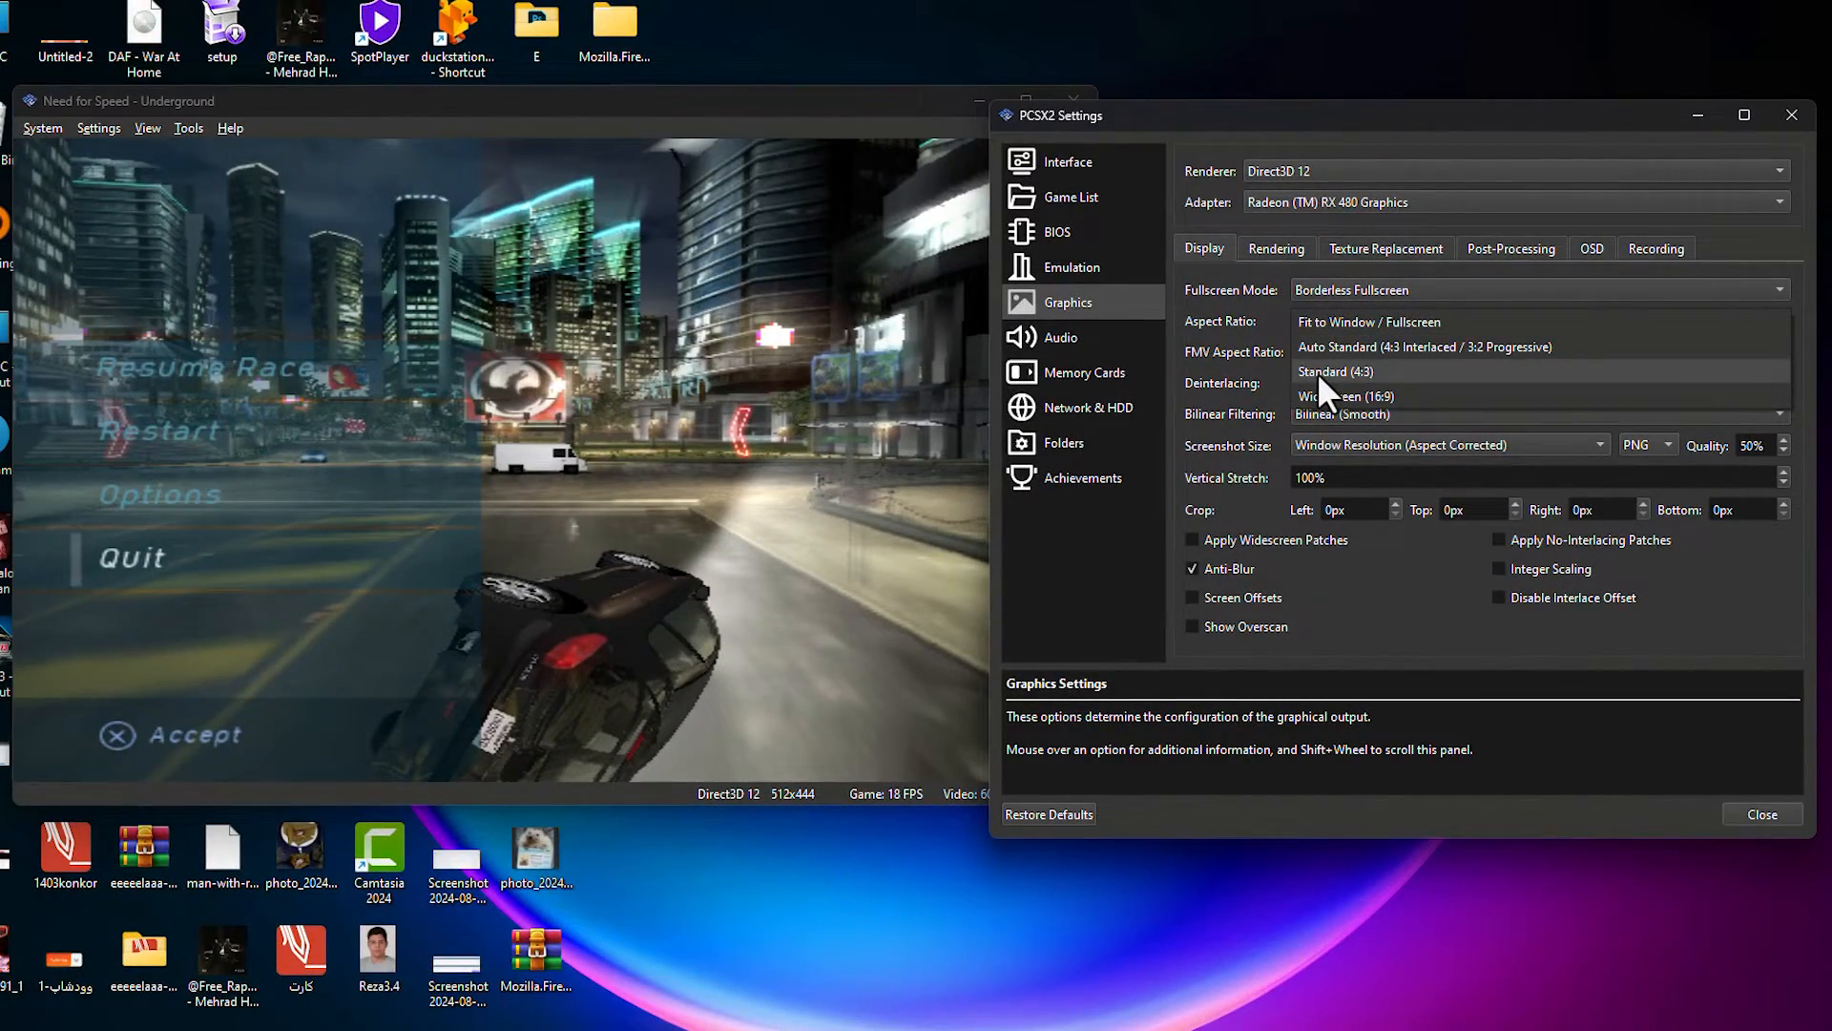
- Set Aspect Ratio on the Display tab to Standard (4:3)
left_click(1333, 371)
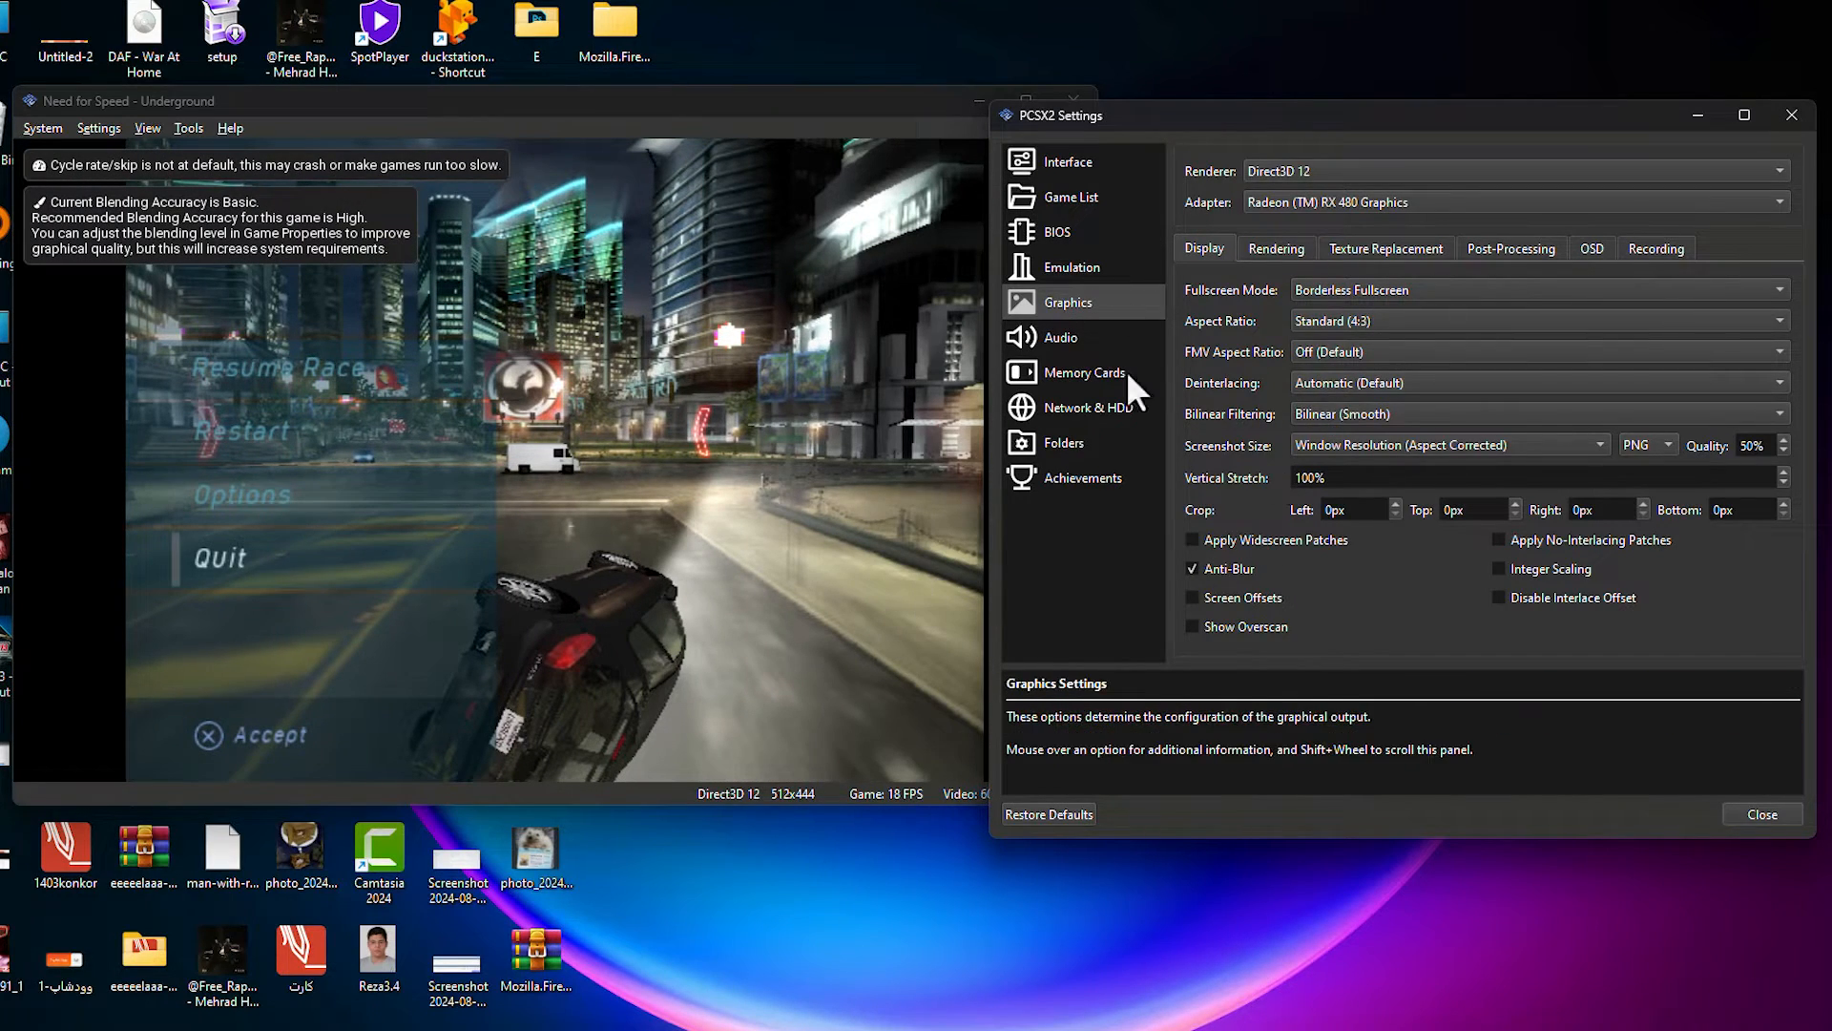
mouse_move(657, 500)
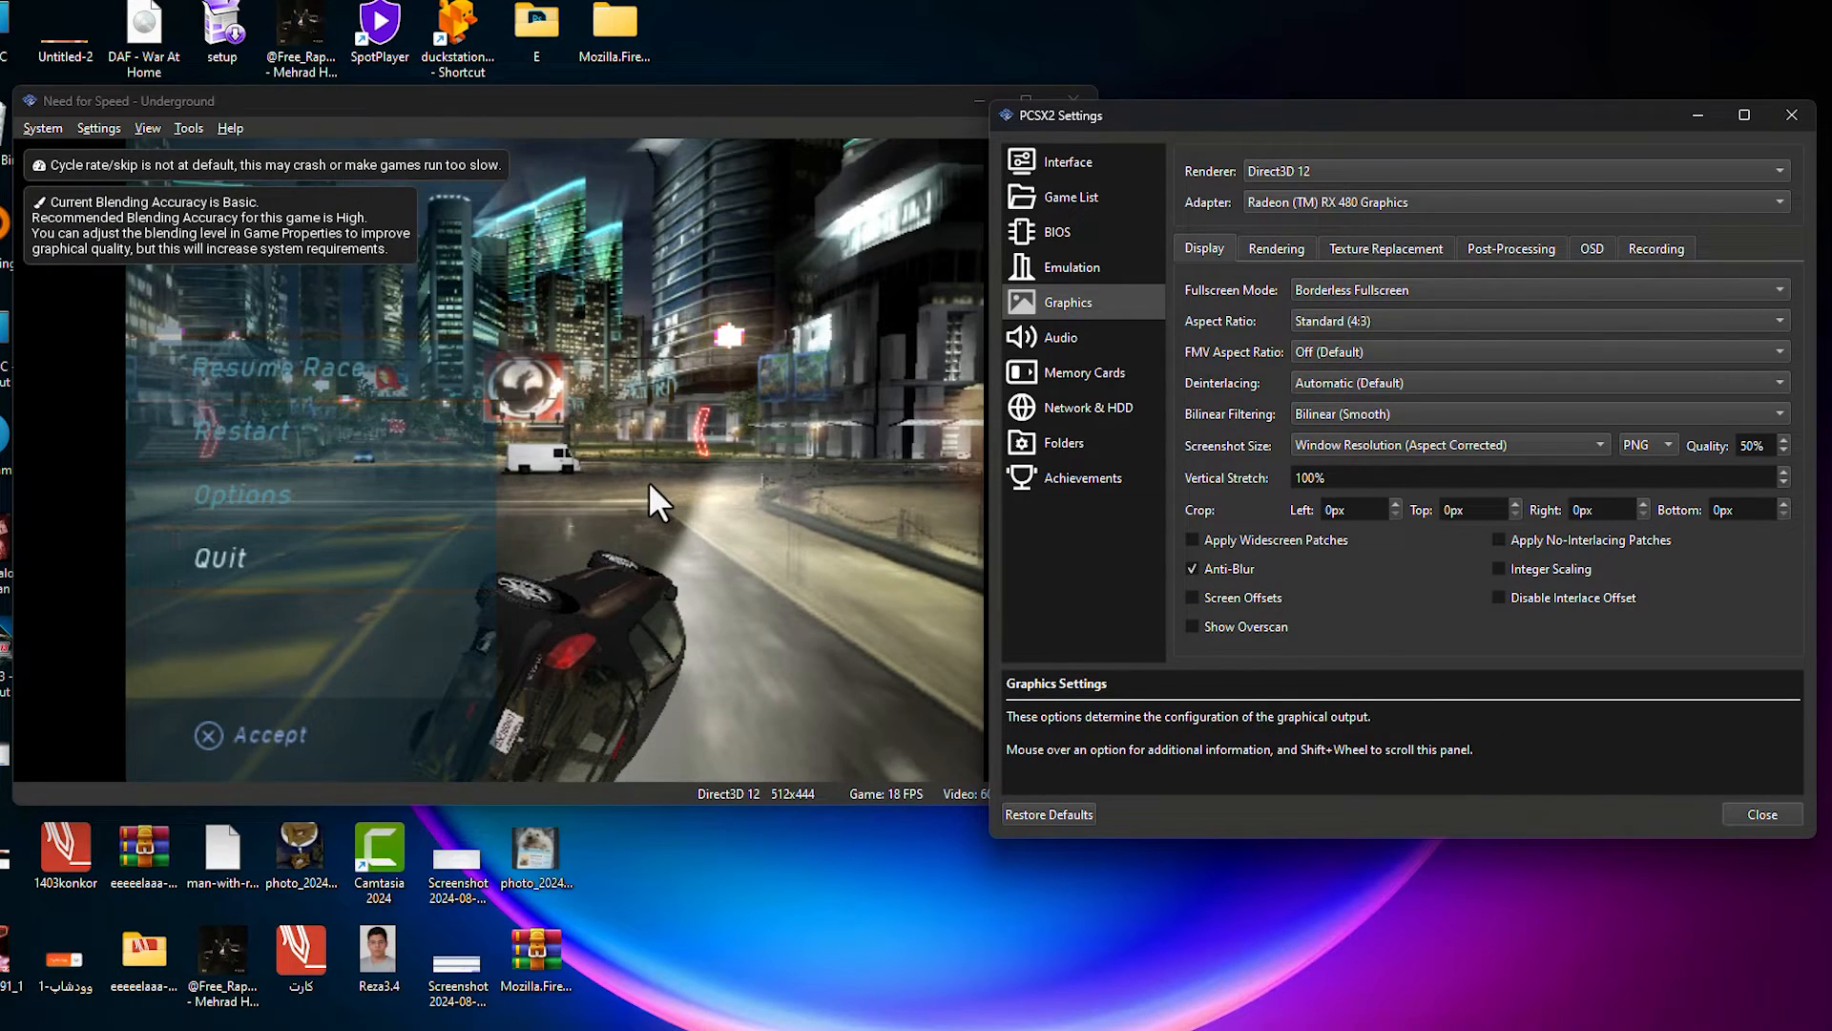
mouse_move(1305, 270)
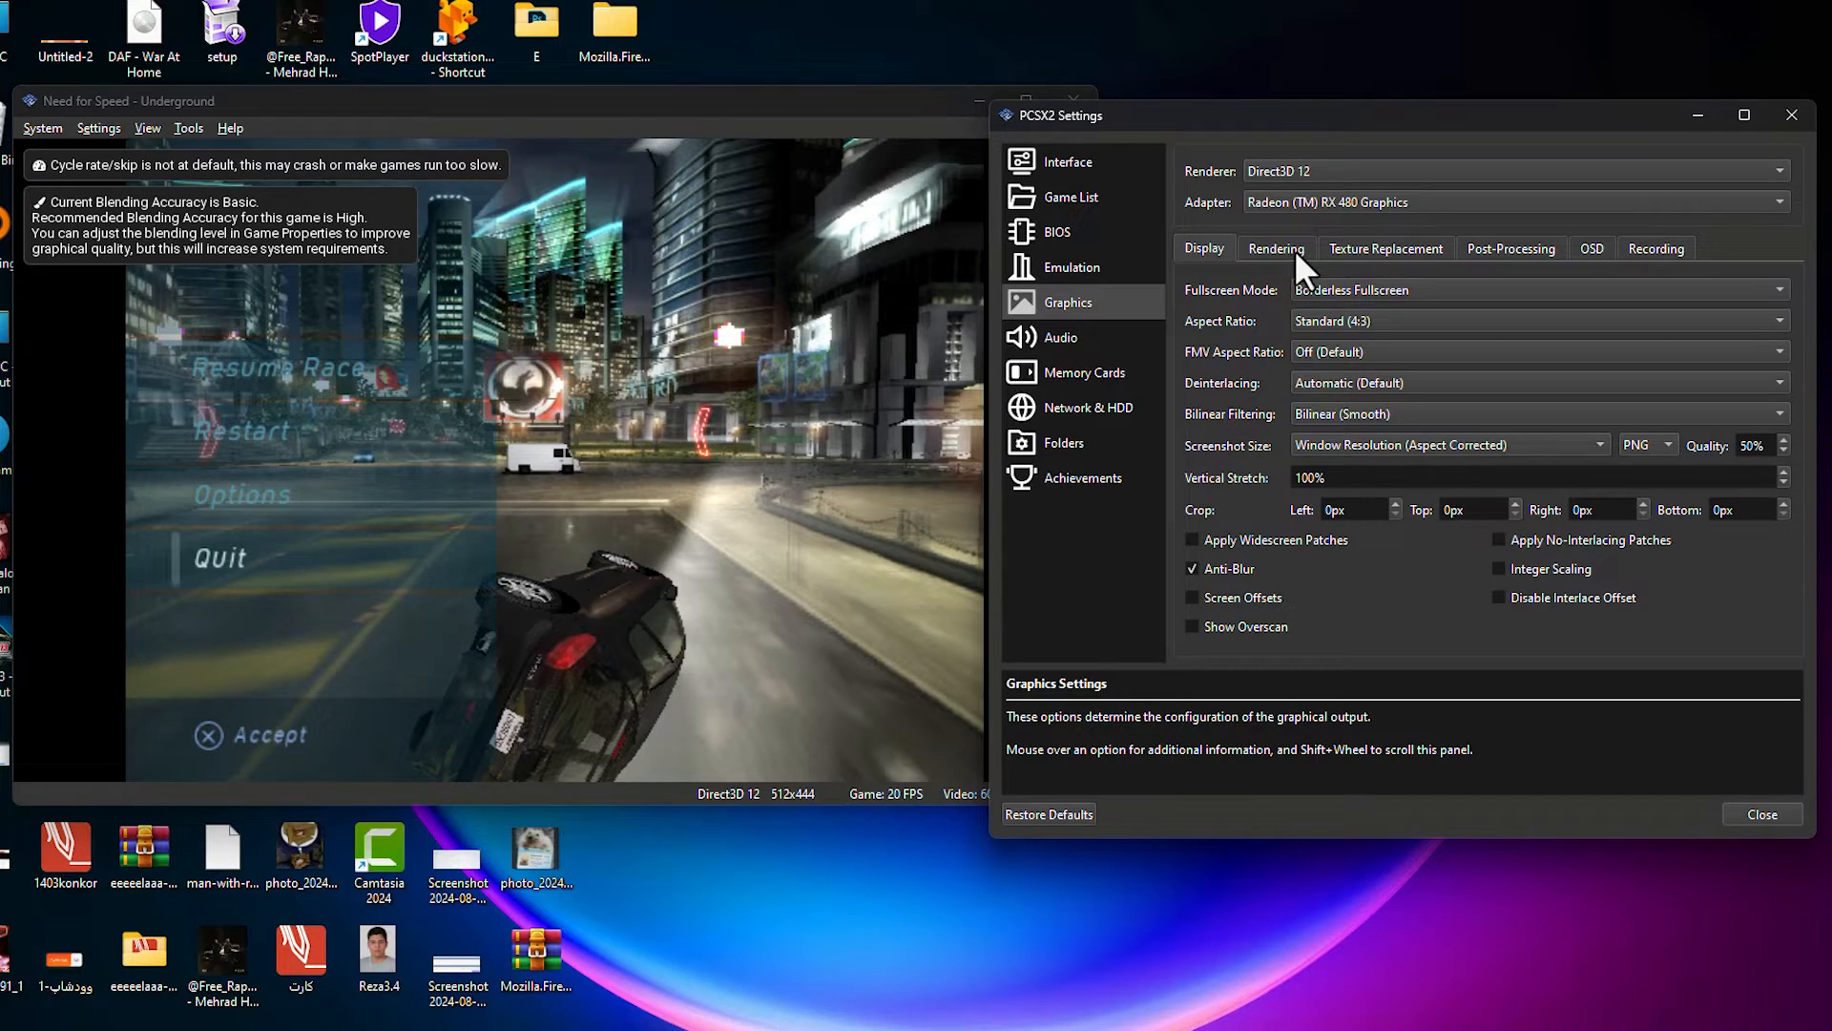
- Set Internal Resolution on the Rendering tab to 3x Native (~1080px/FHD)
left_click(1275, 248)
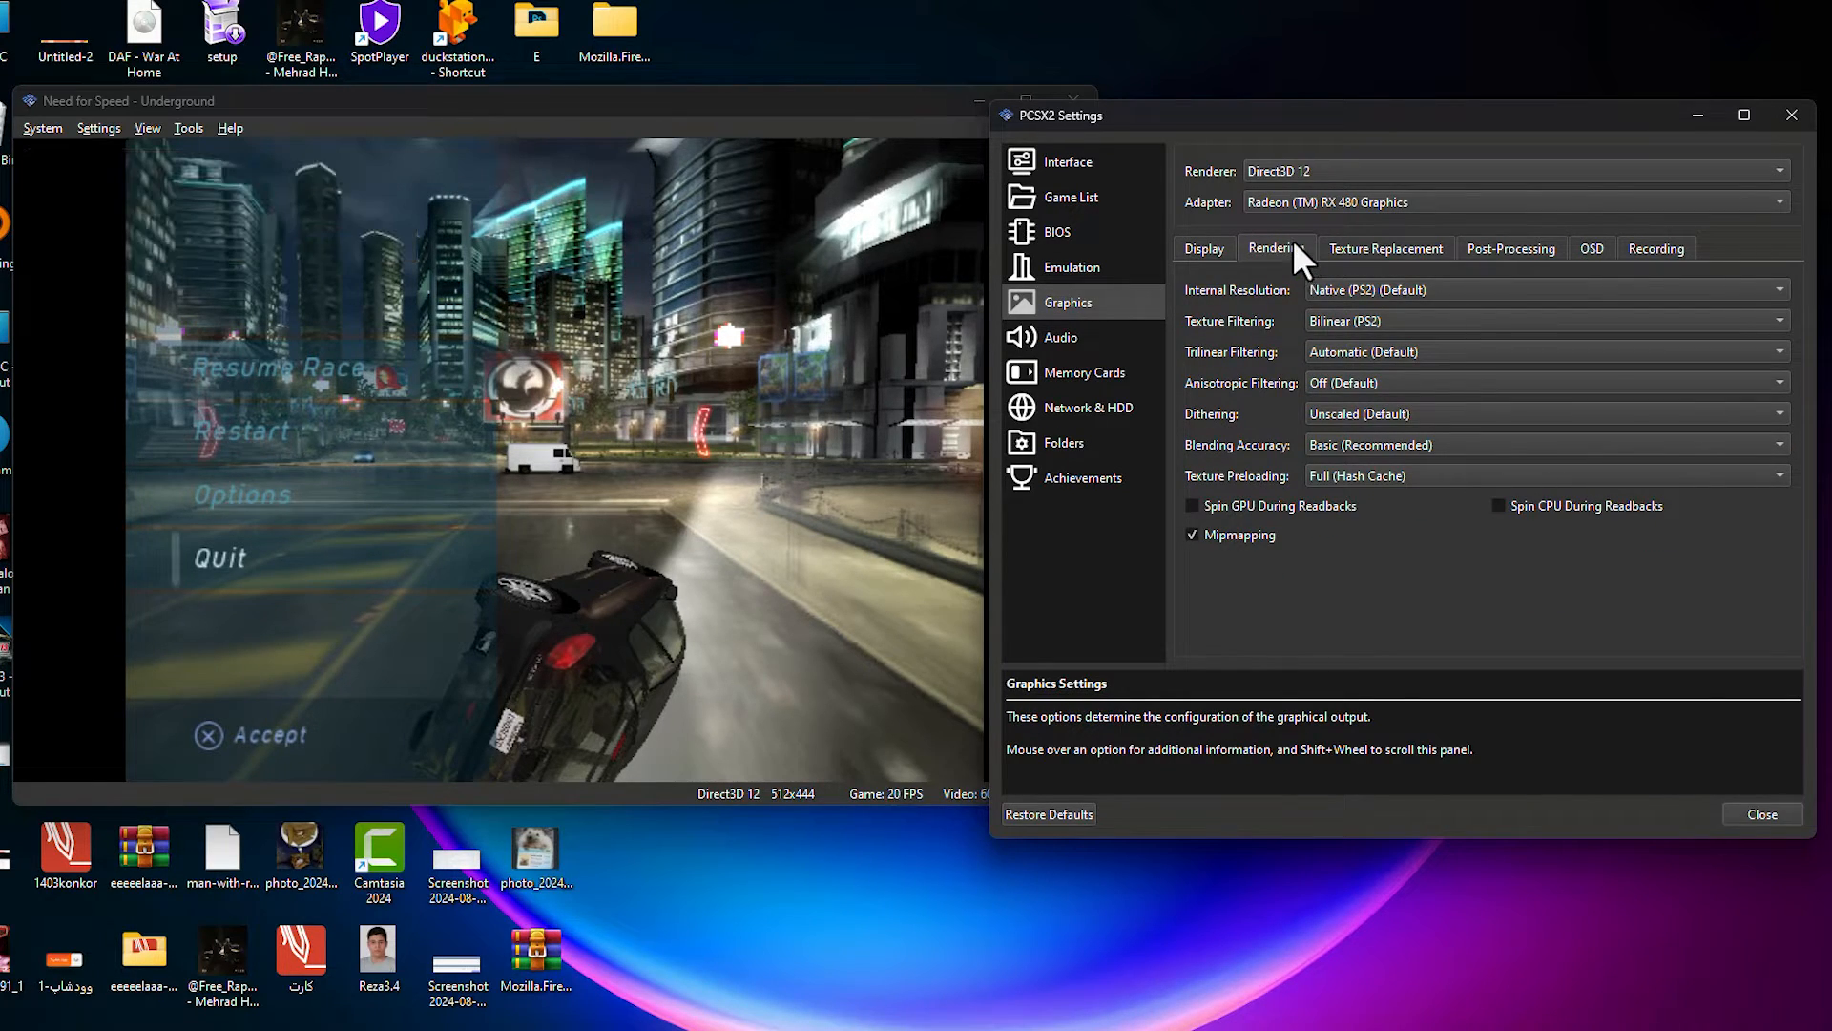
mouse_move(1343, 309)
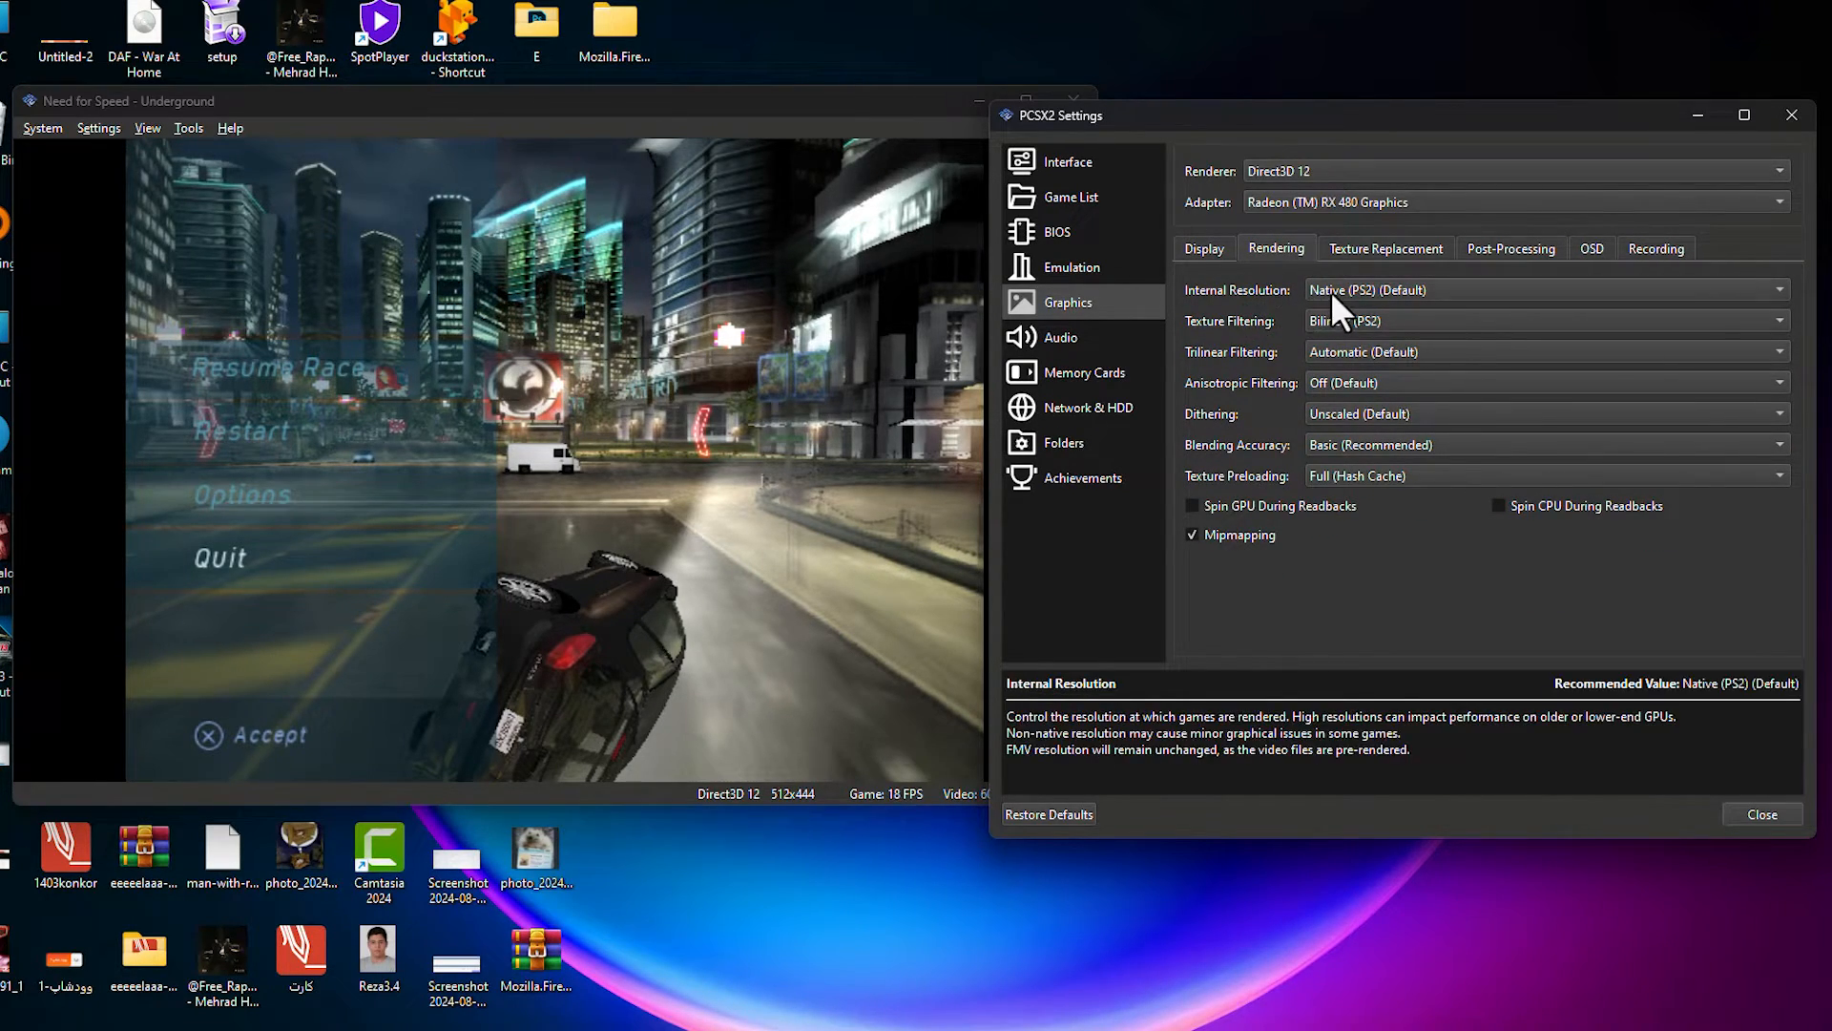
left_click(1542, 290)
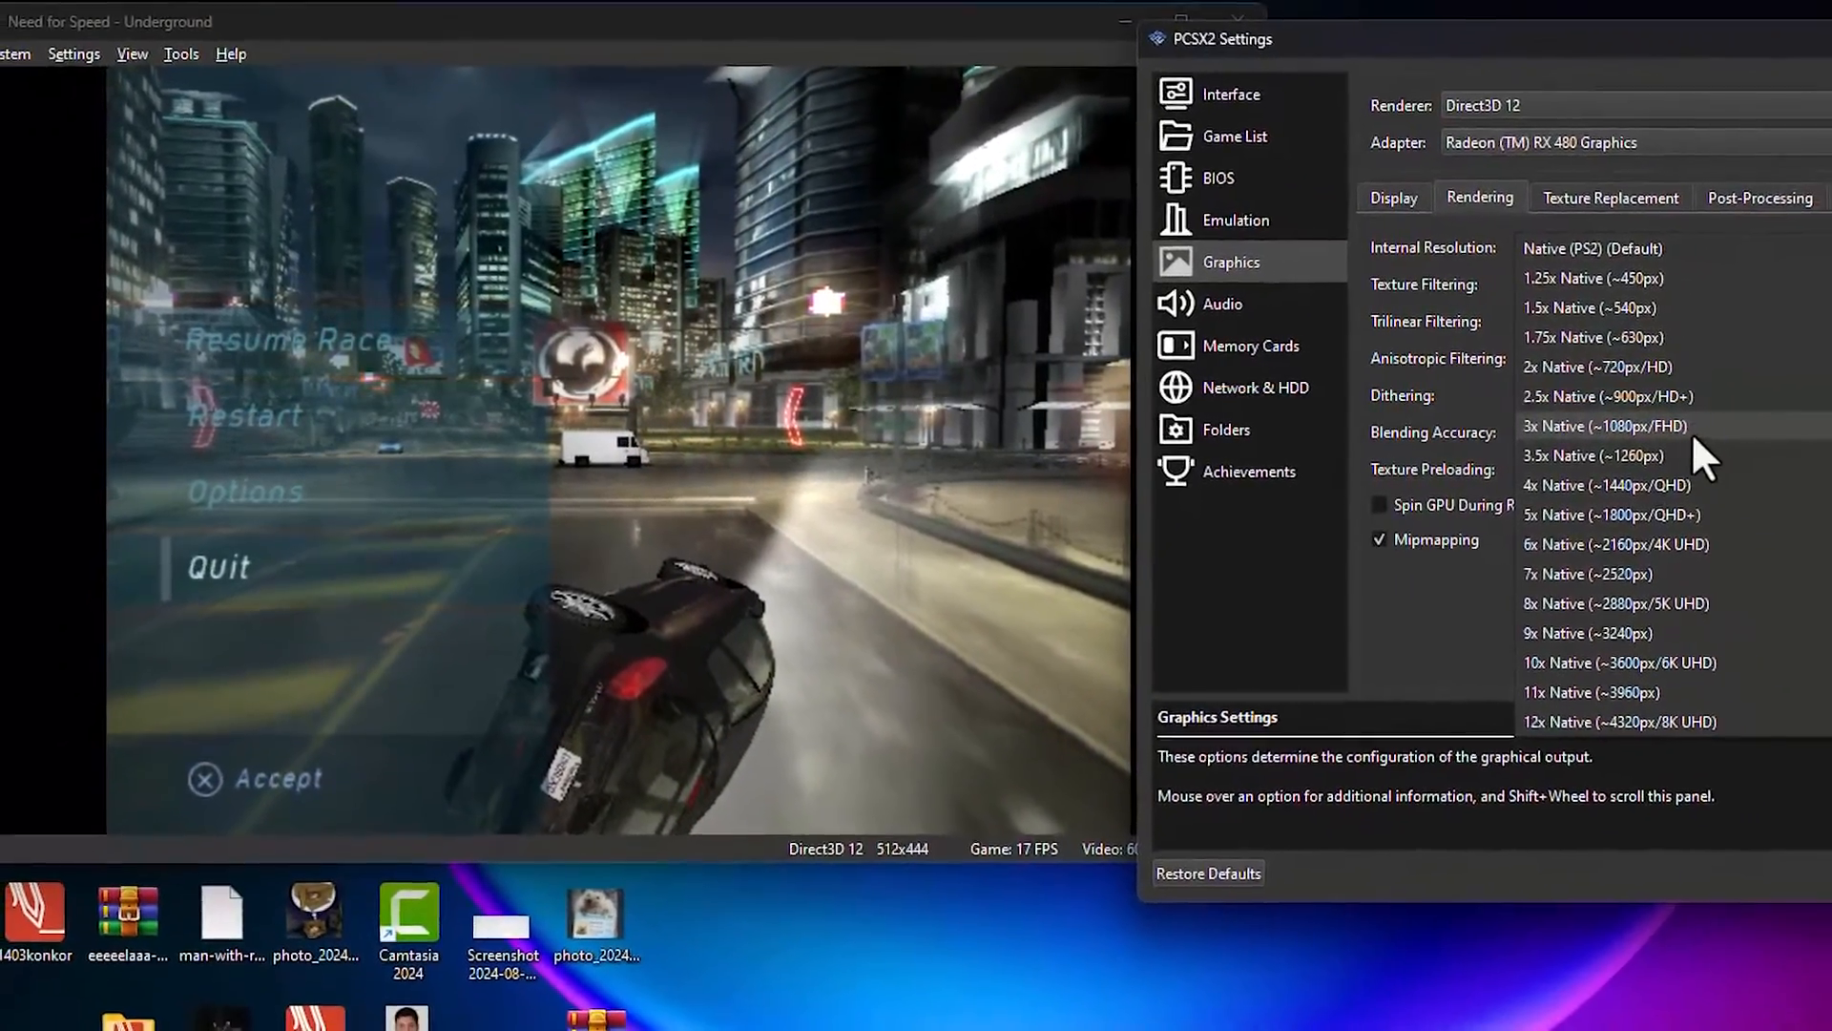
left_click(1603, 426)
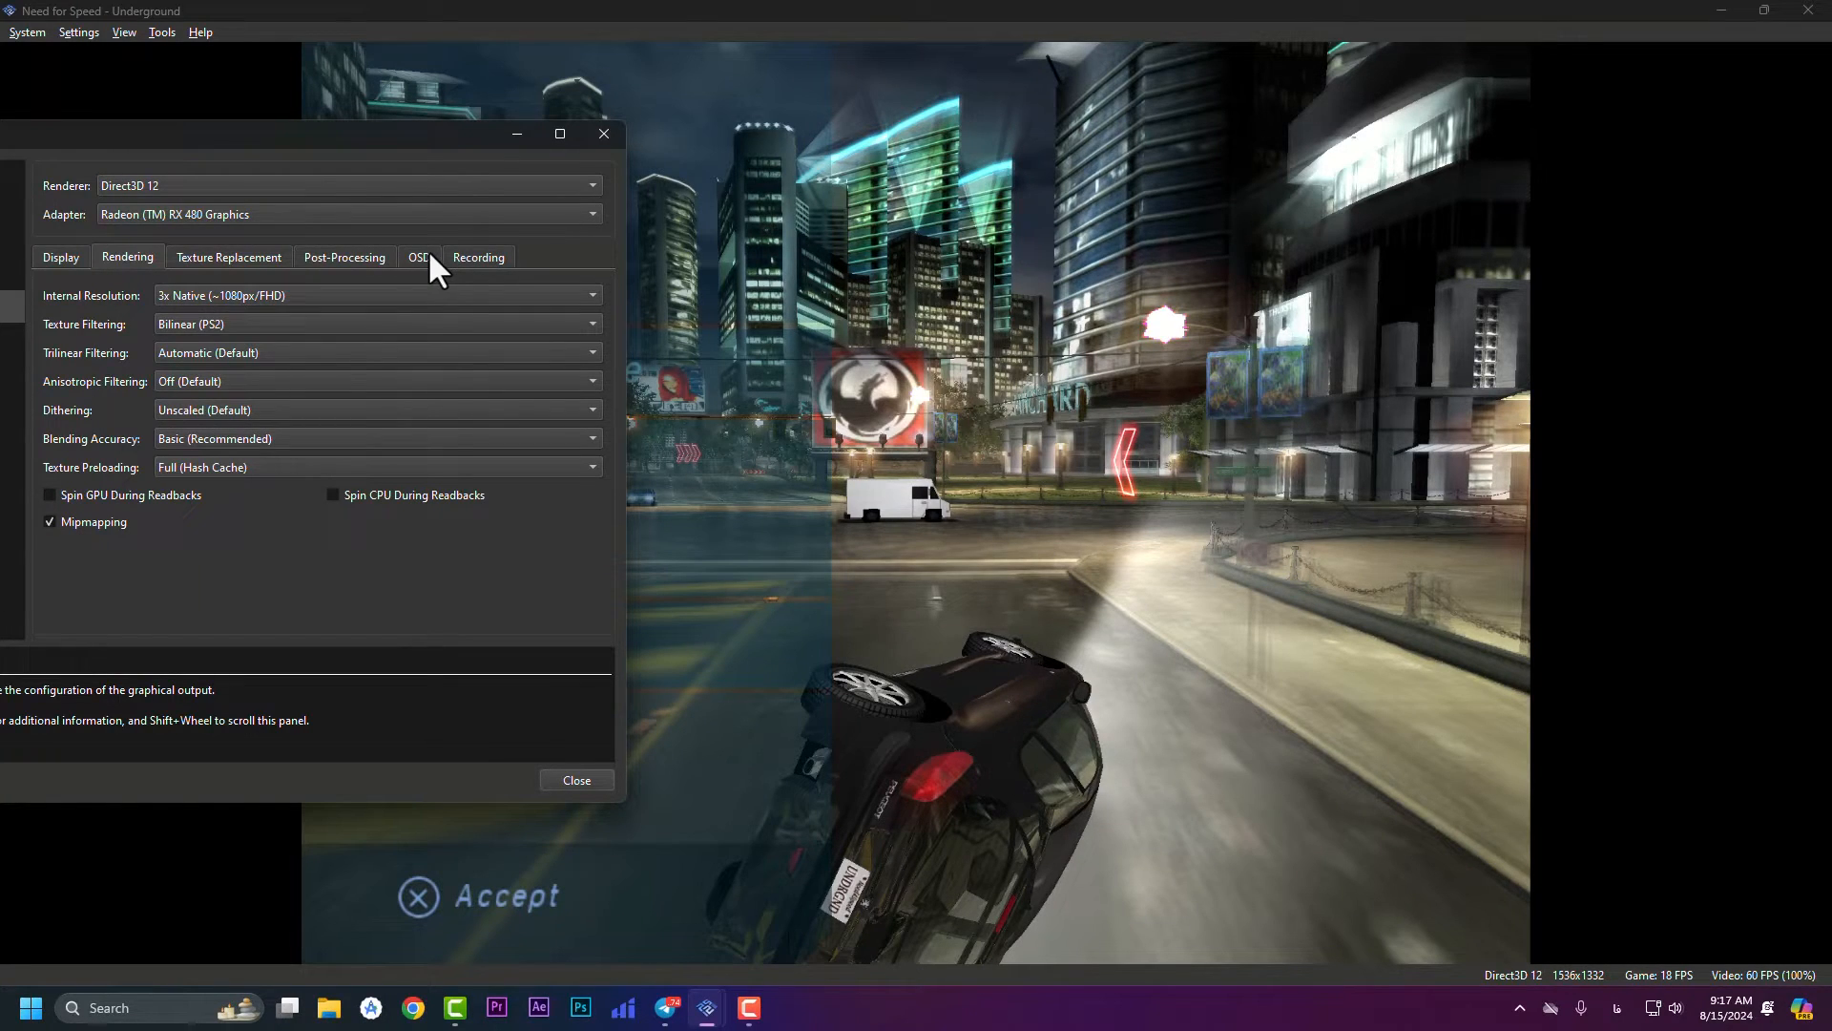
left_click(418, 256)
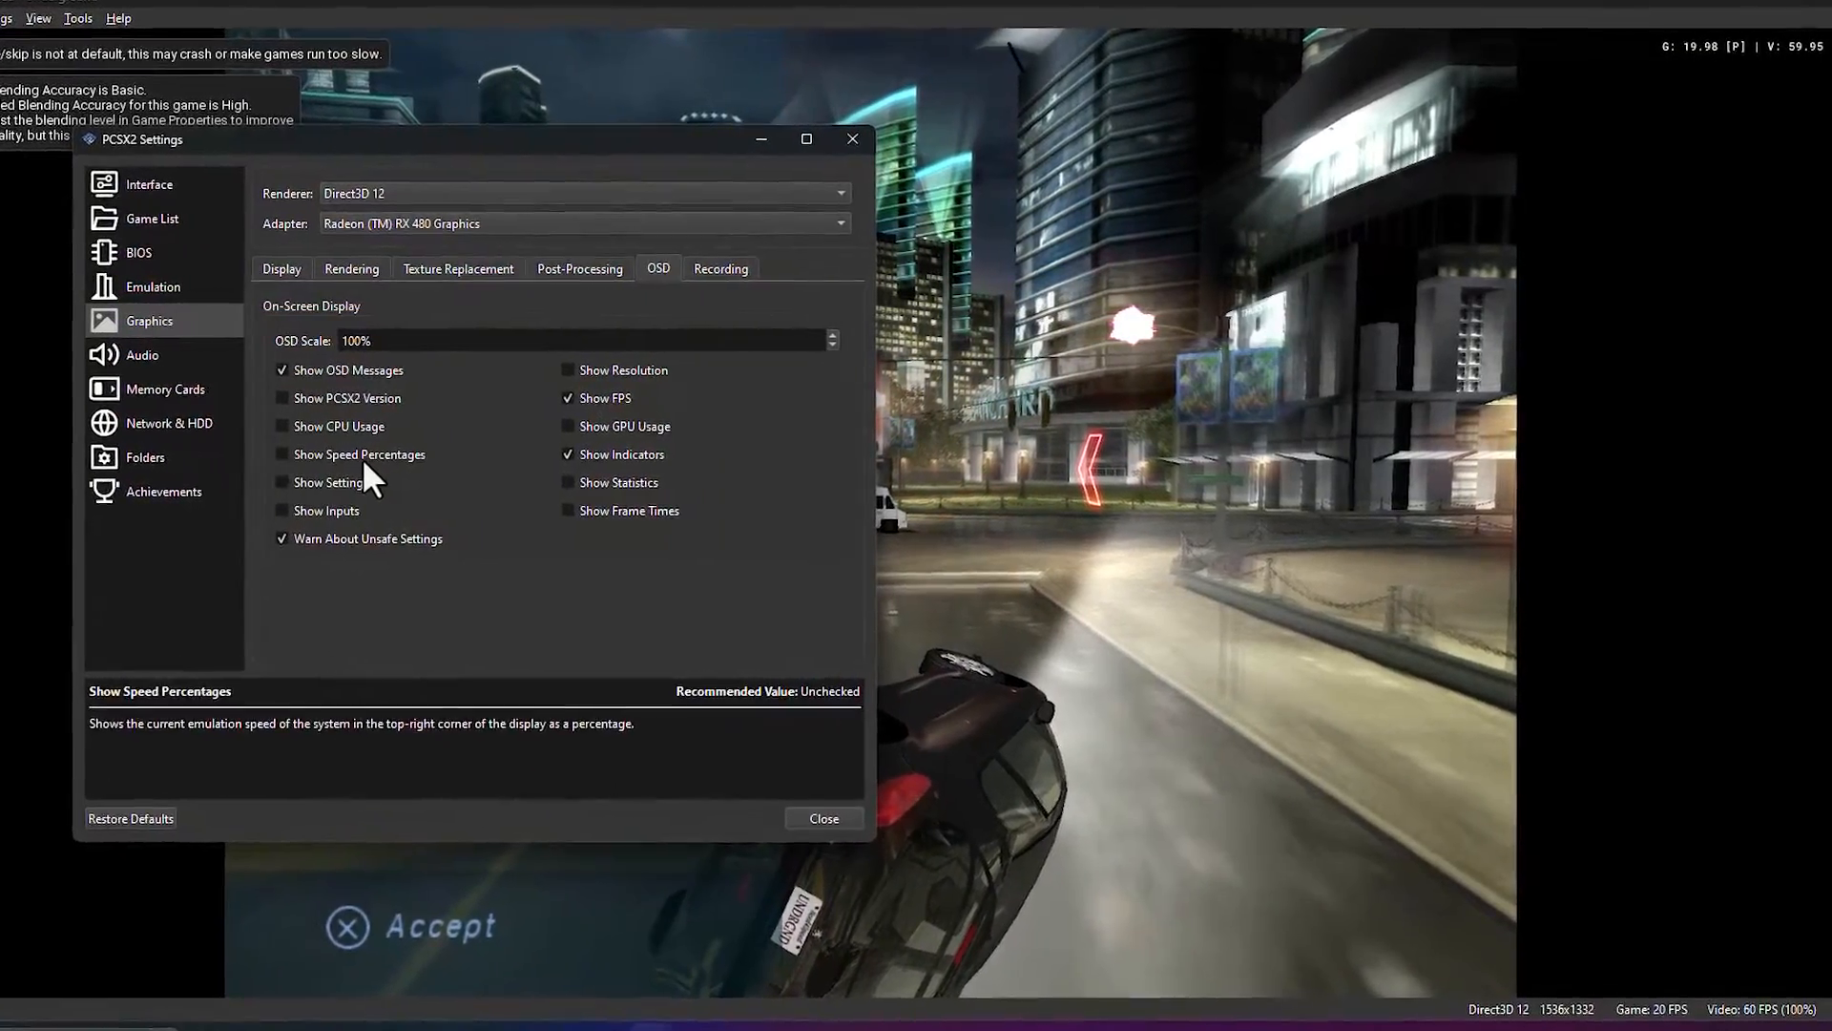
left_click(283, 454)
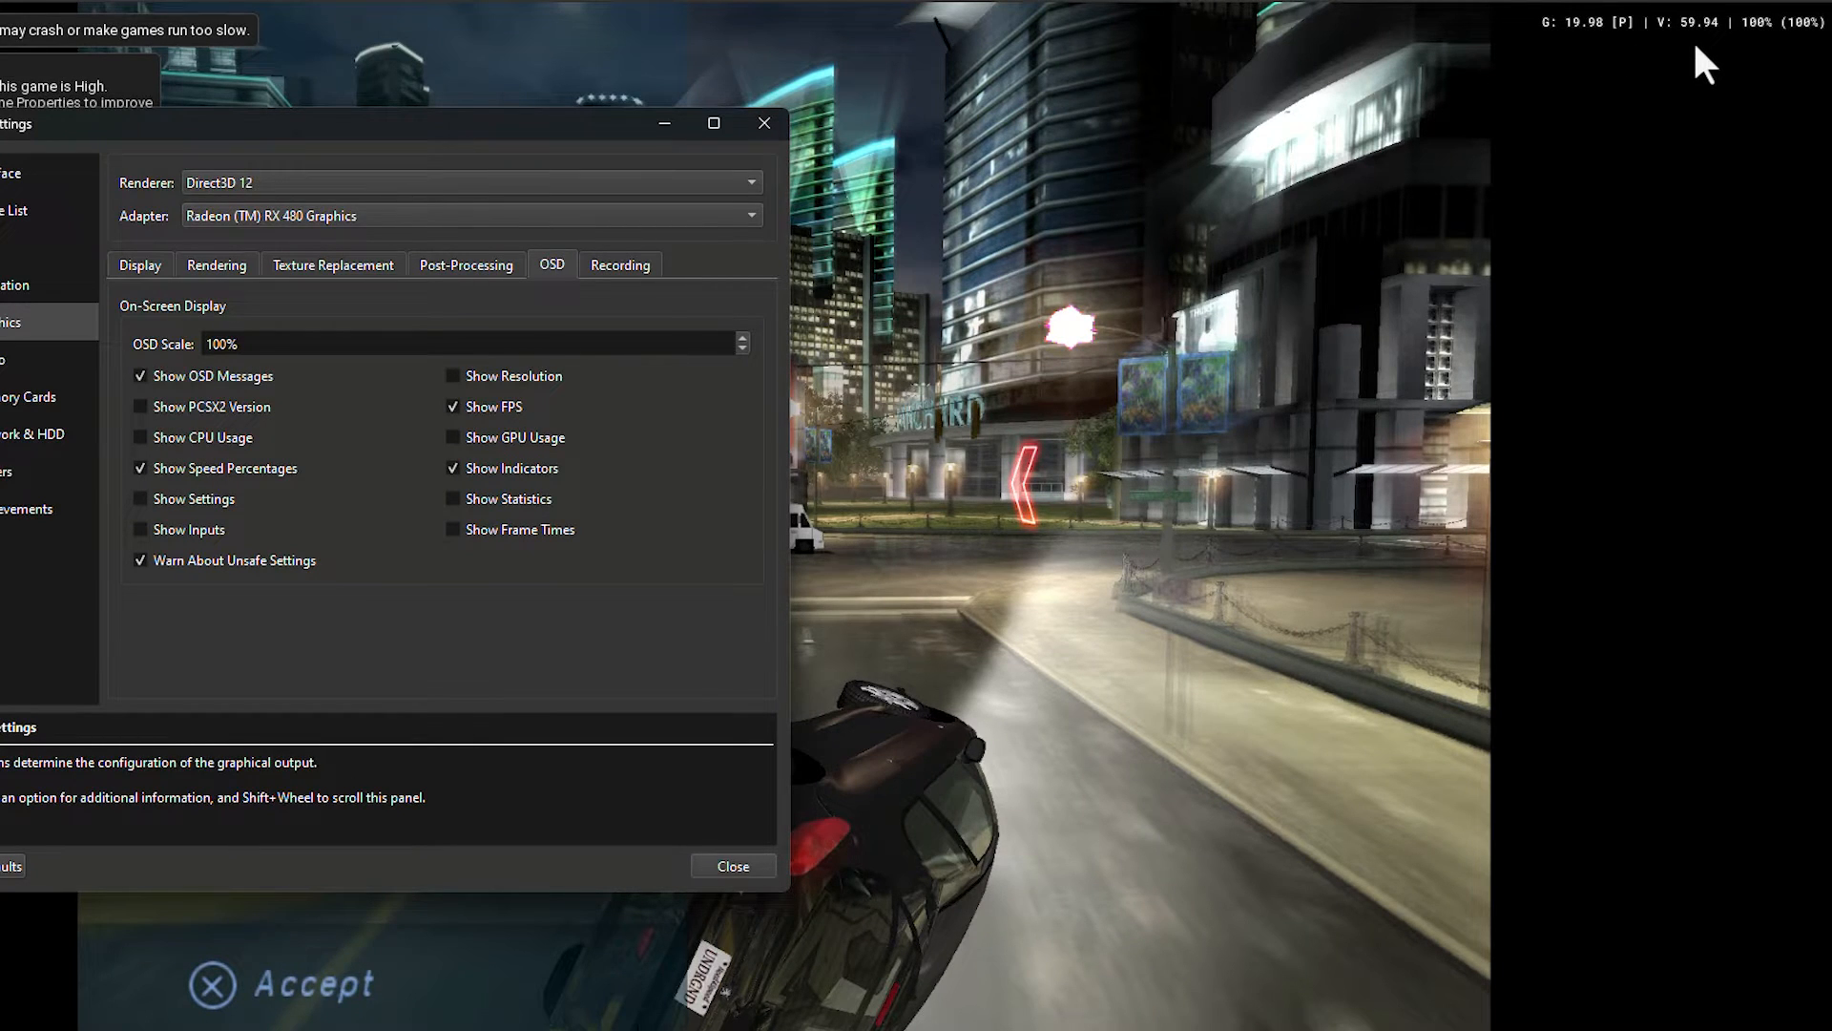
mouse_move(1806, 47)
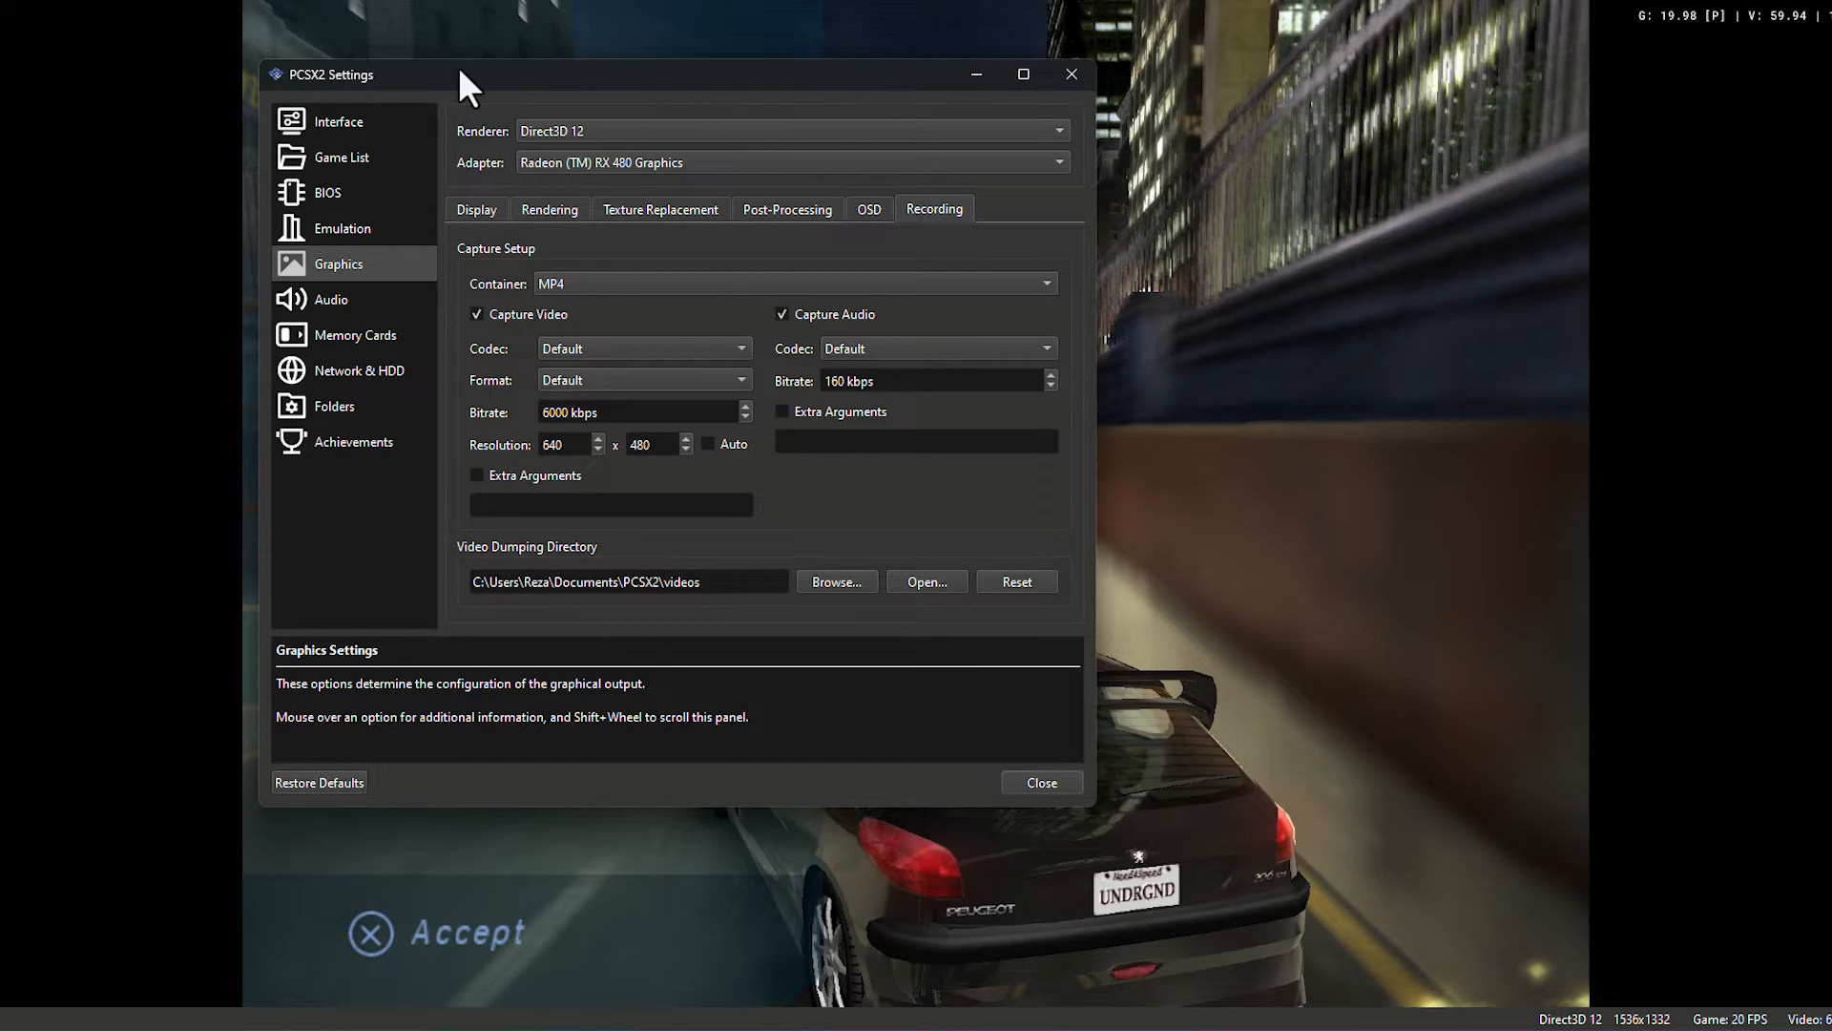
mouse_move(516, 404)
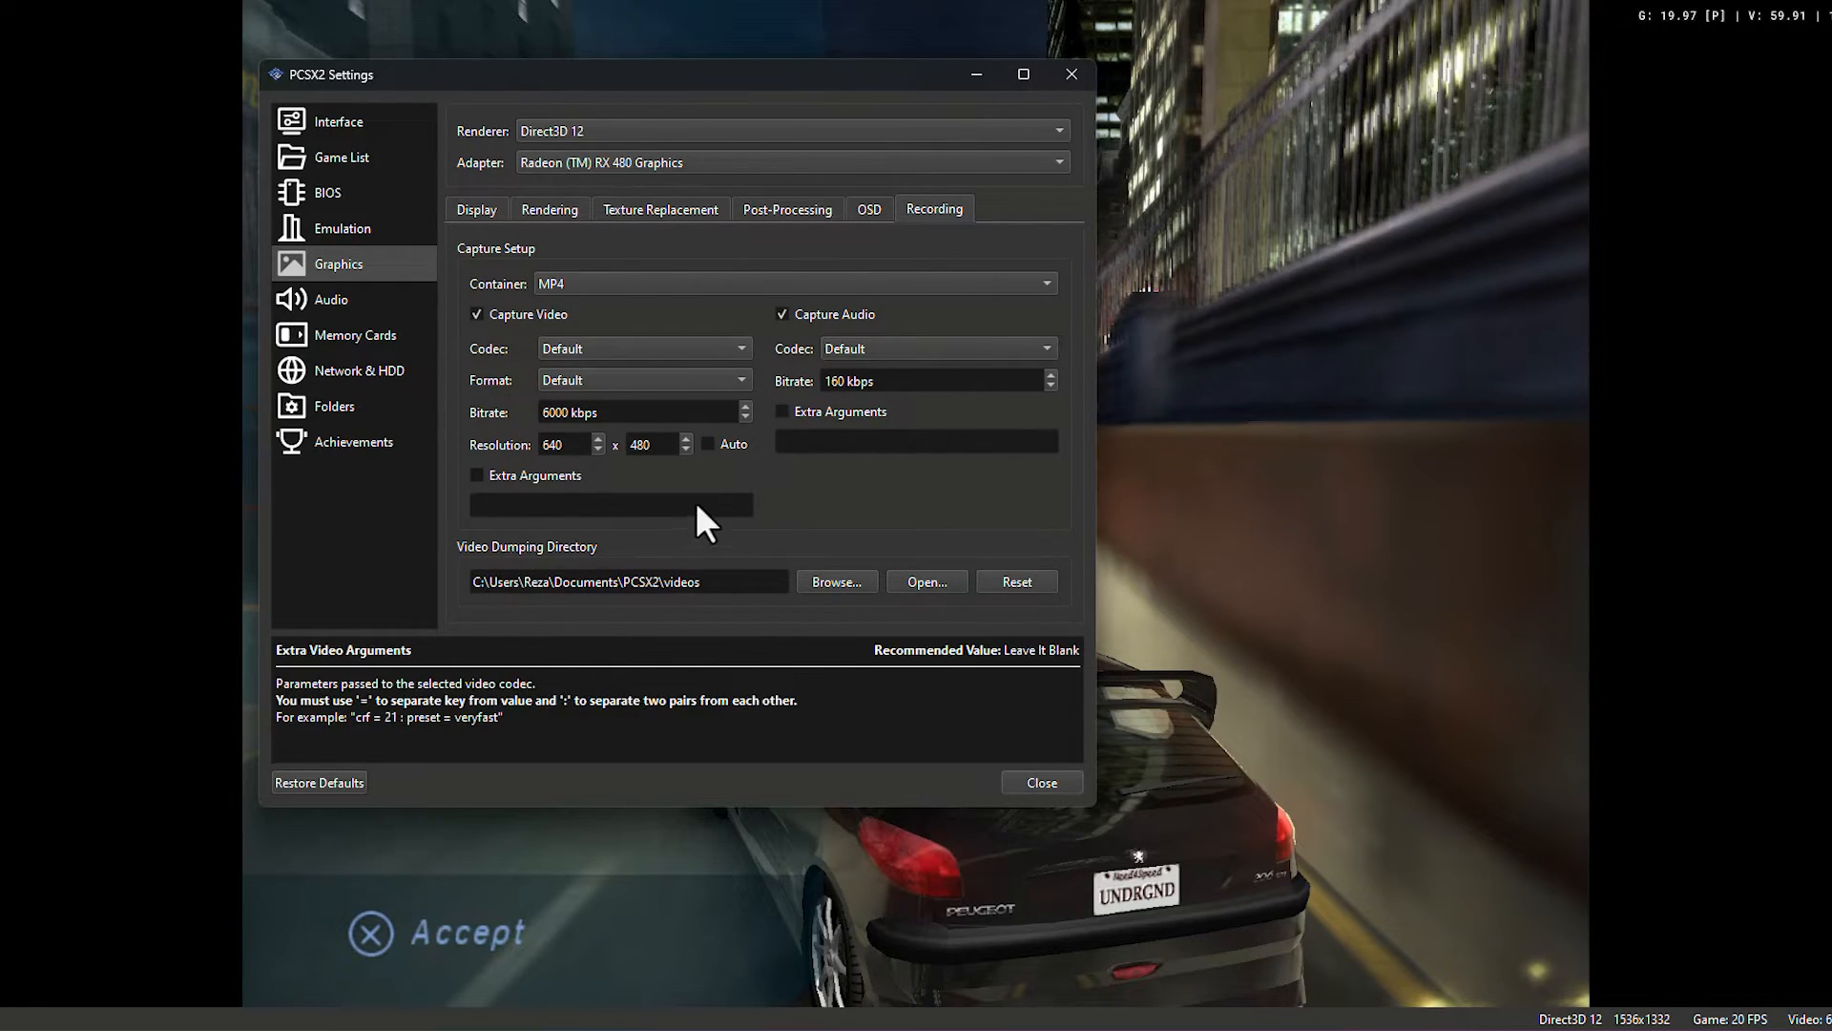
- Switch from the Recording tab to the Audio settings page
left_click(331, 299)
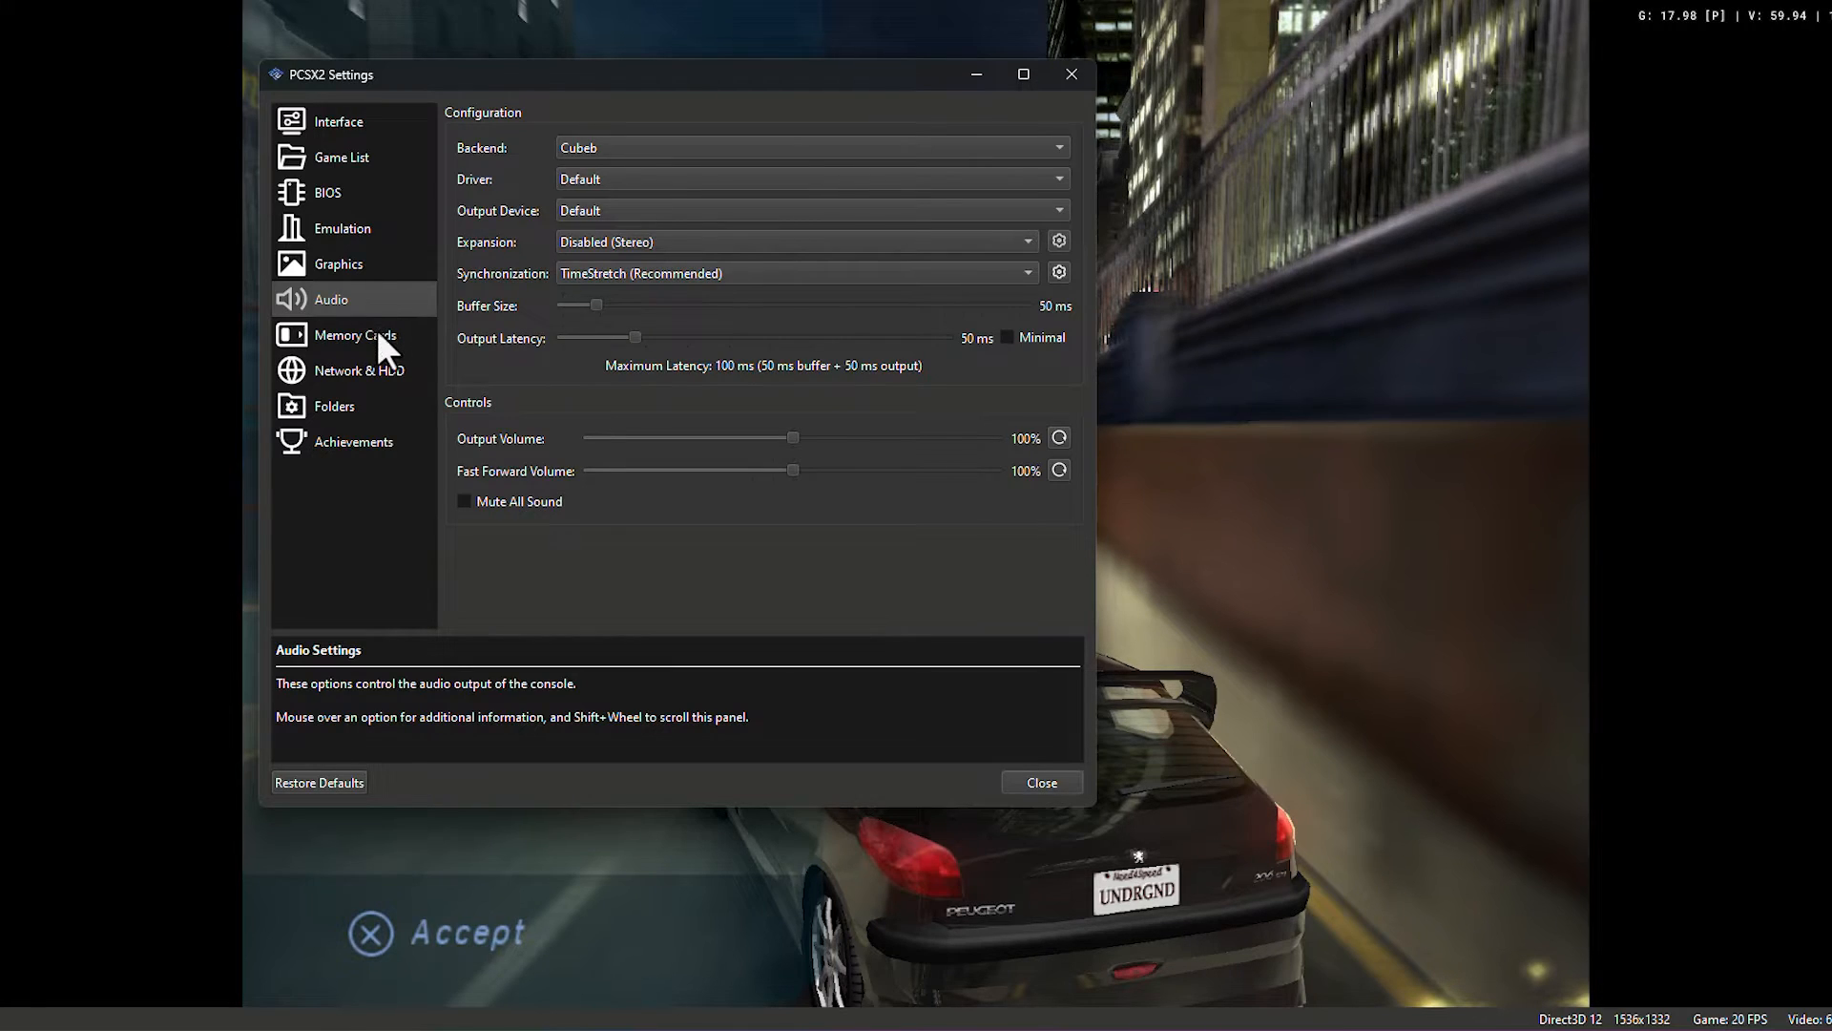
- View the Memory Cards page, then the Network & HDD page
left_click(355, 335)
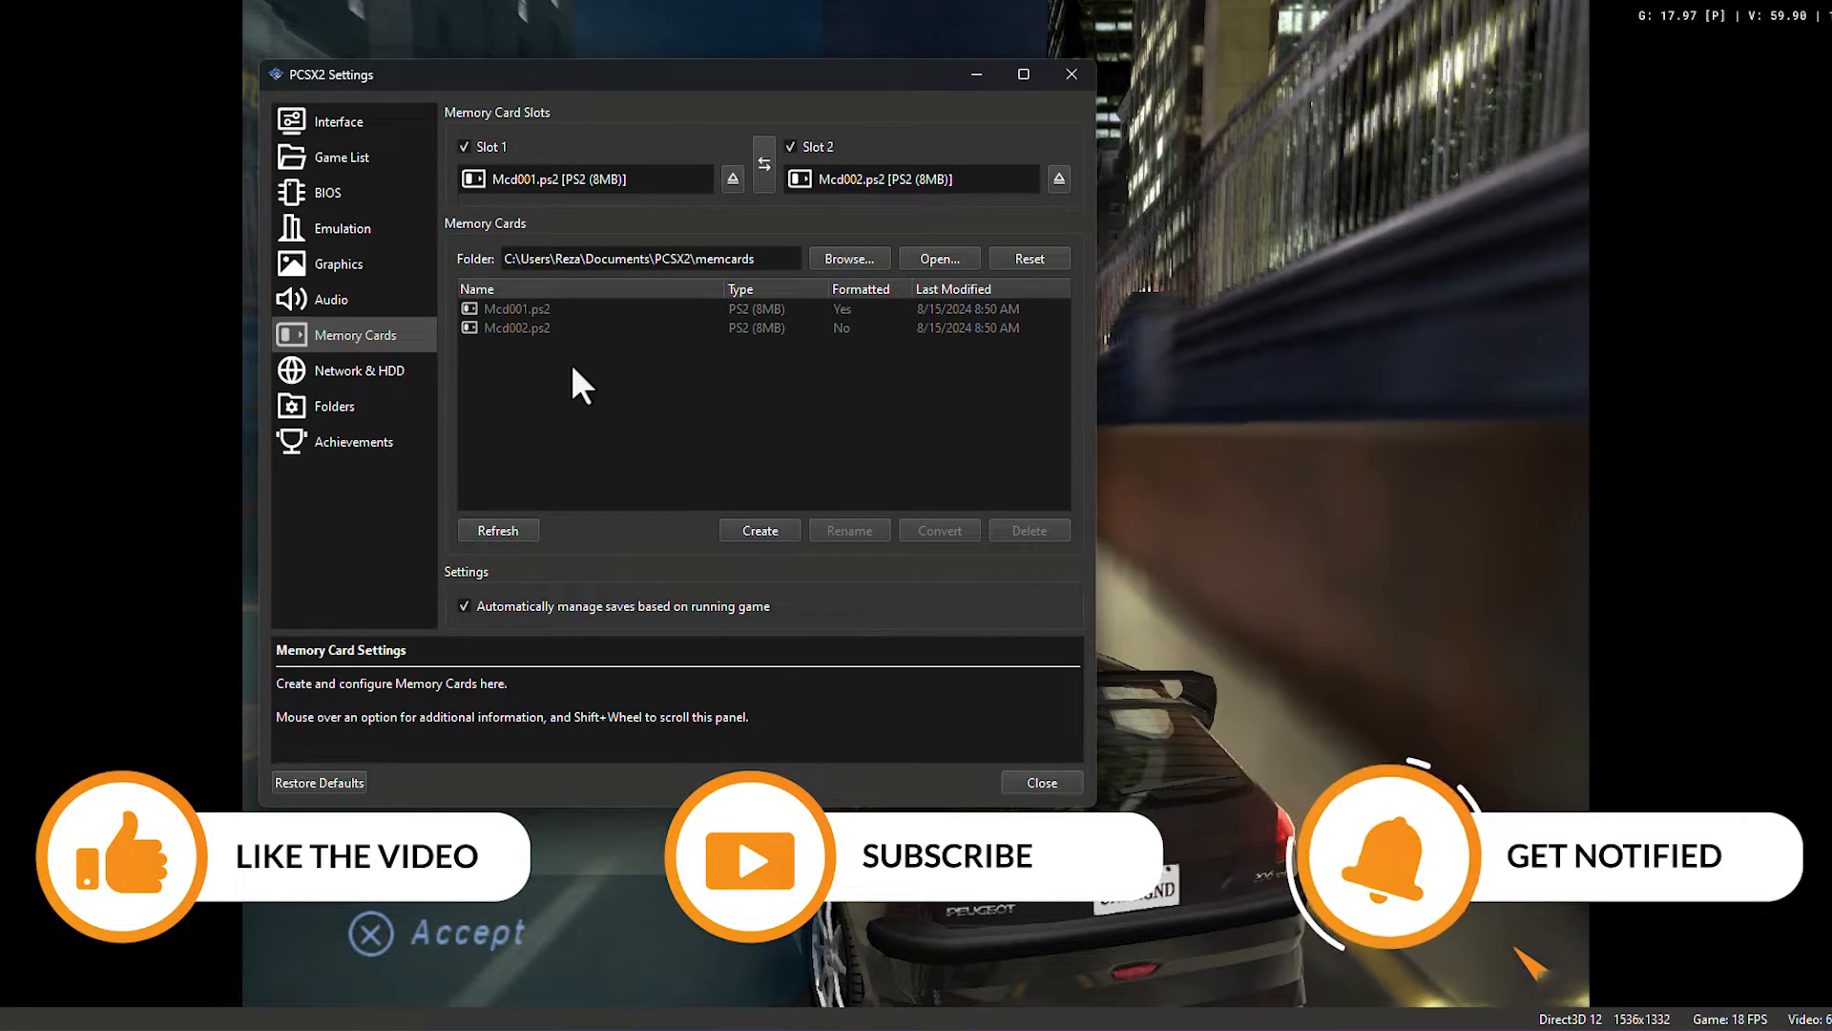
left_click(360, 370)
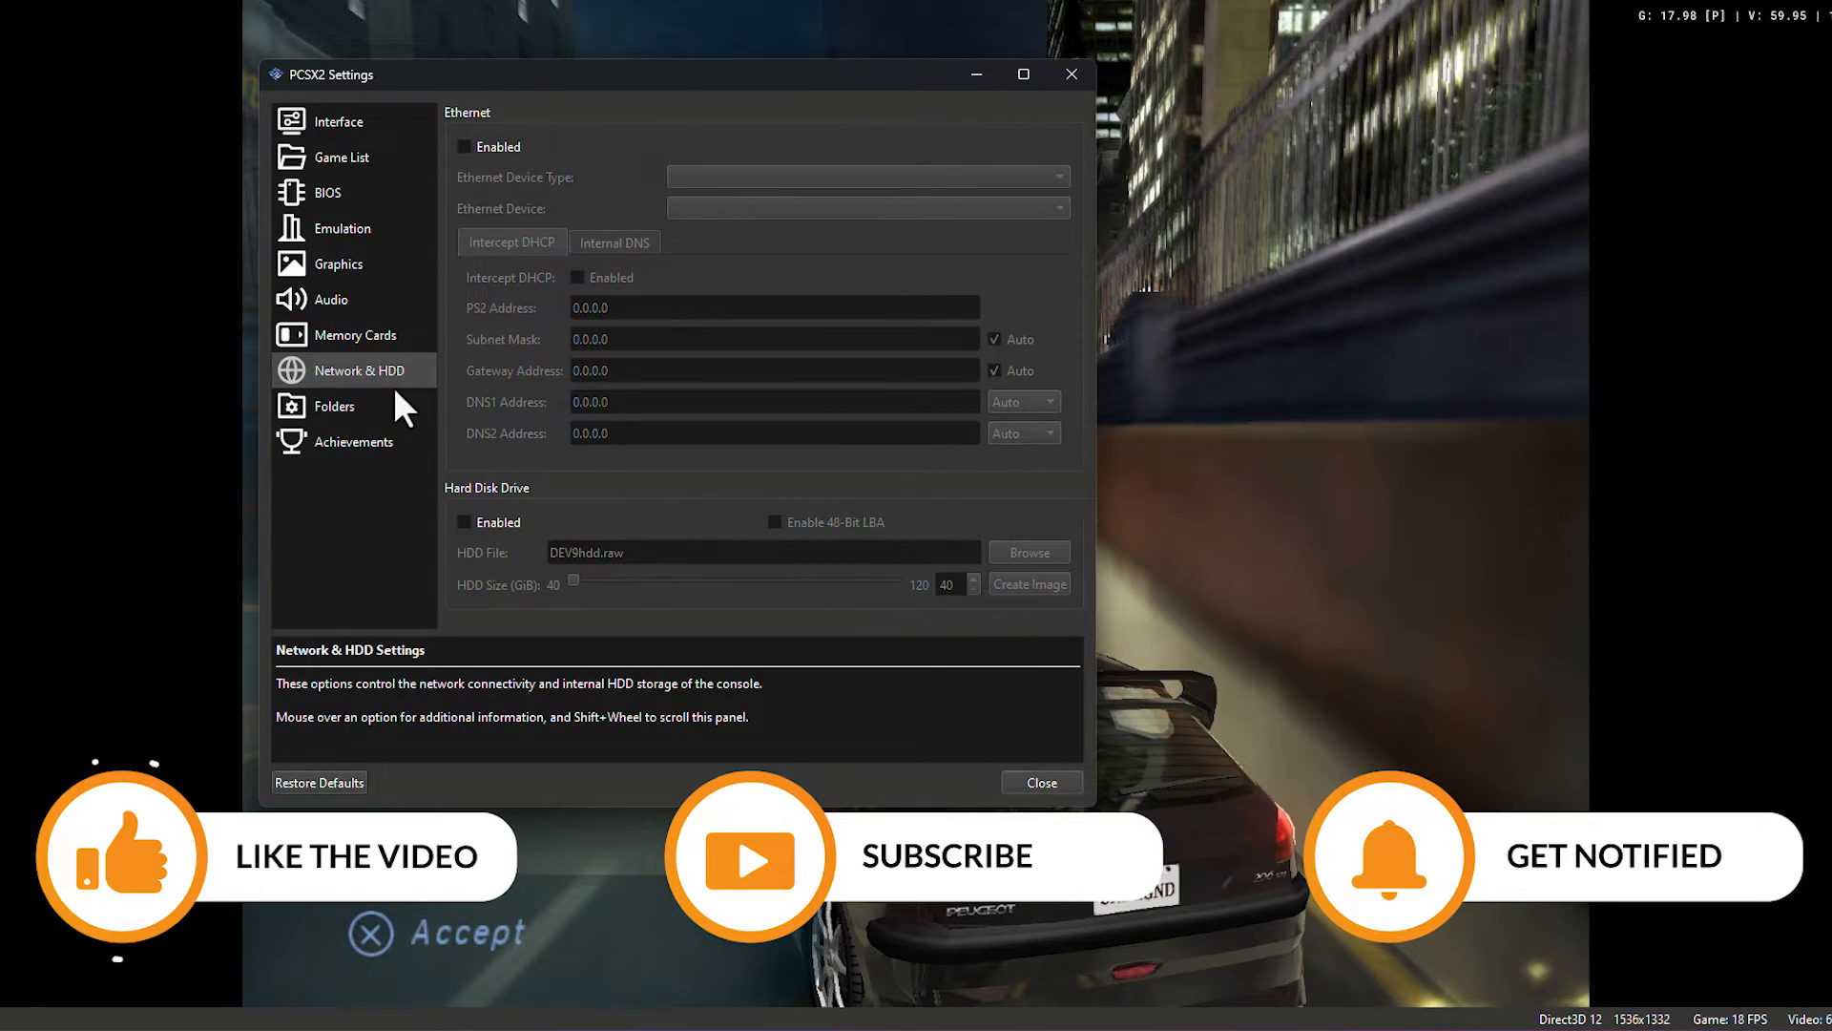
- Review the Folders page, then go back to Graphics
left_click(335, 406)
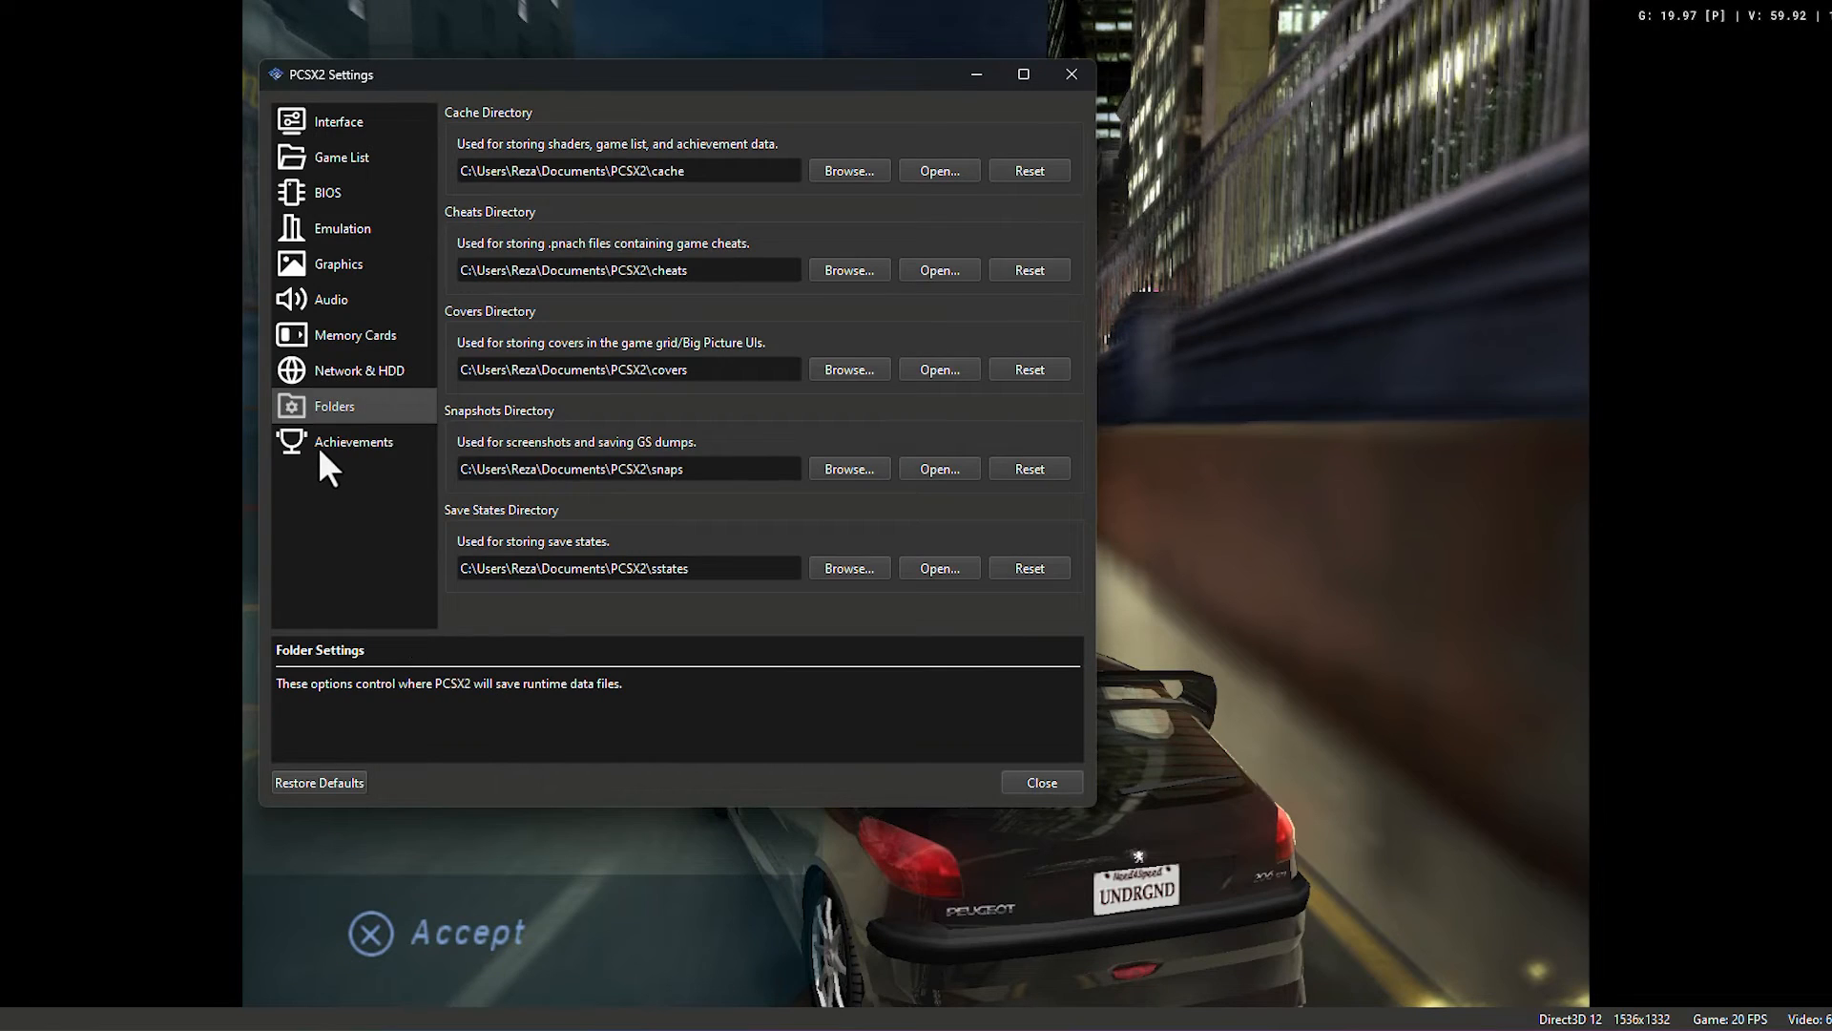
mouse_move(532, 231)
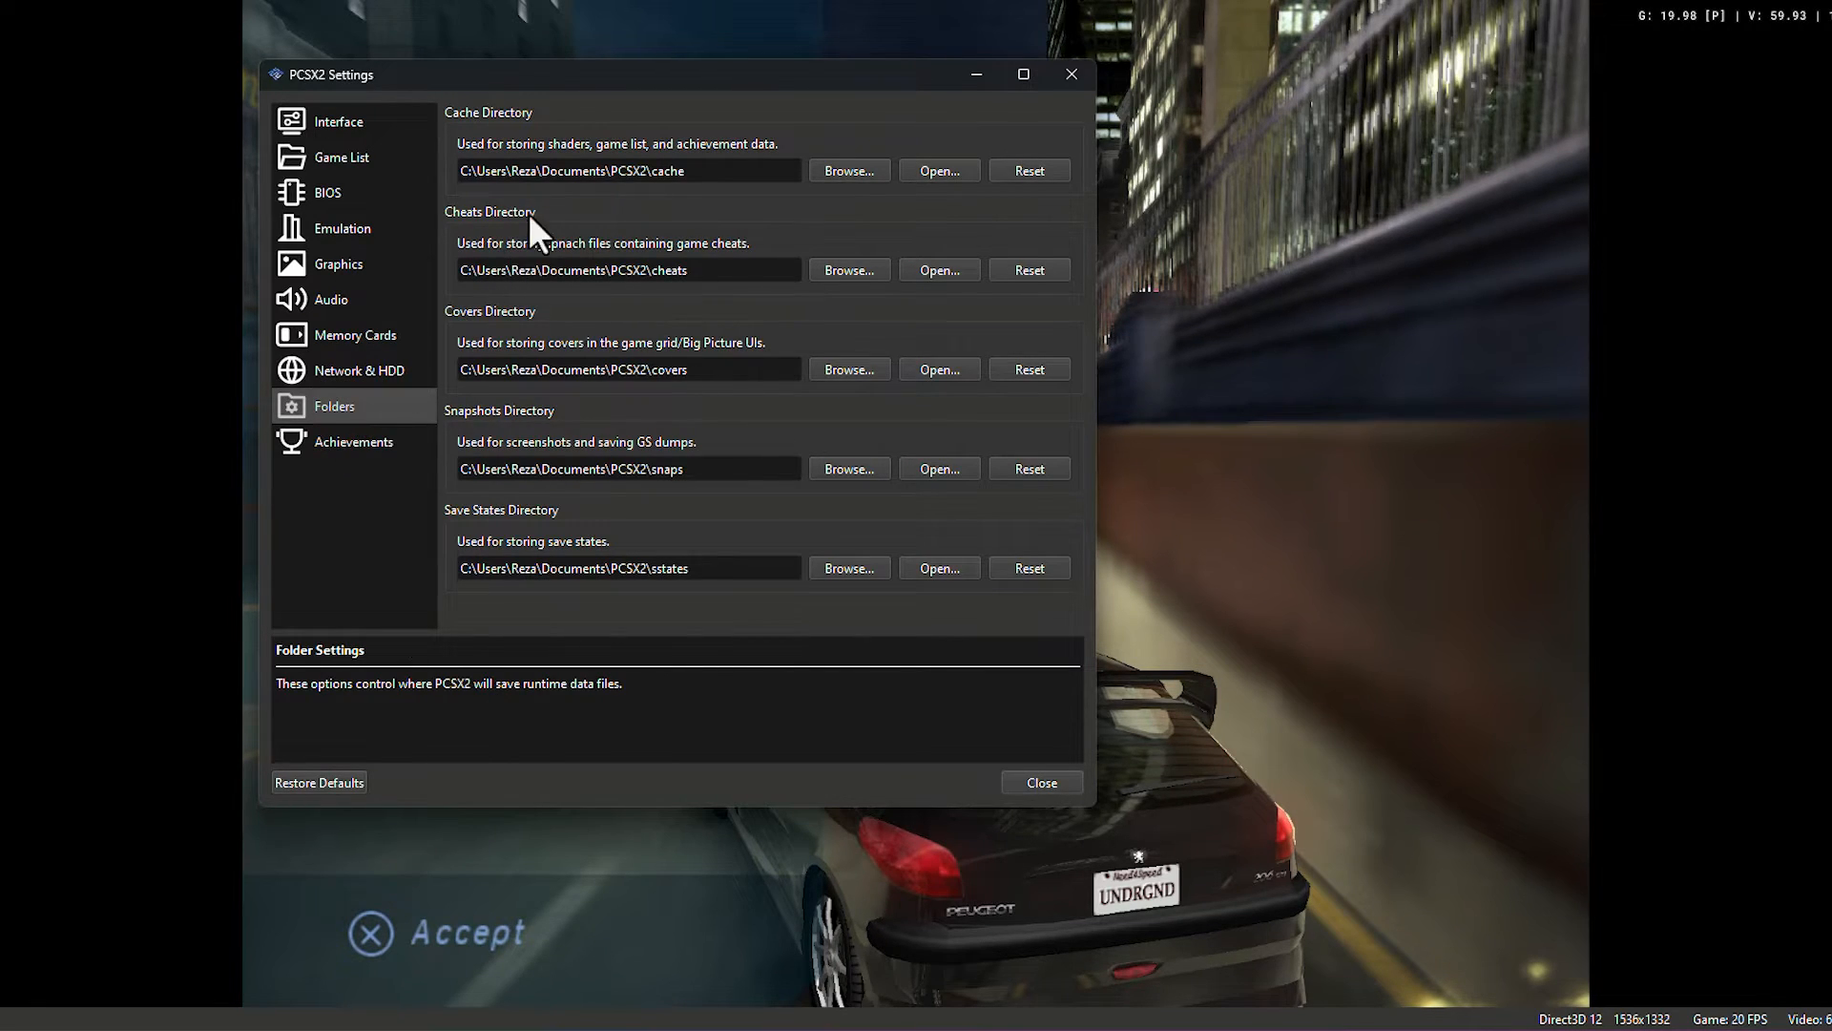
mouse_move(545, 135)
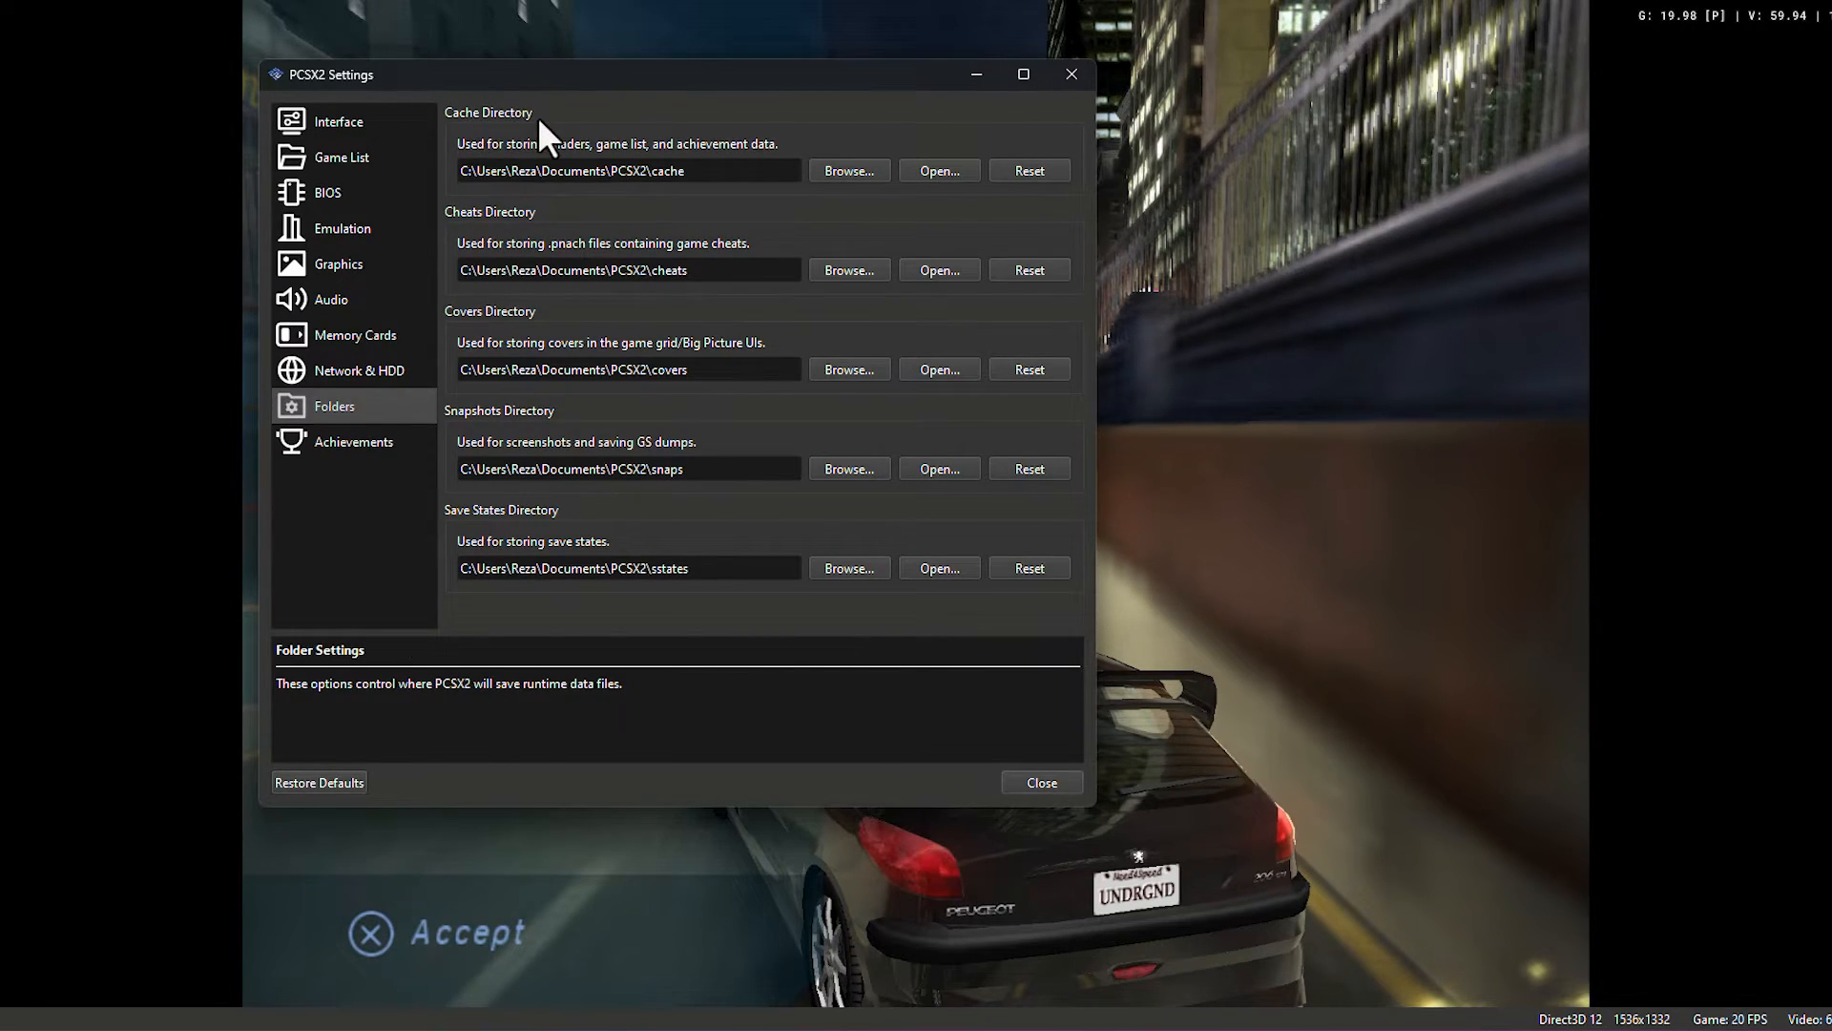
mouse_move(576, 224)
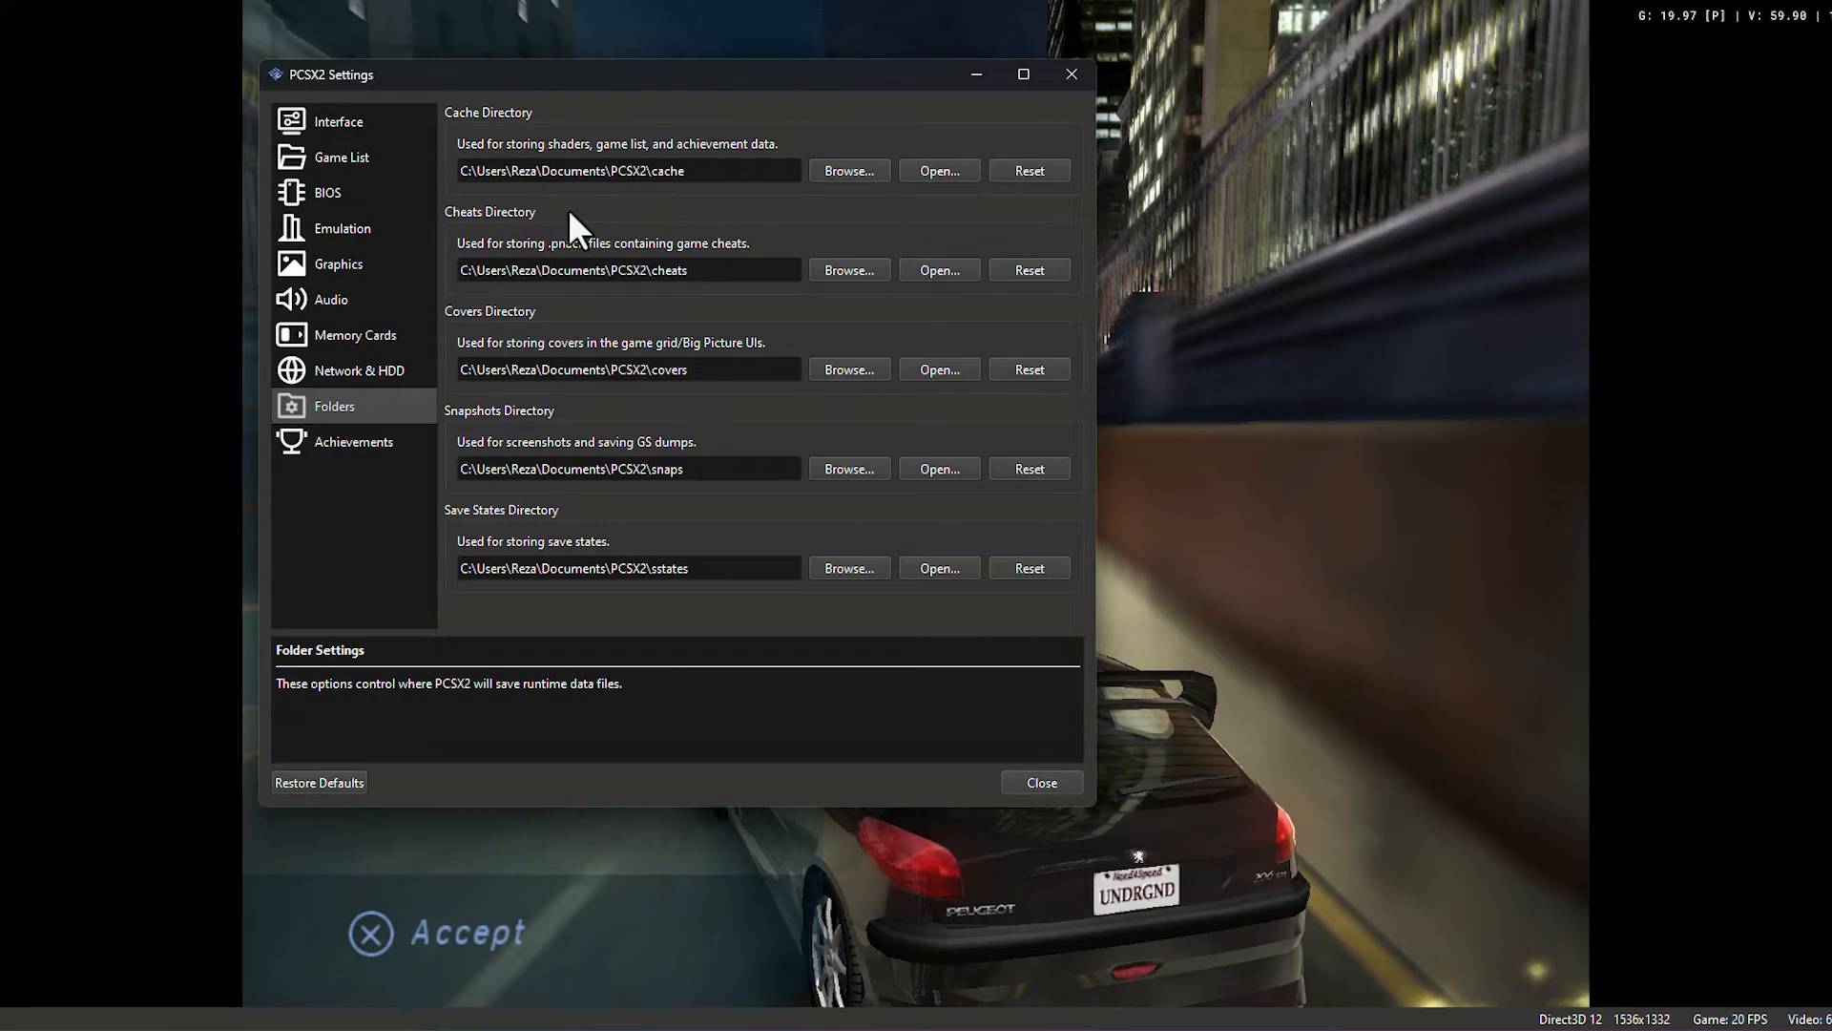
mouse_move(561, 345)
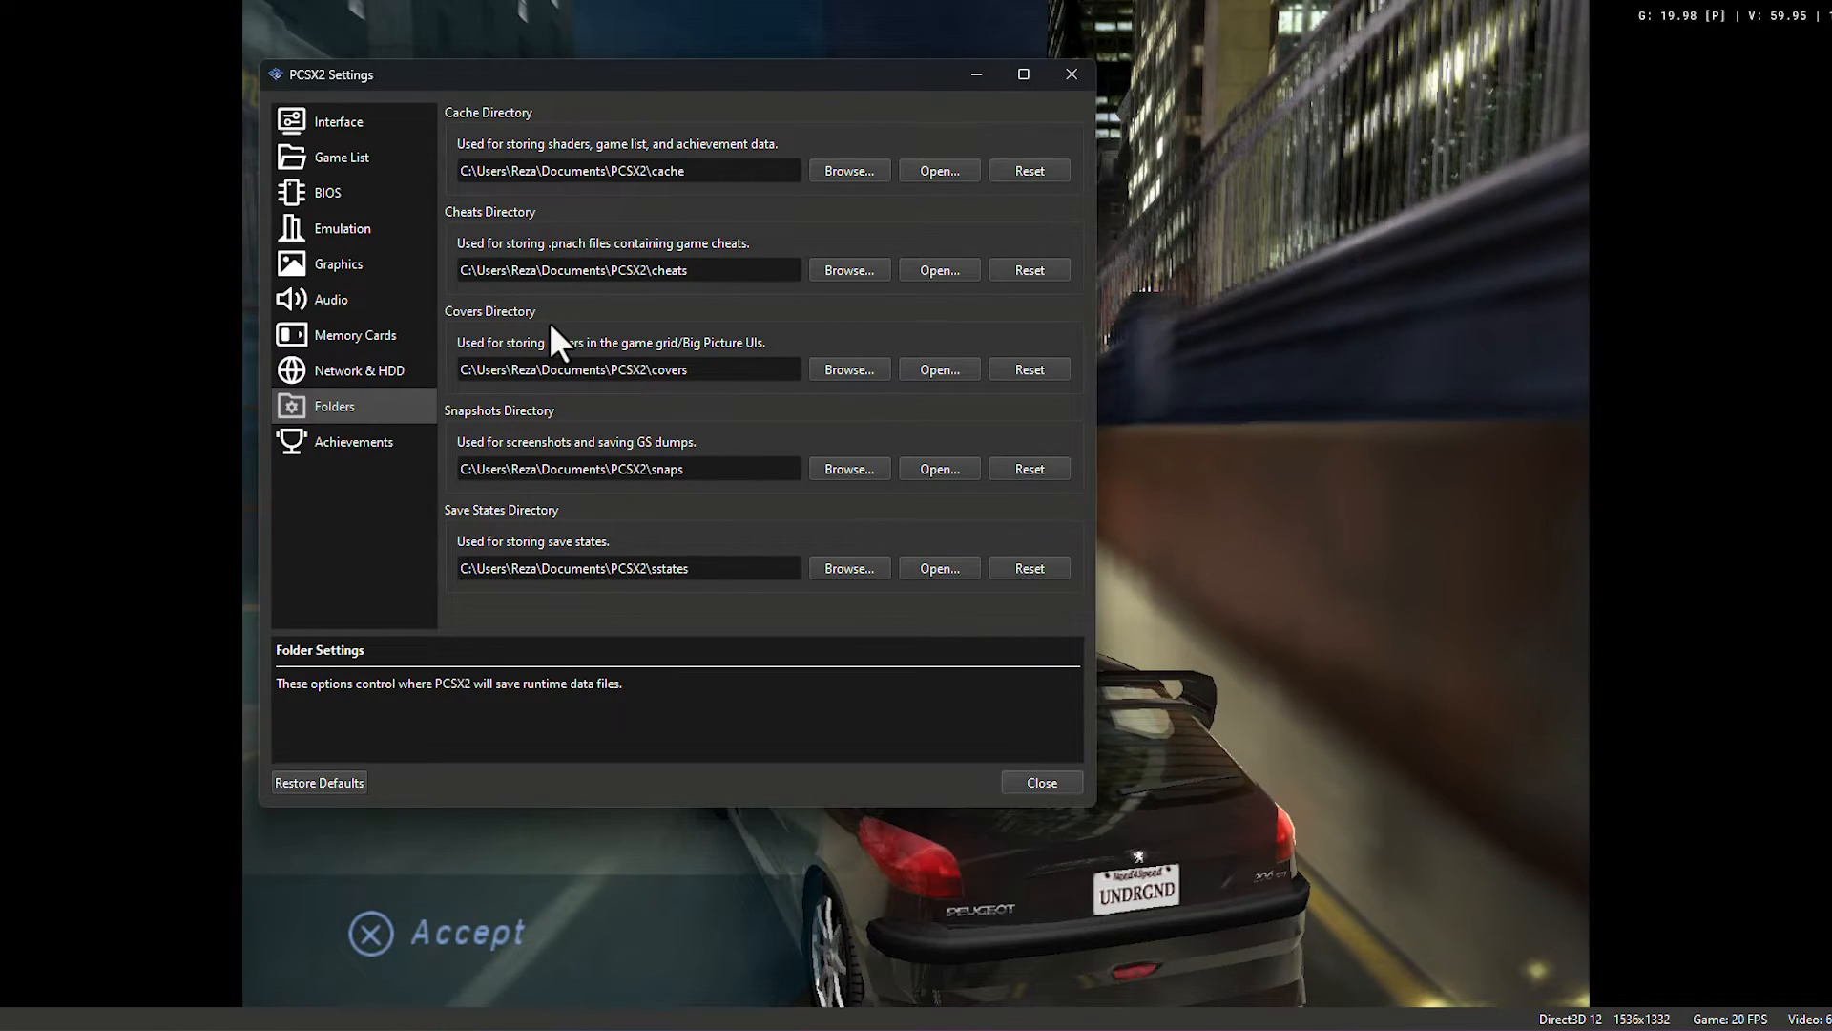
left_click(338, 263)
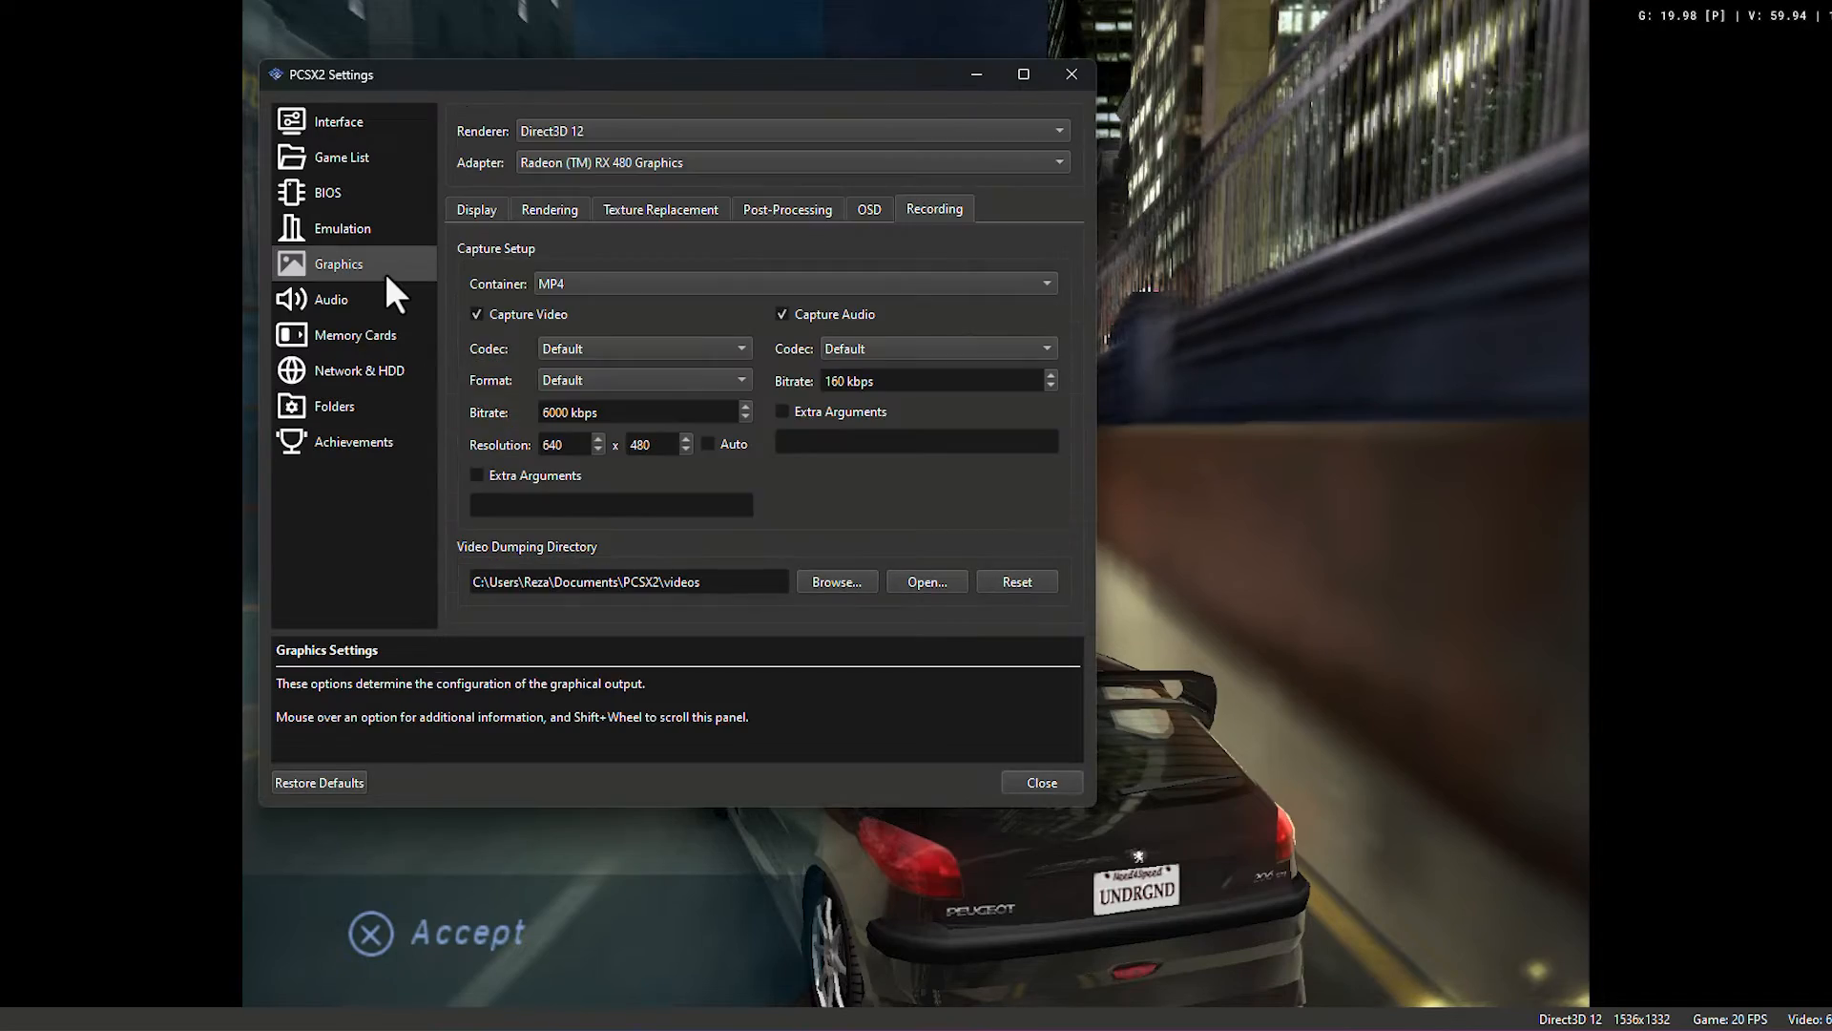
- Turn off Show FPS and Show Speed Percentages under Display > OSD, then close Settings
left_click(476, 208)
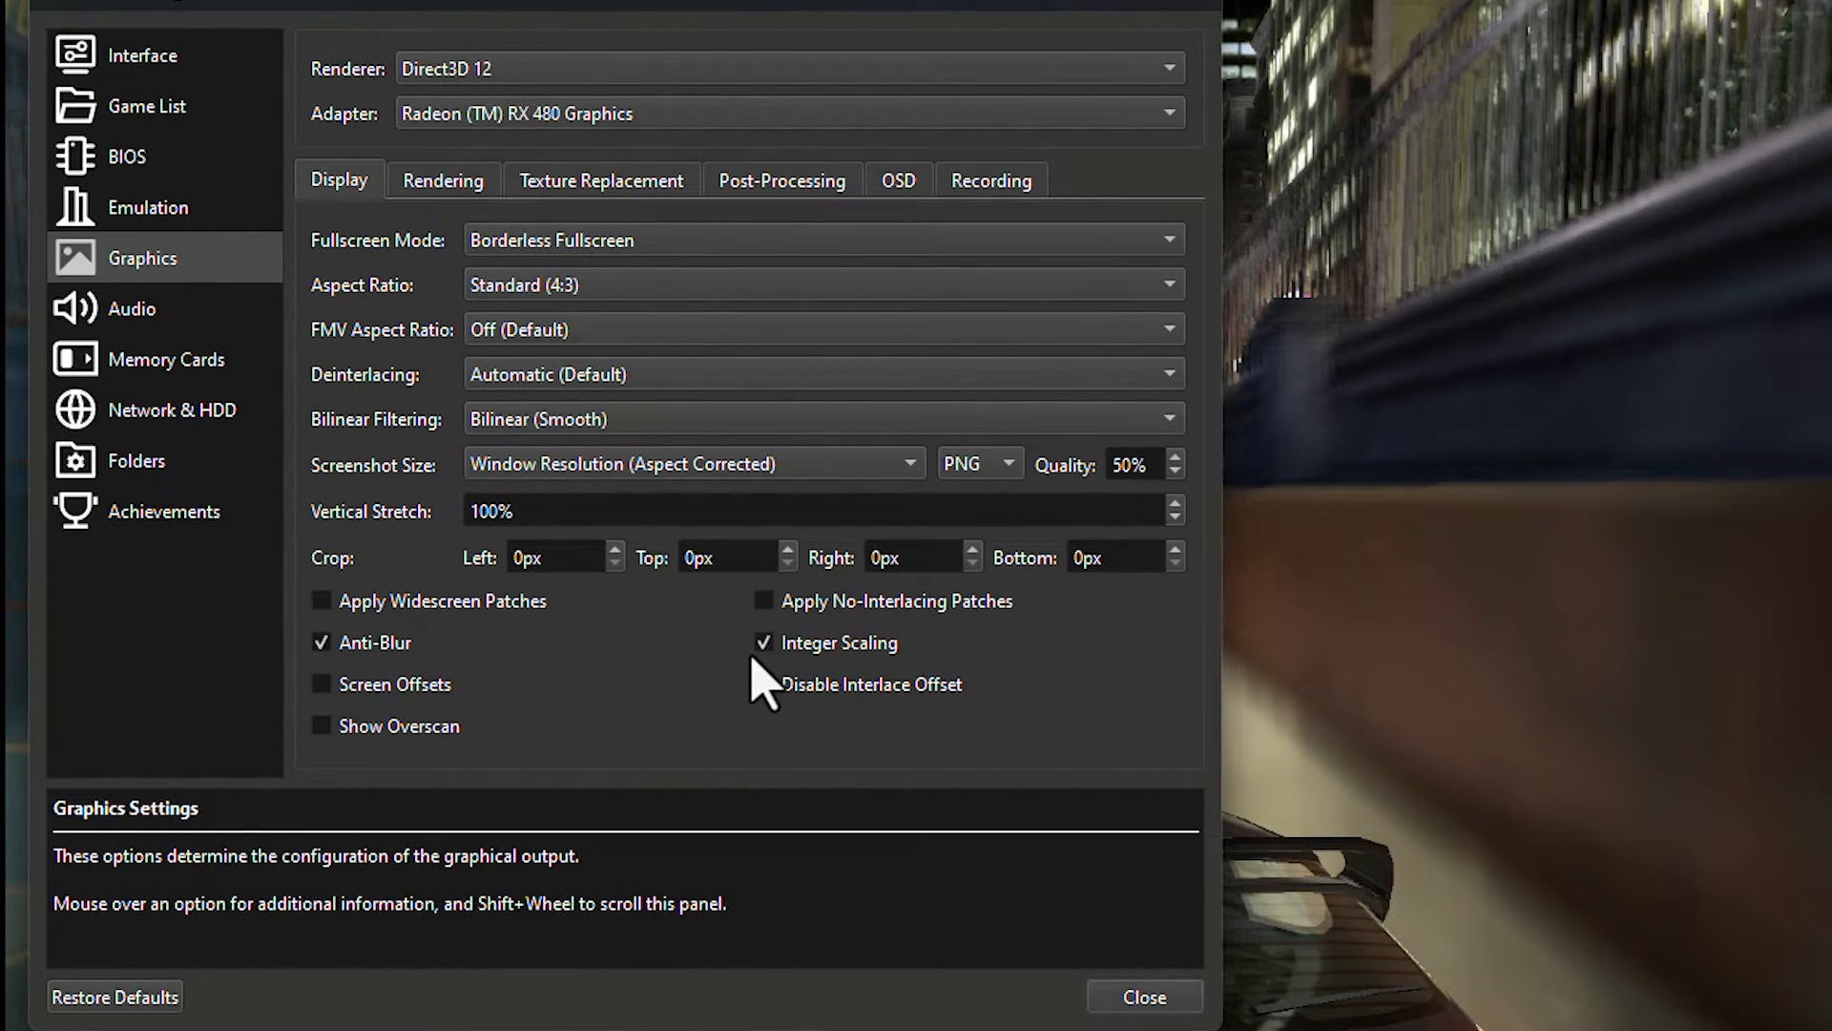
left_click(899, 180)
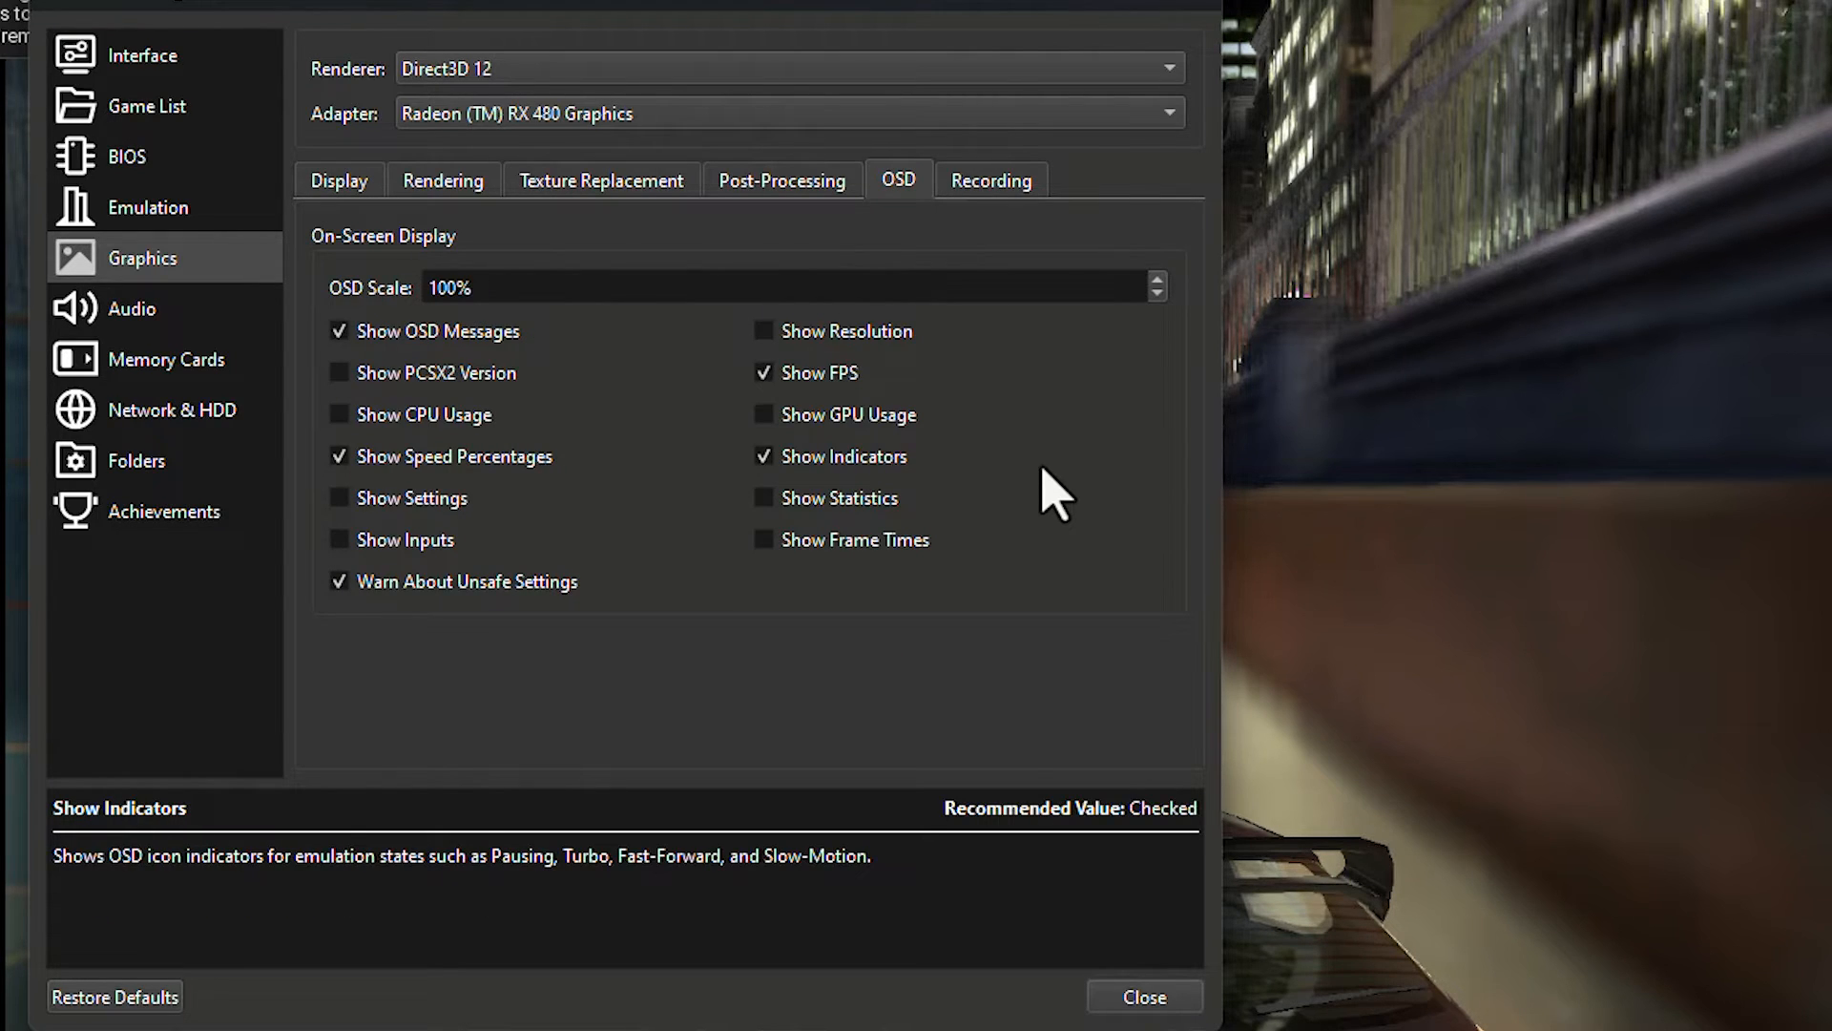
mouse_move(1561, 205)
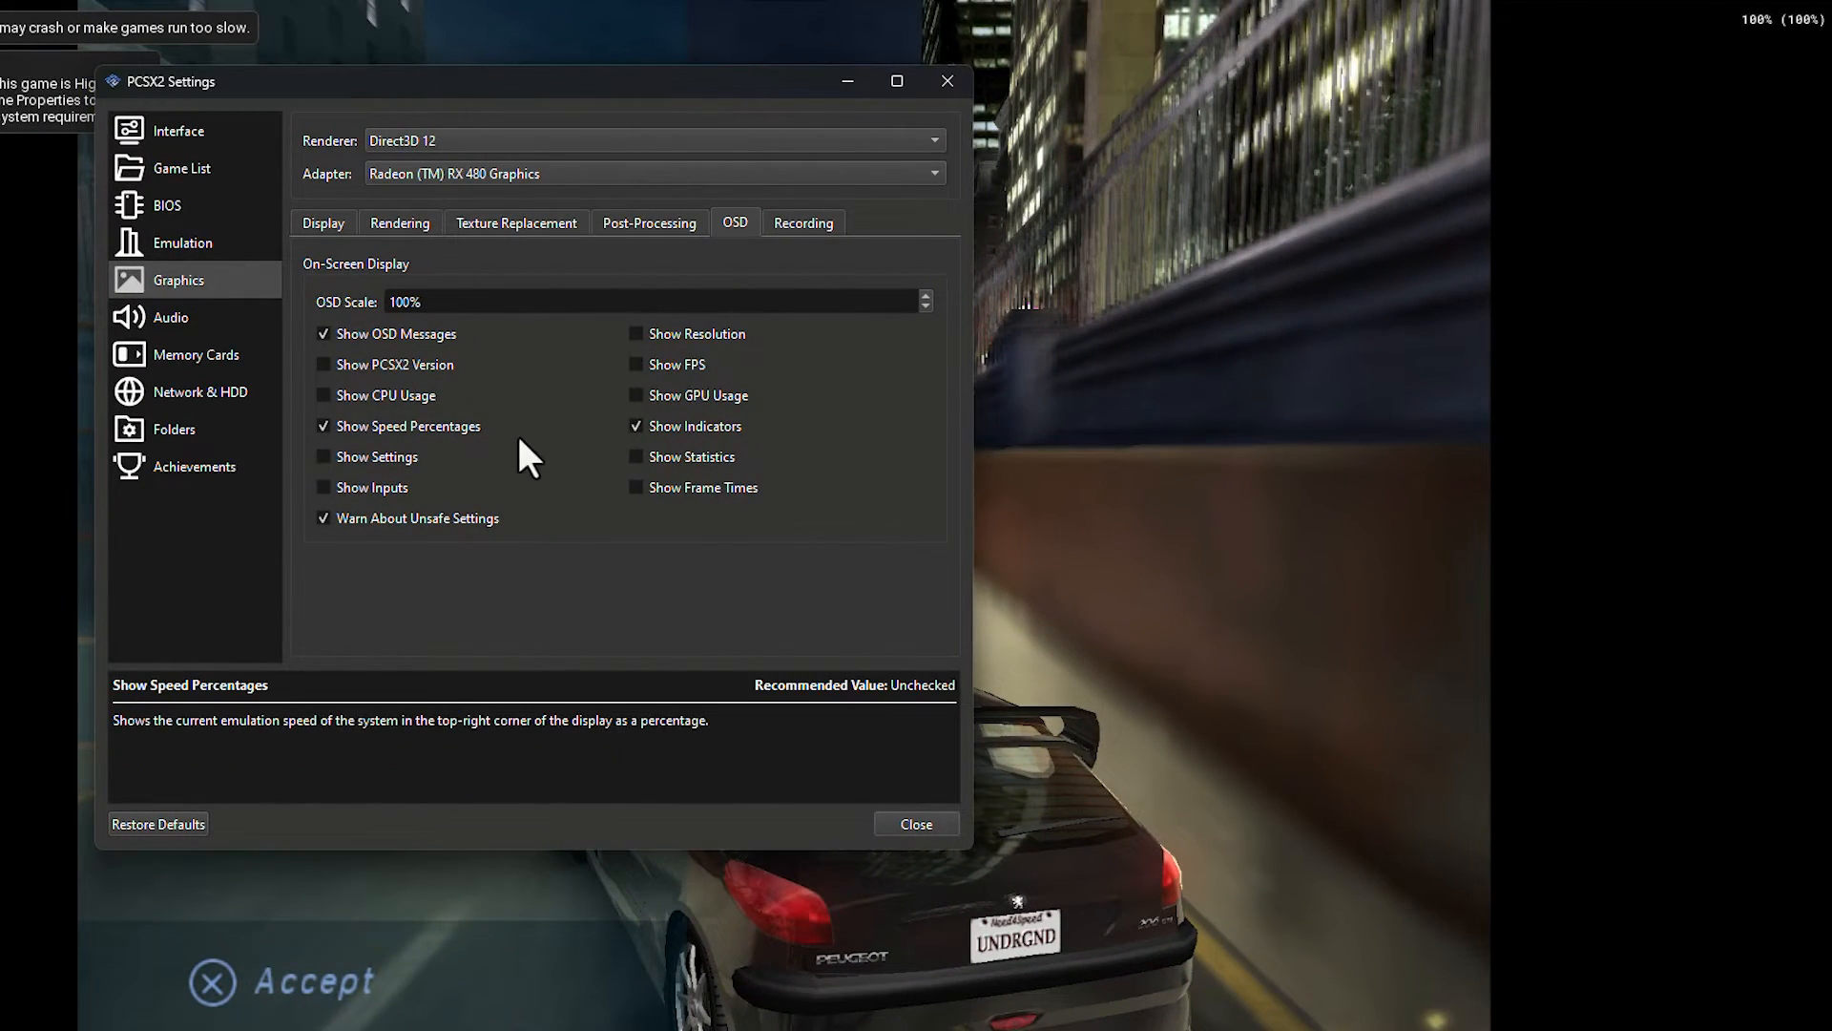
left_click(323, 425)
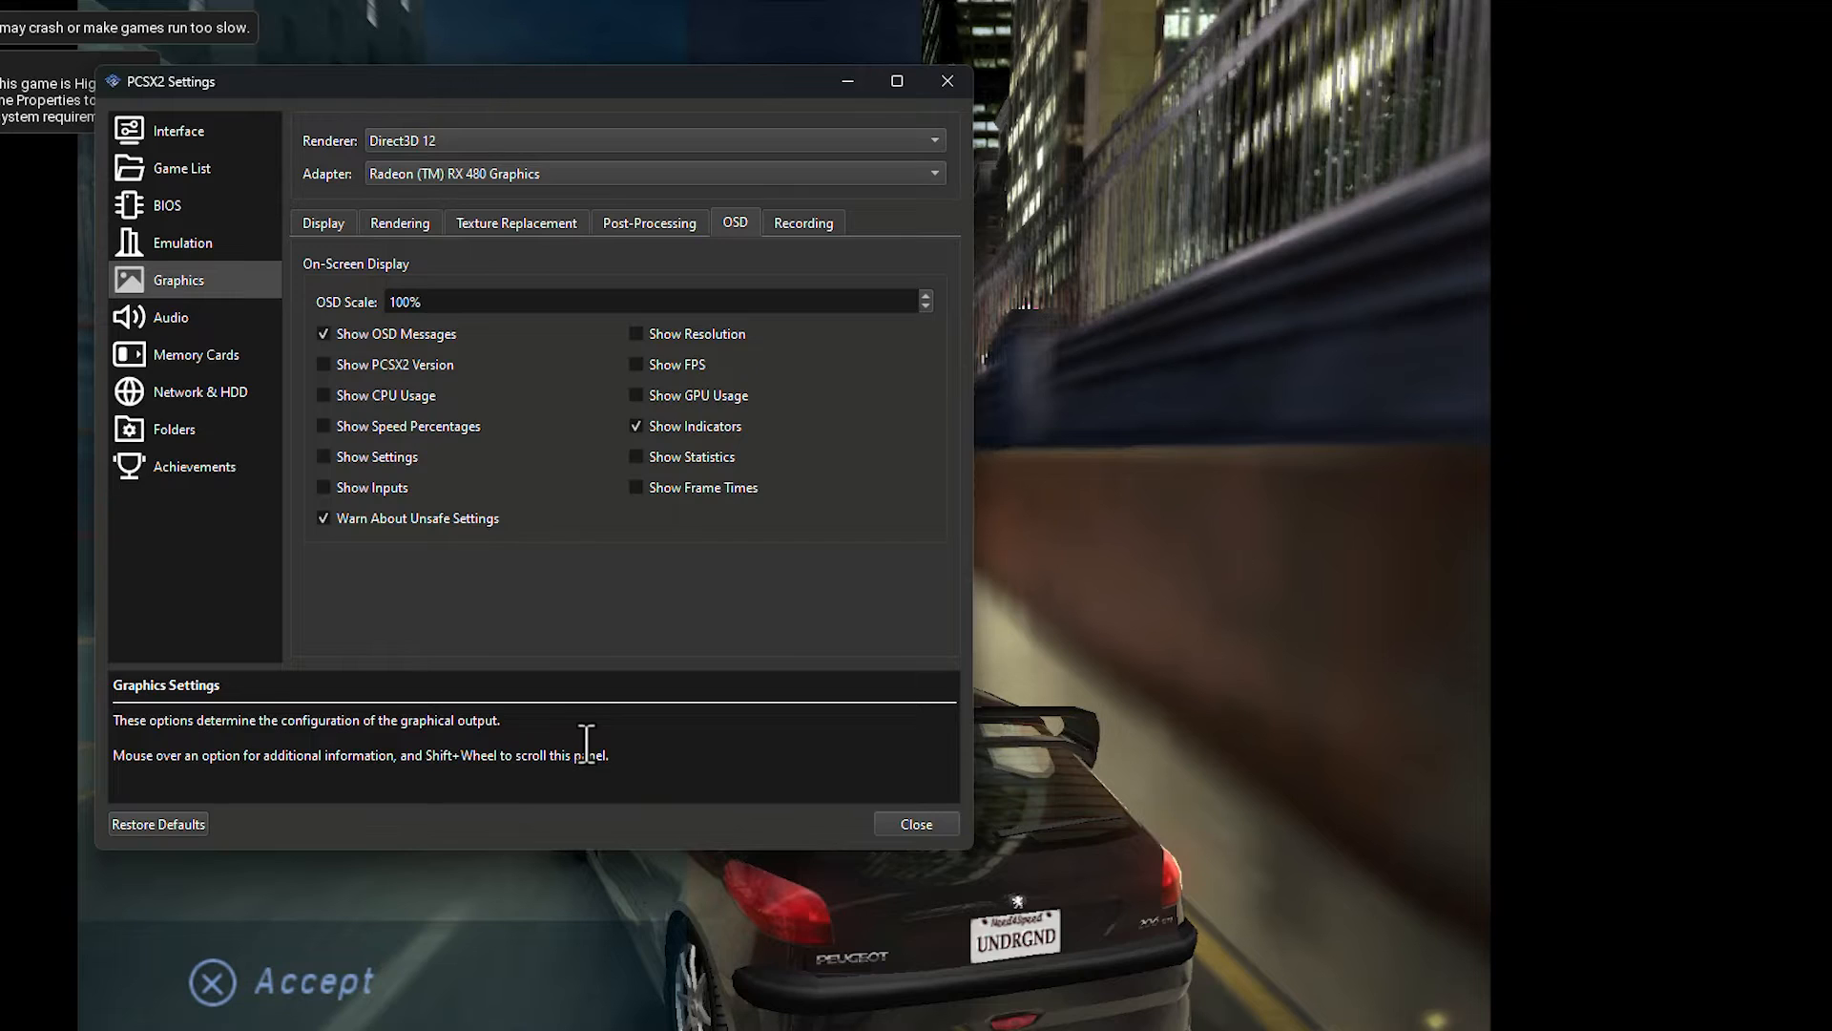
left_click(916, 823)
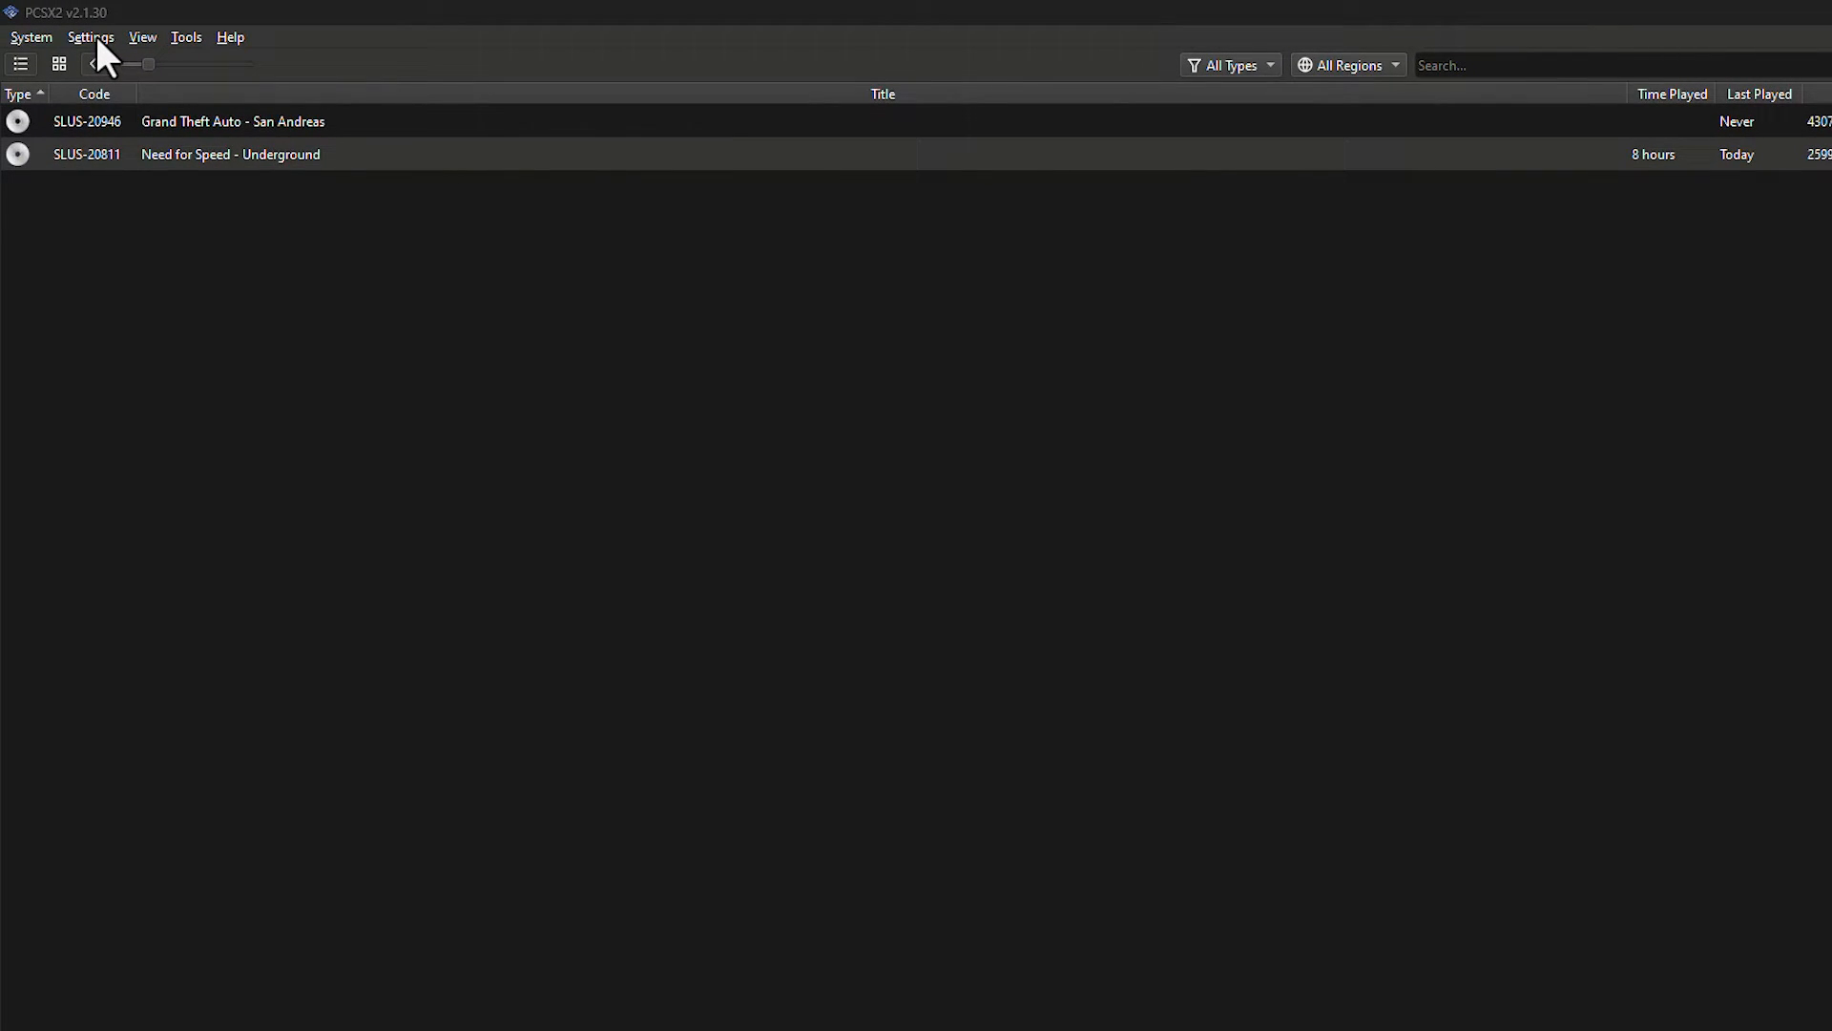
- Review the hotkey bindings, then go to the Controller Port 2 page
left_click(90, 36)
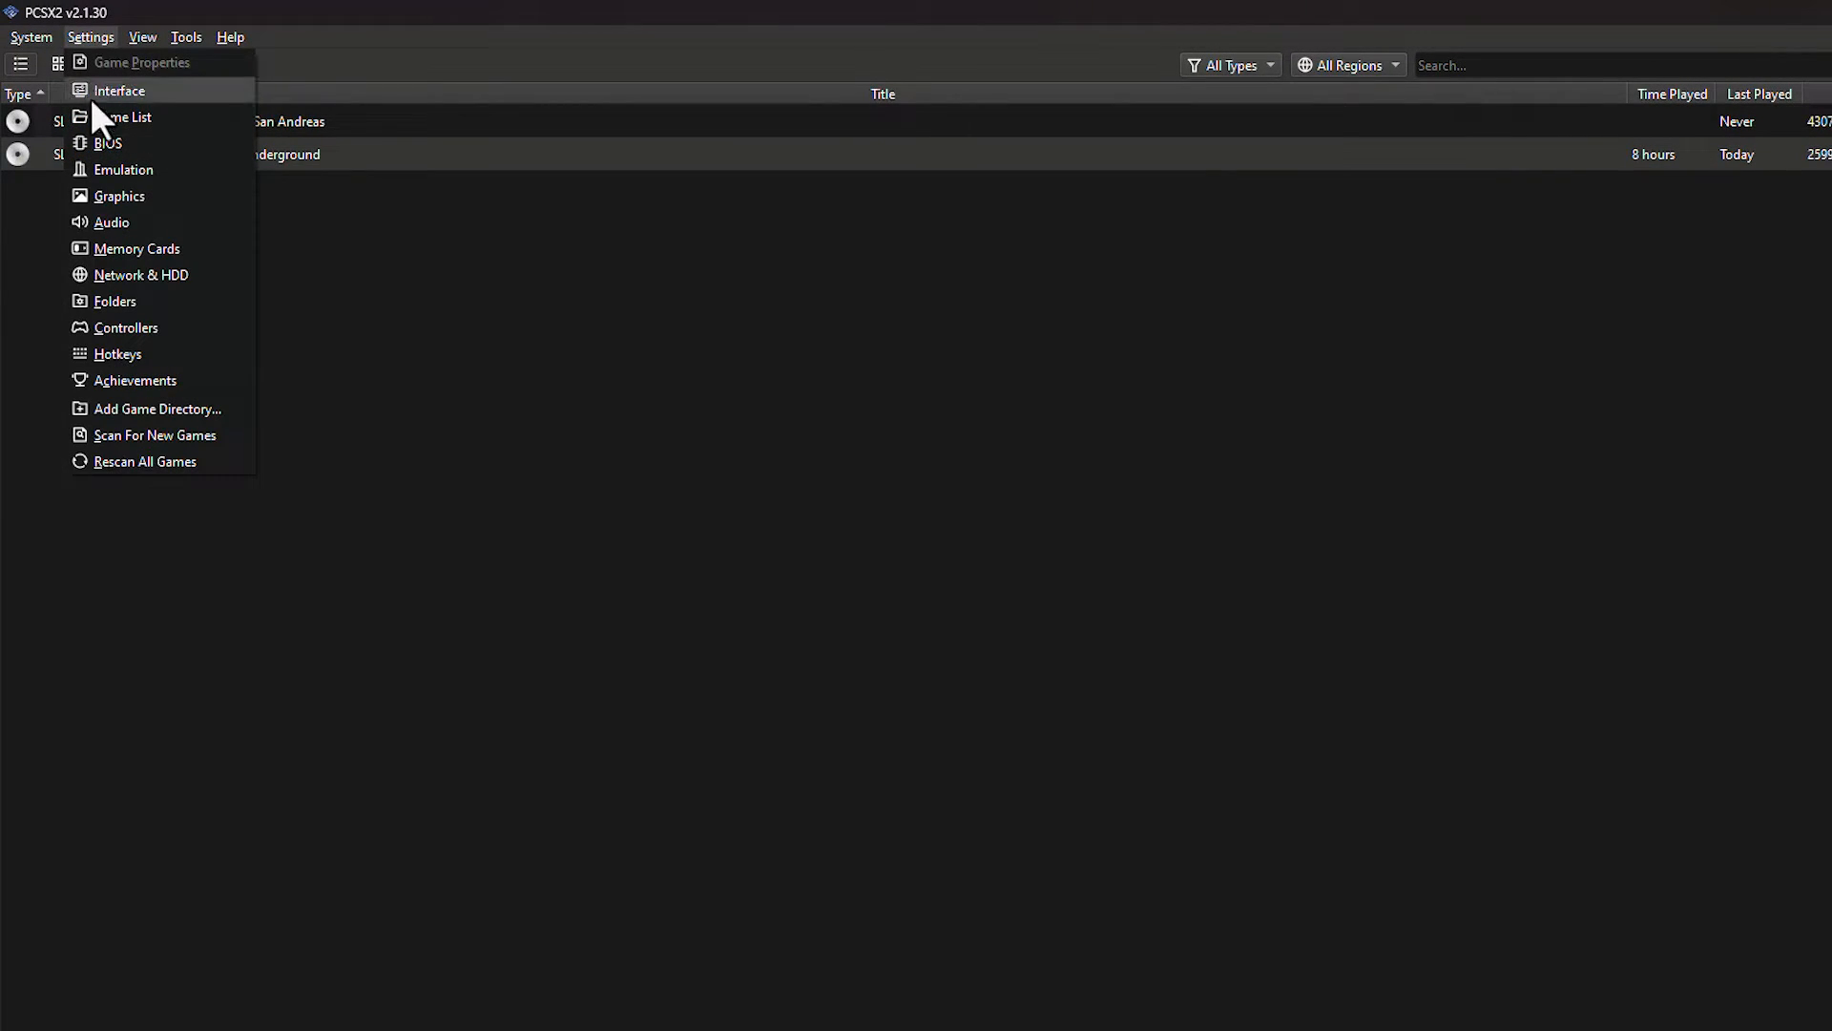
left_click(126, 327)
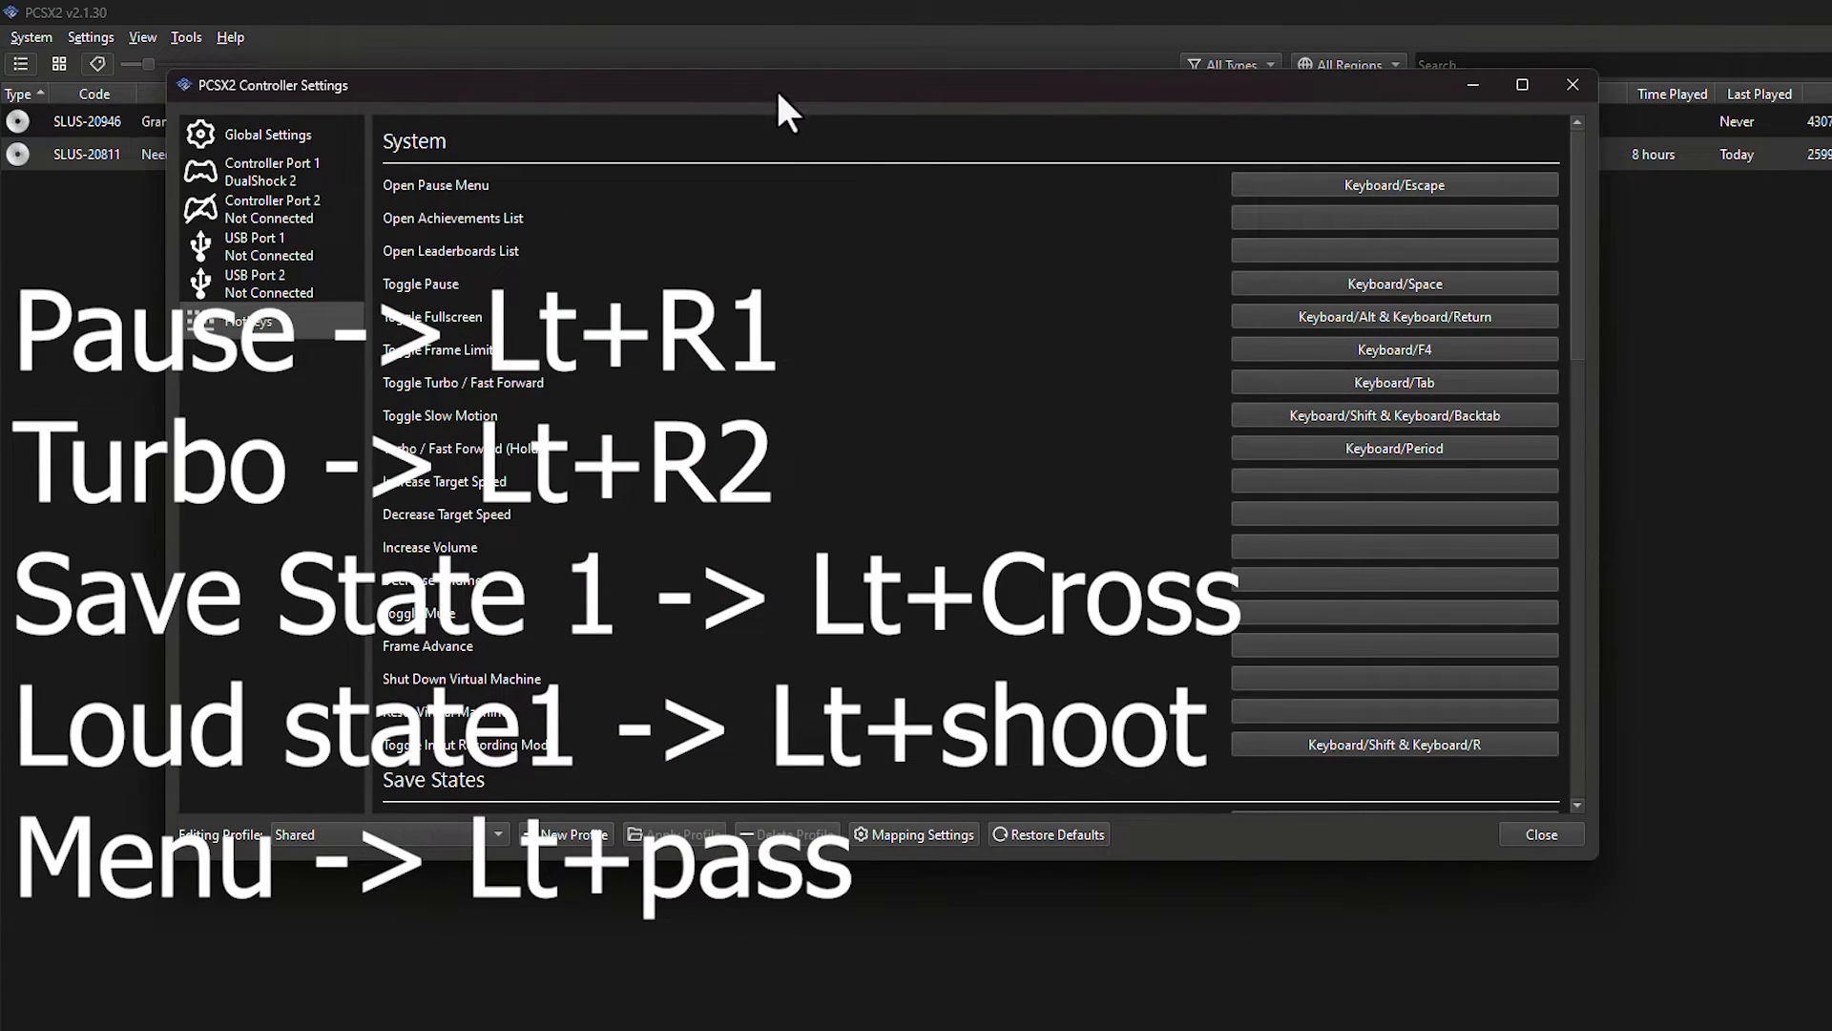
mouse_move(894, 212)
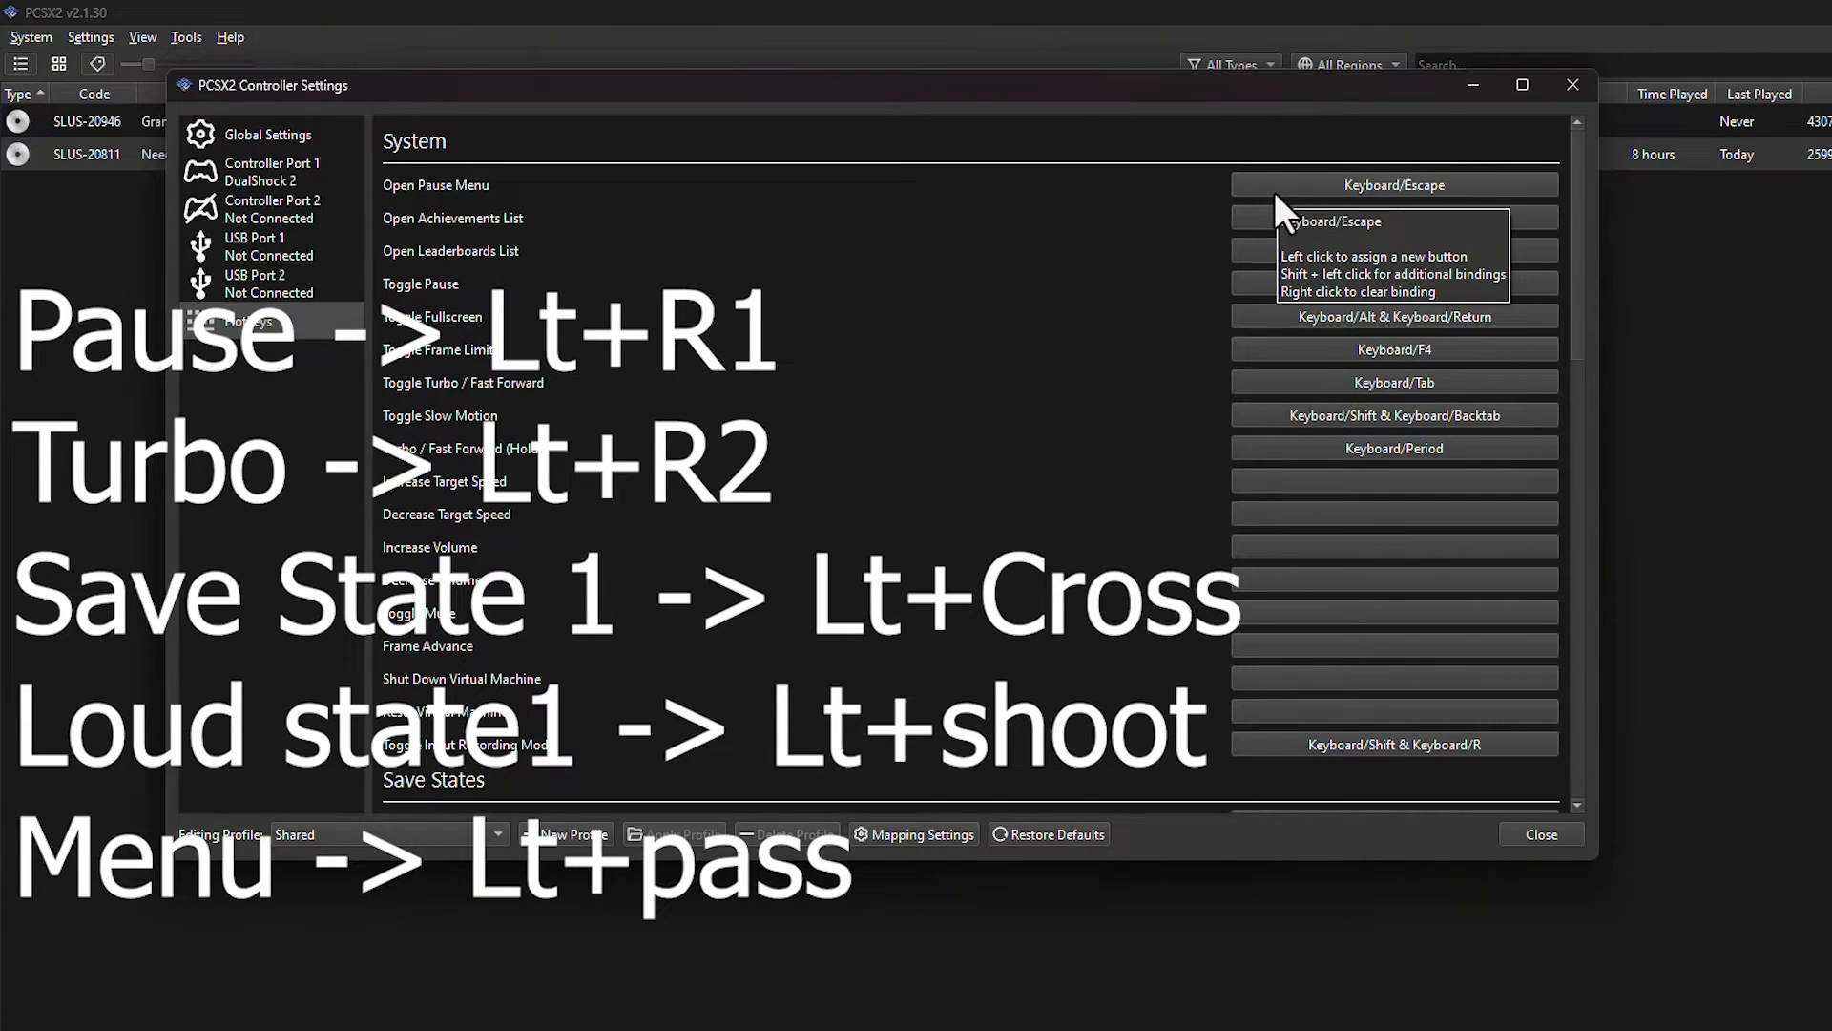
left_click(271, 208)
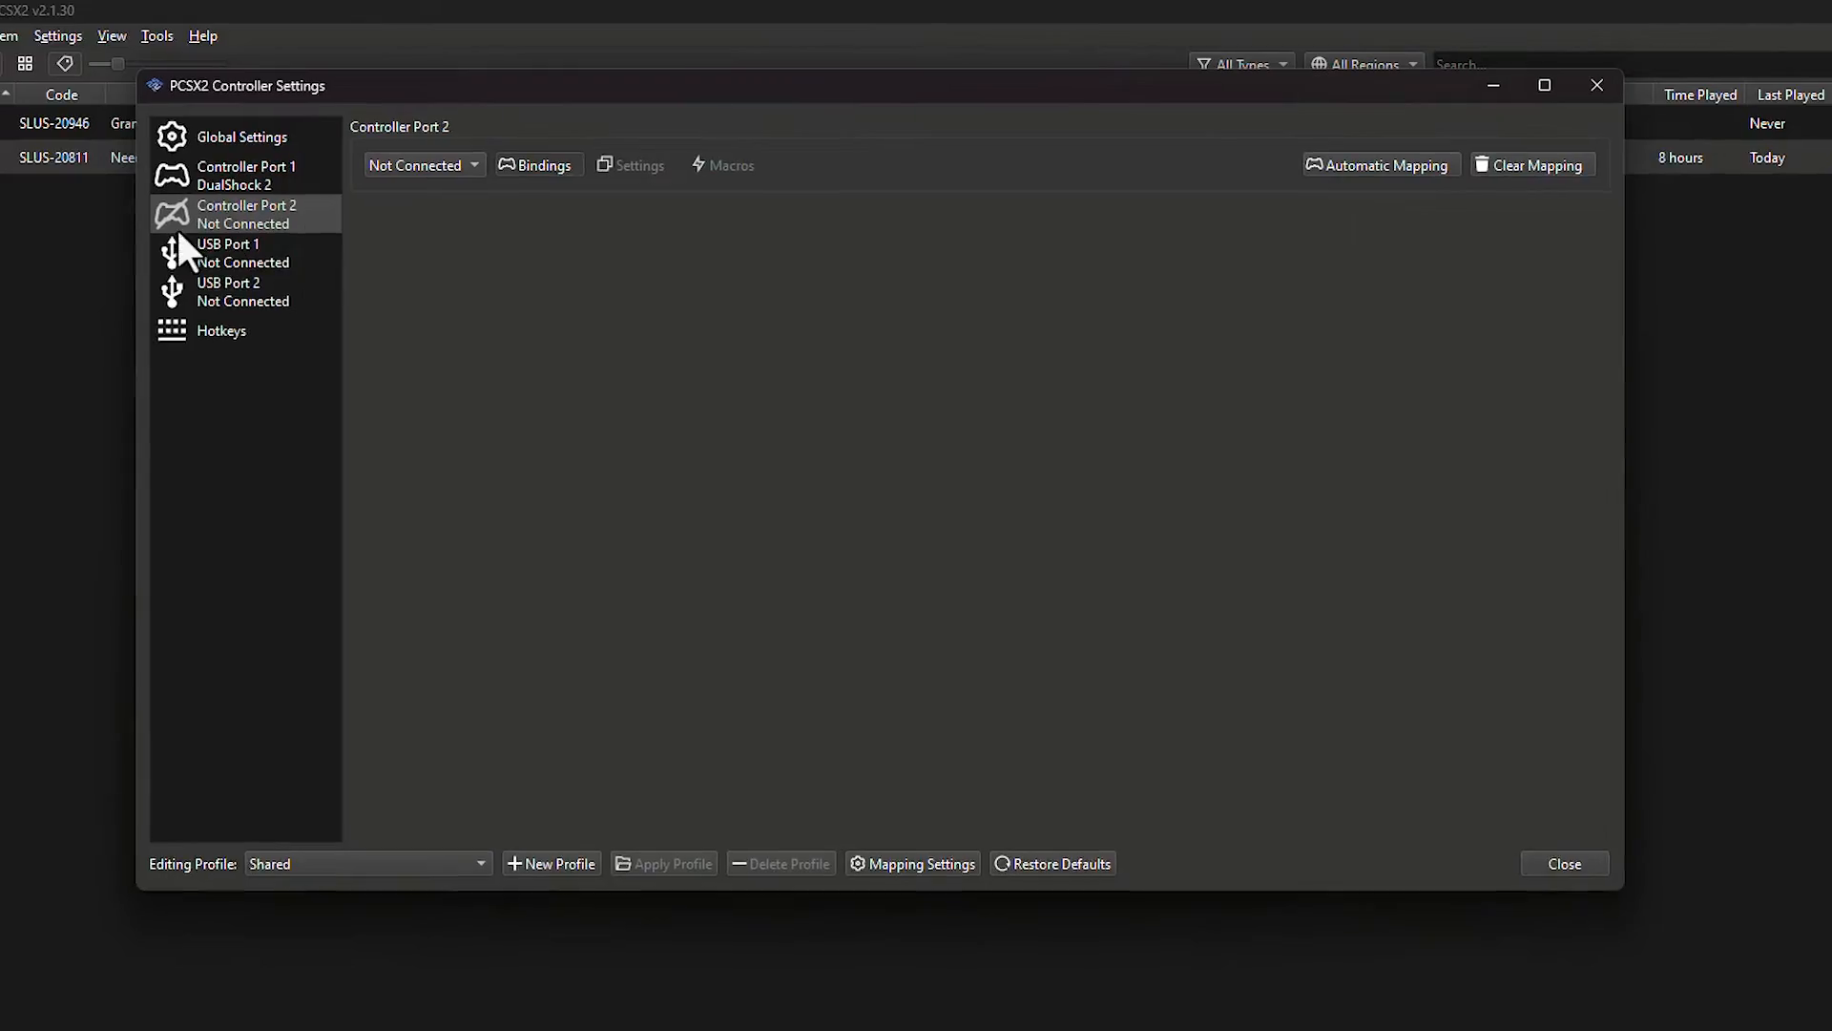
- Make Controller Port 2 a DualShock 2 and map its buttons automatically
left_click(421, 163)
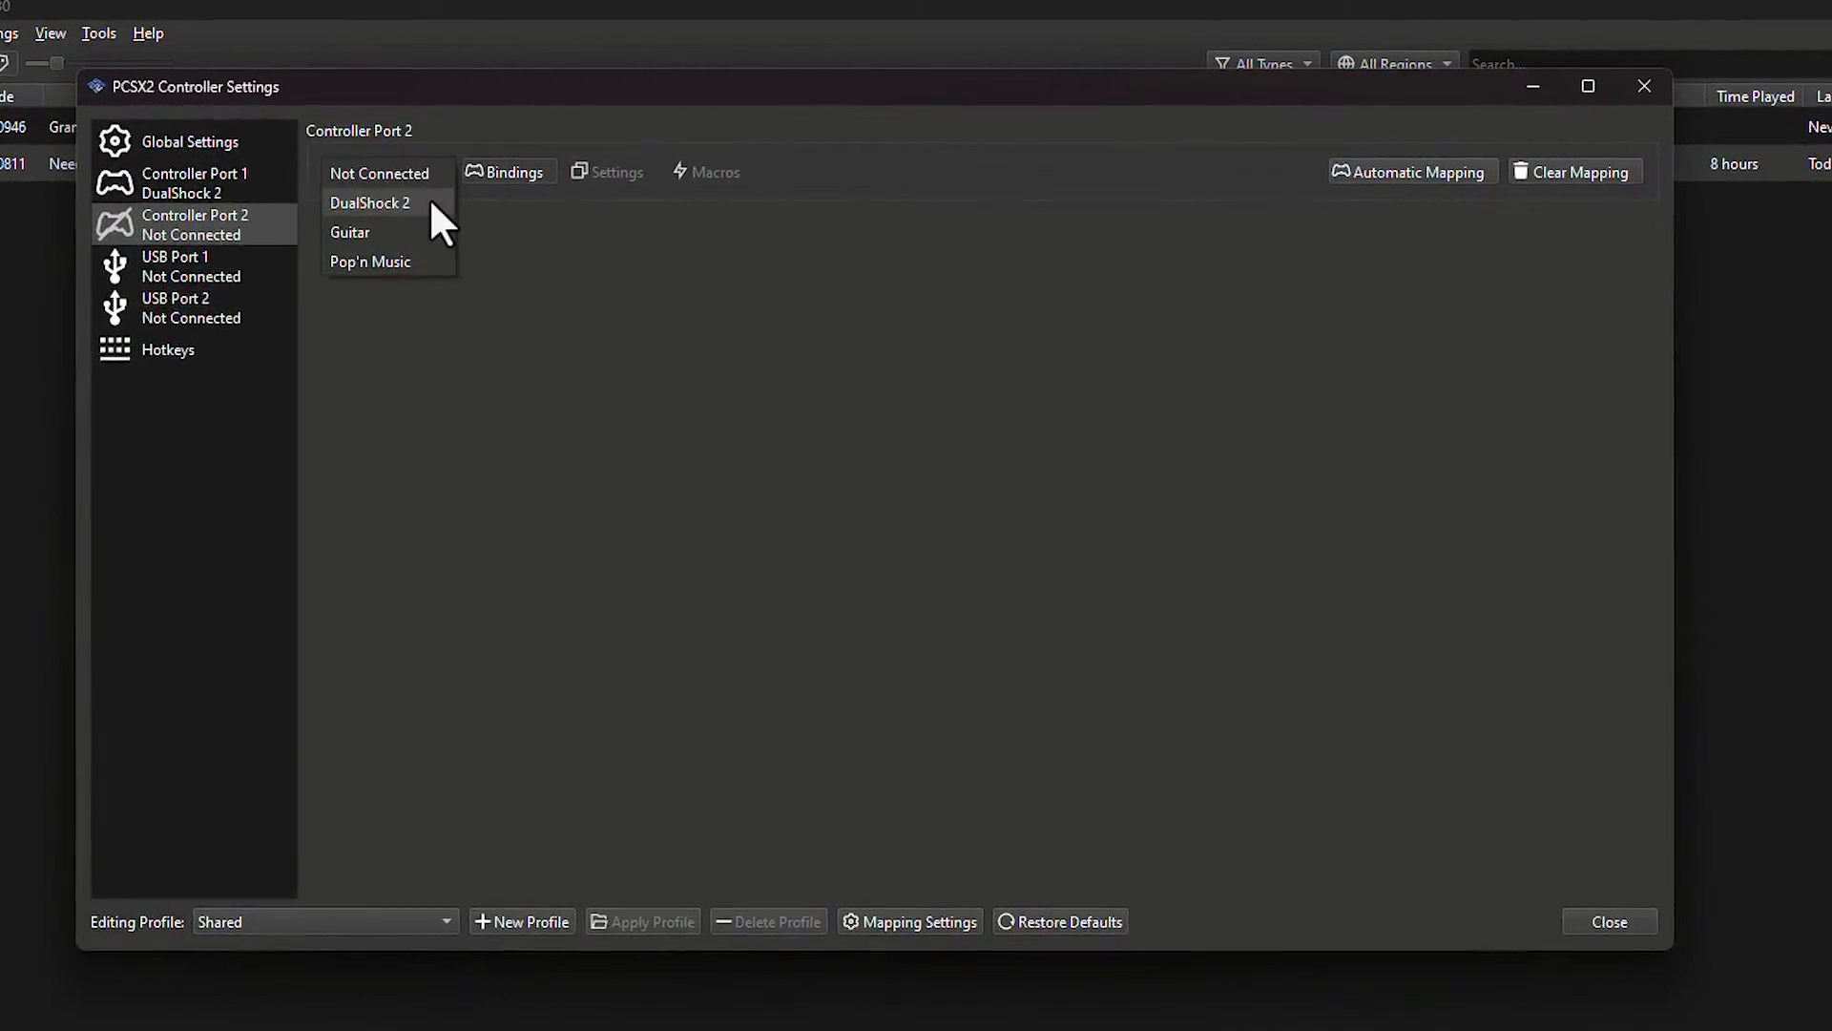
left_click(370, 203)
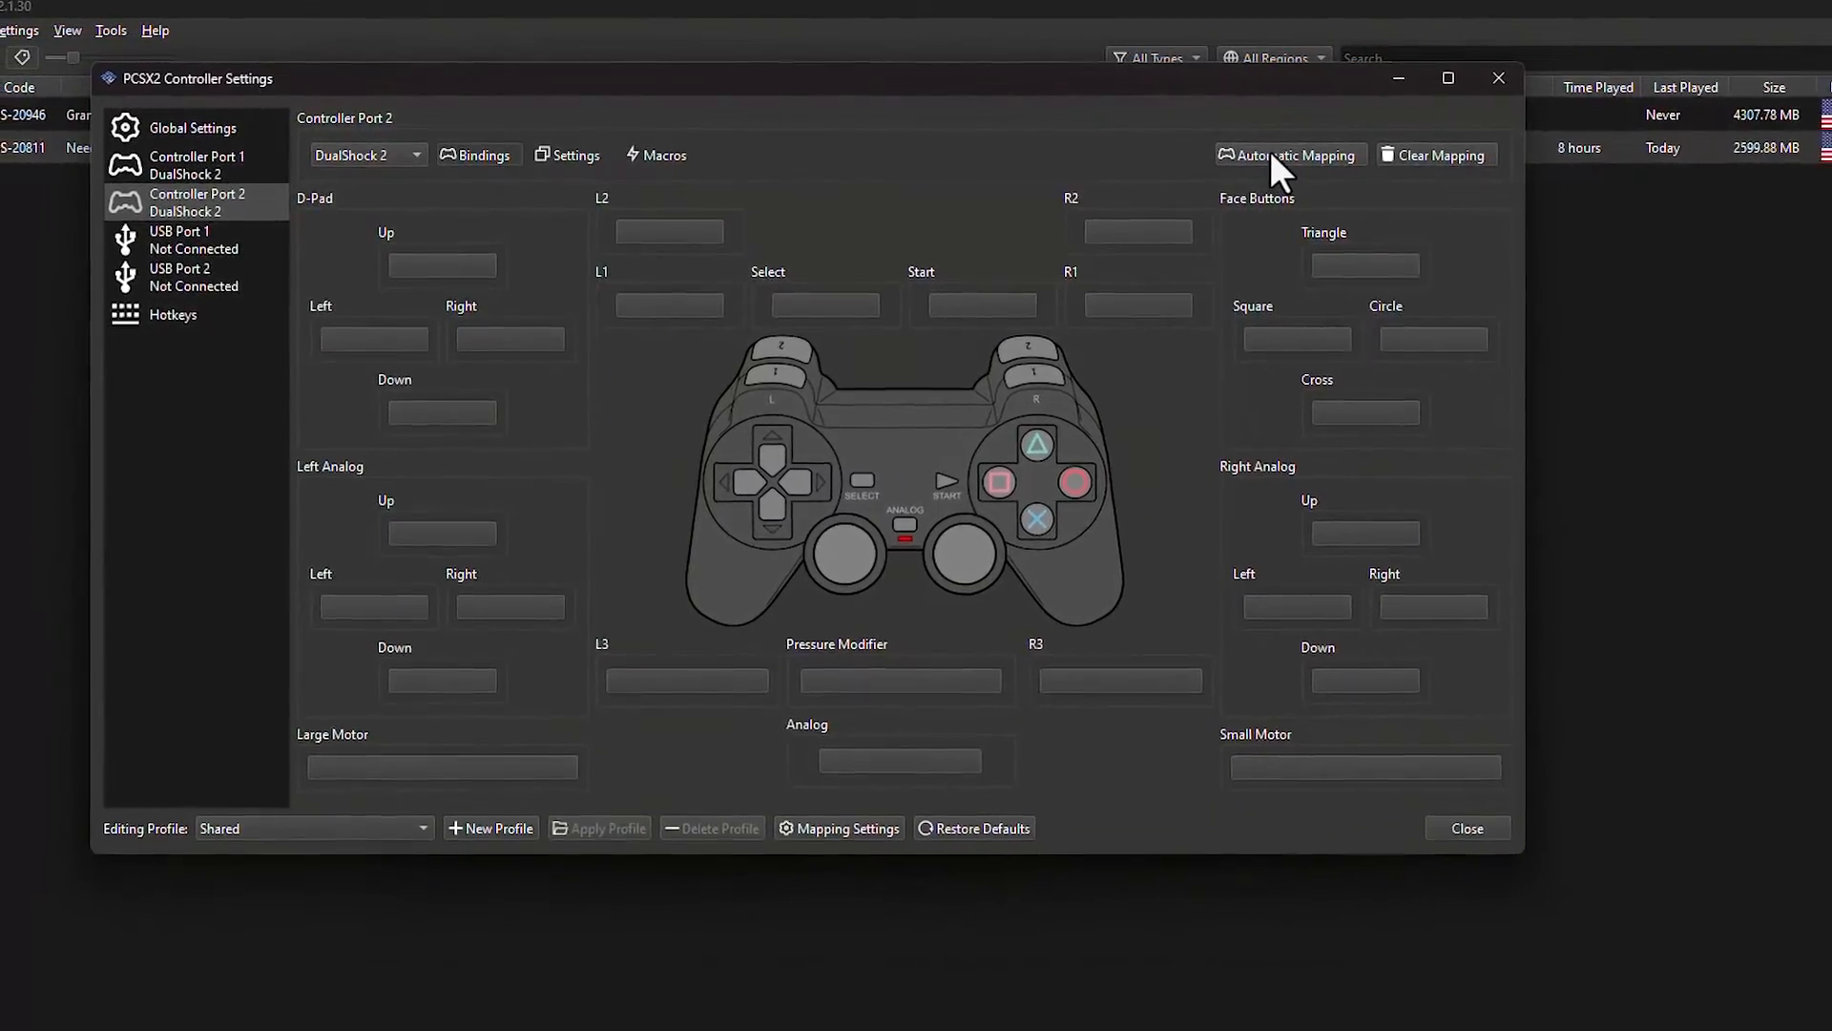
left_click(1289, 155)
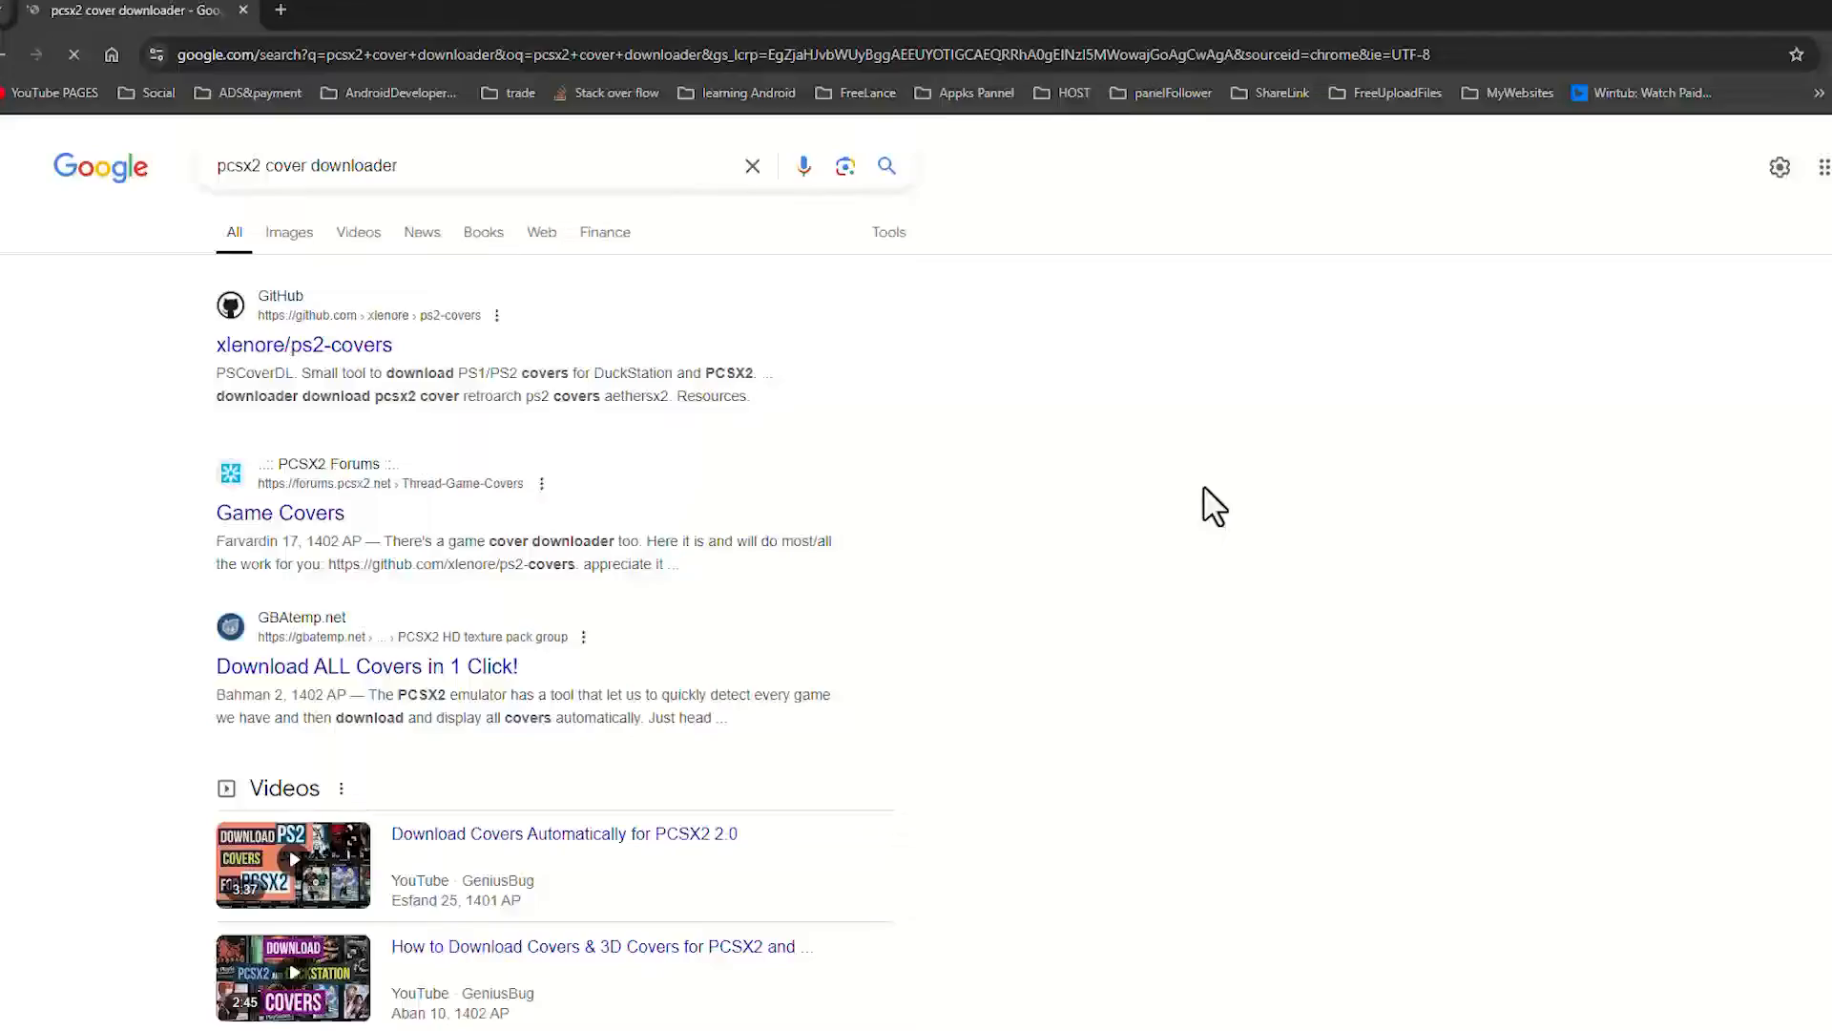
- Open the xlenore/ps2-covers GitHub project and copy its default covers URL
left_click(304, 344)
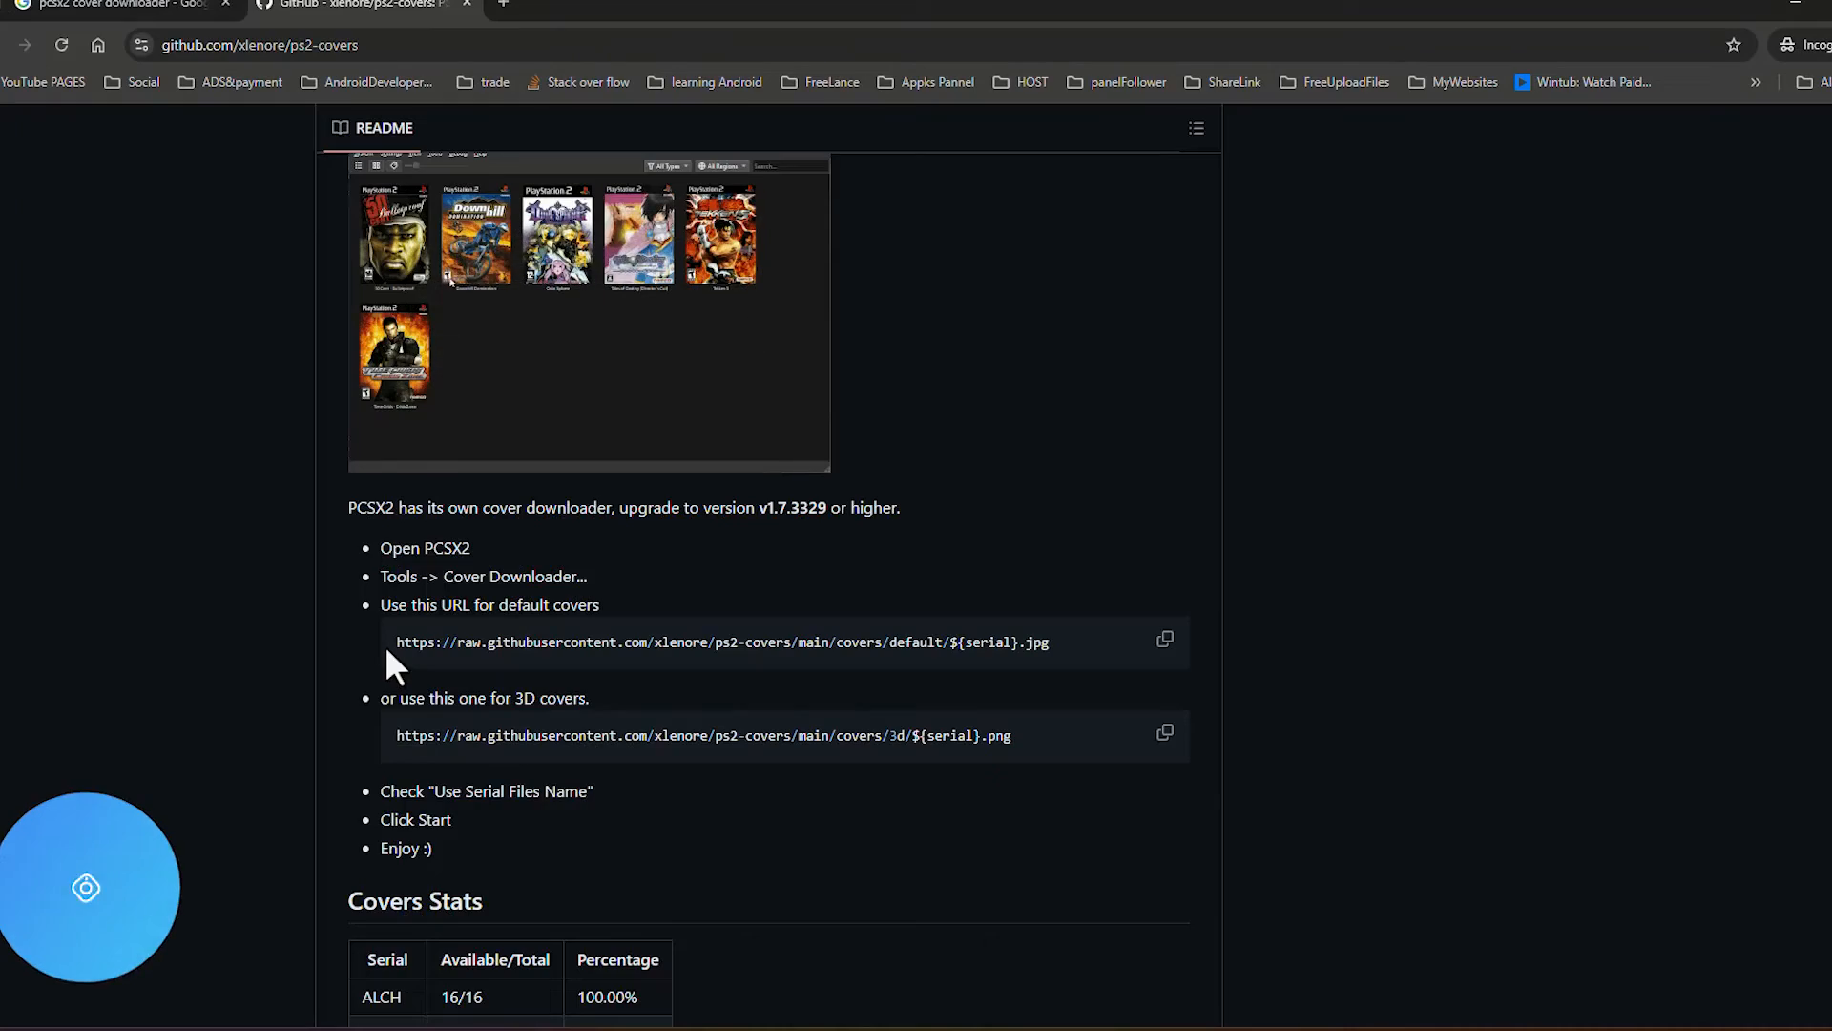
left_click(138, 16)
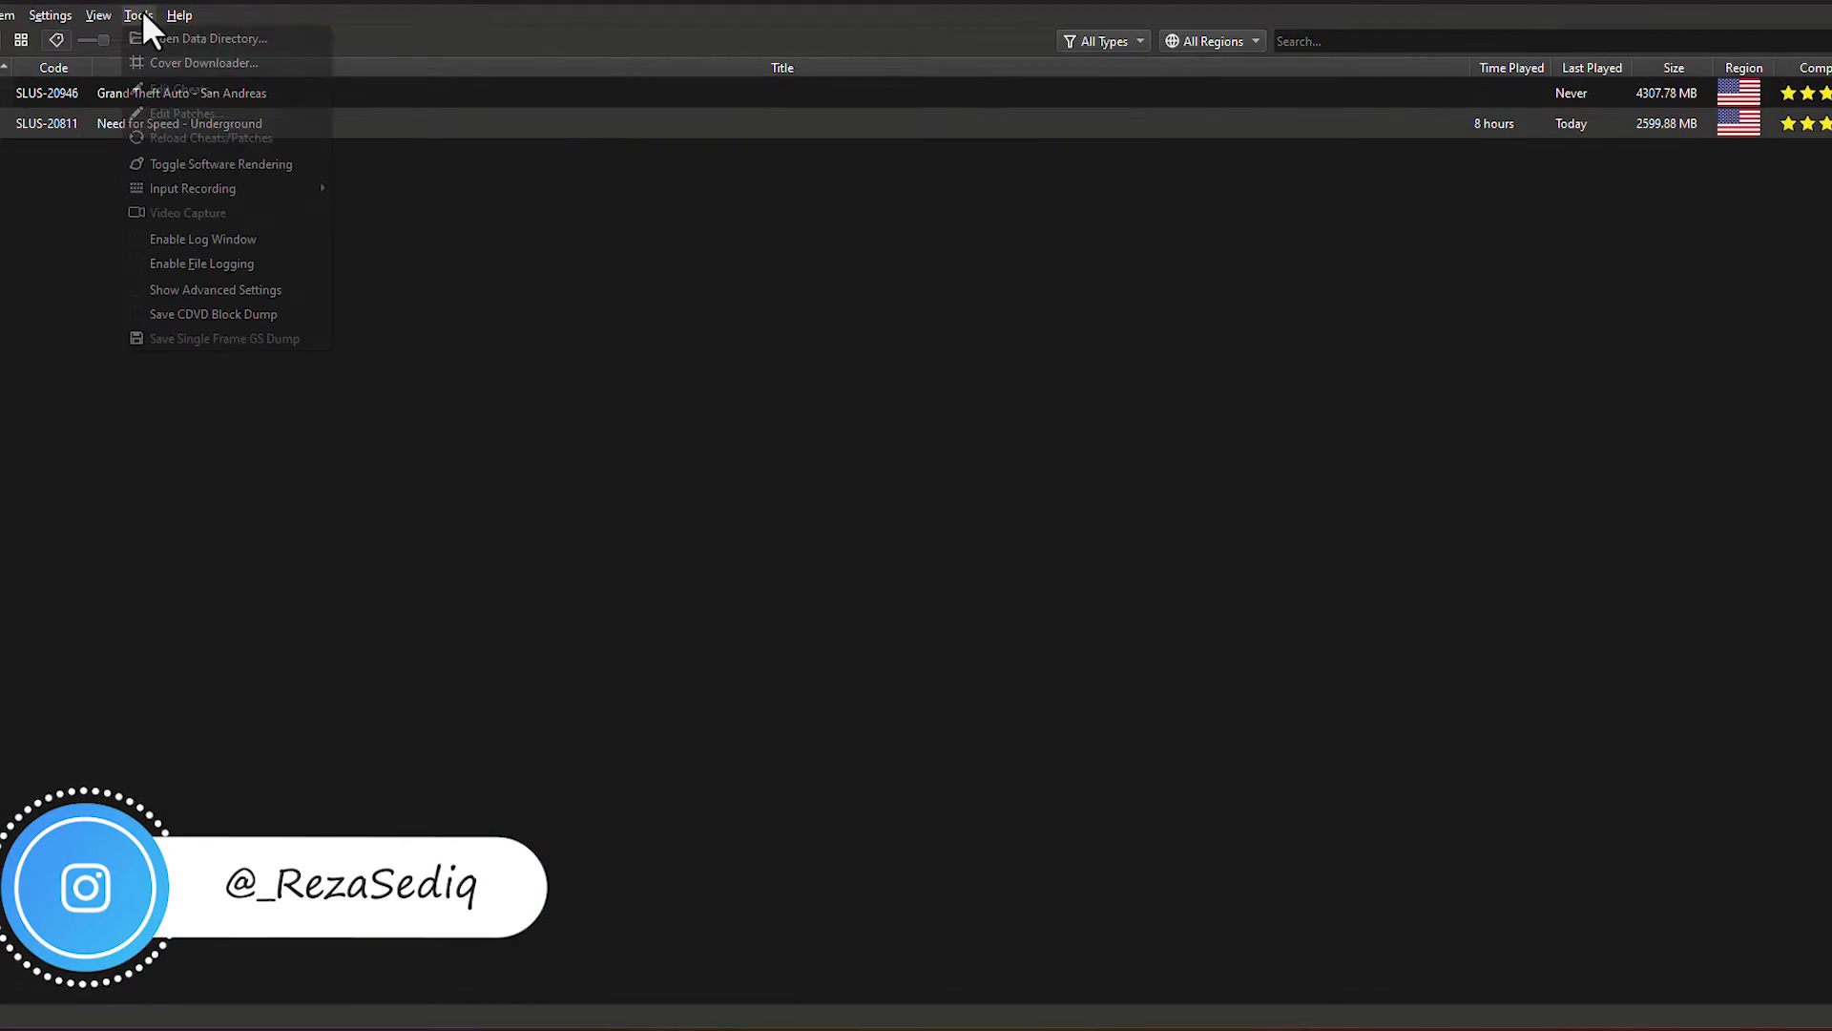
- Download covers from the xlenore/ps2-covers default URL using serial file names
left_click(206, 62)
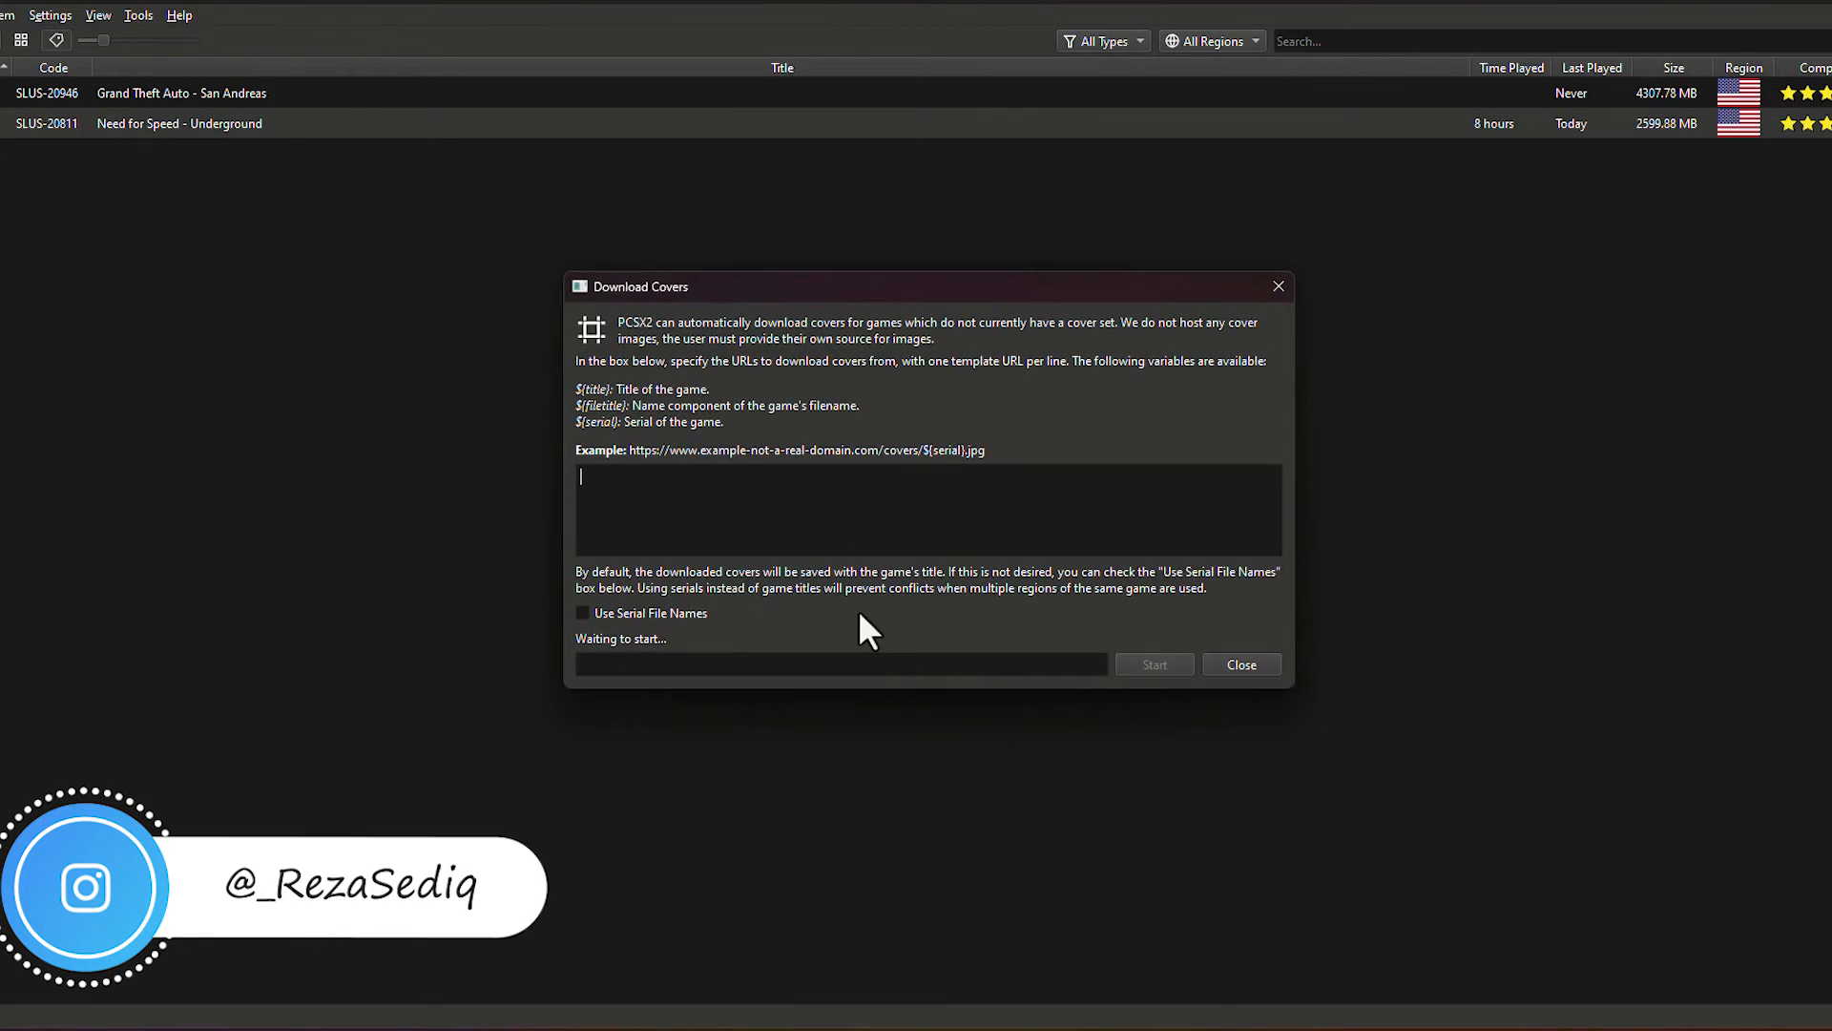
type("https://raw.githubusercontent.com/xlenore/ps2-covers/main/covers/default/${serial}.jpg")
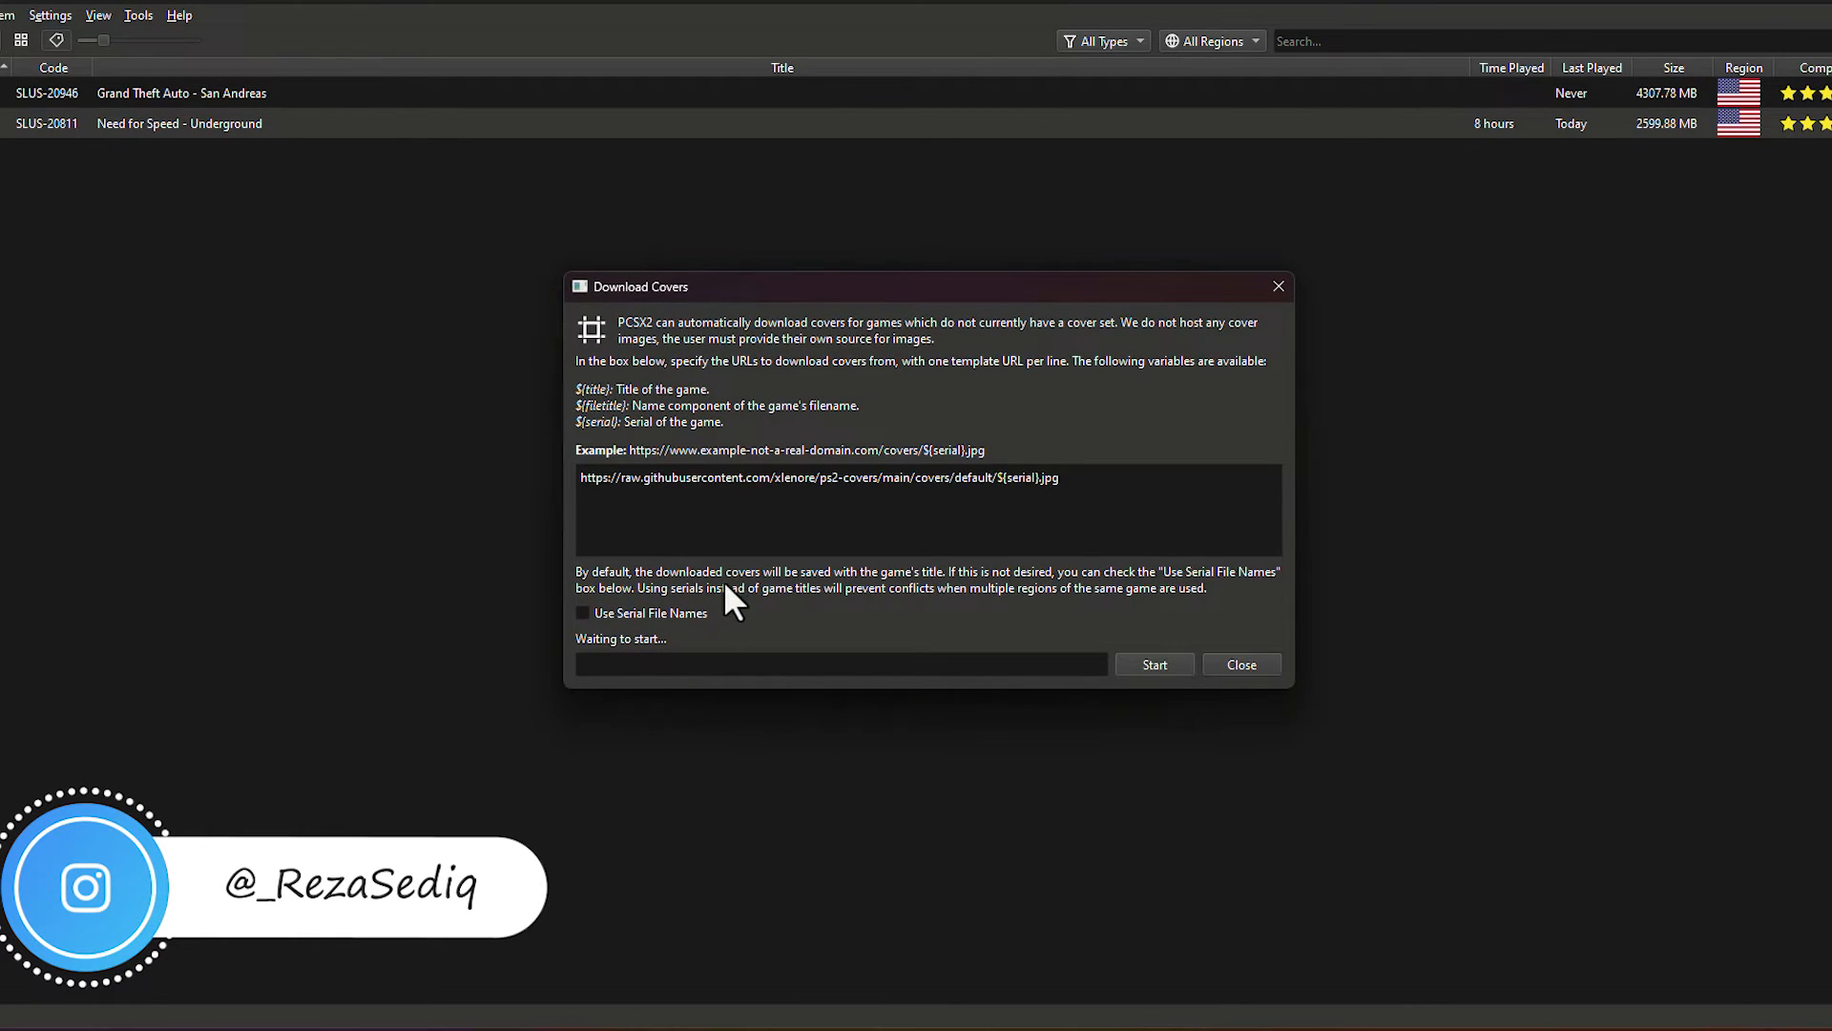
left_click(583, 613)
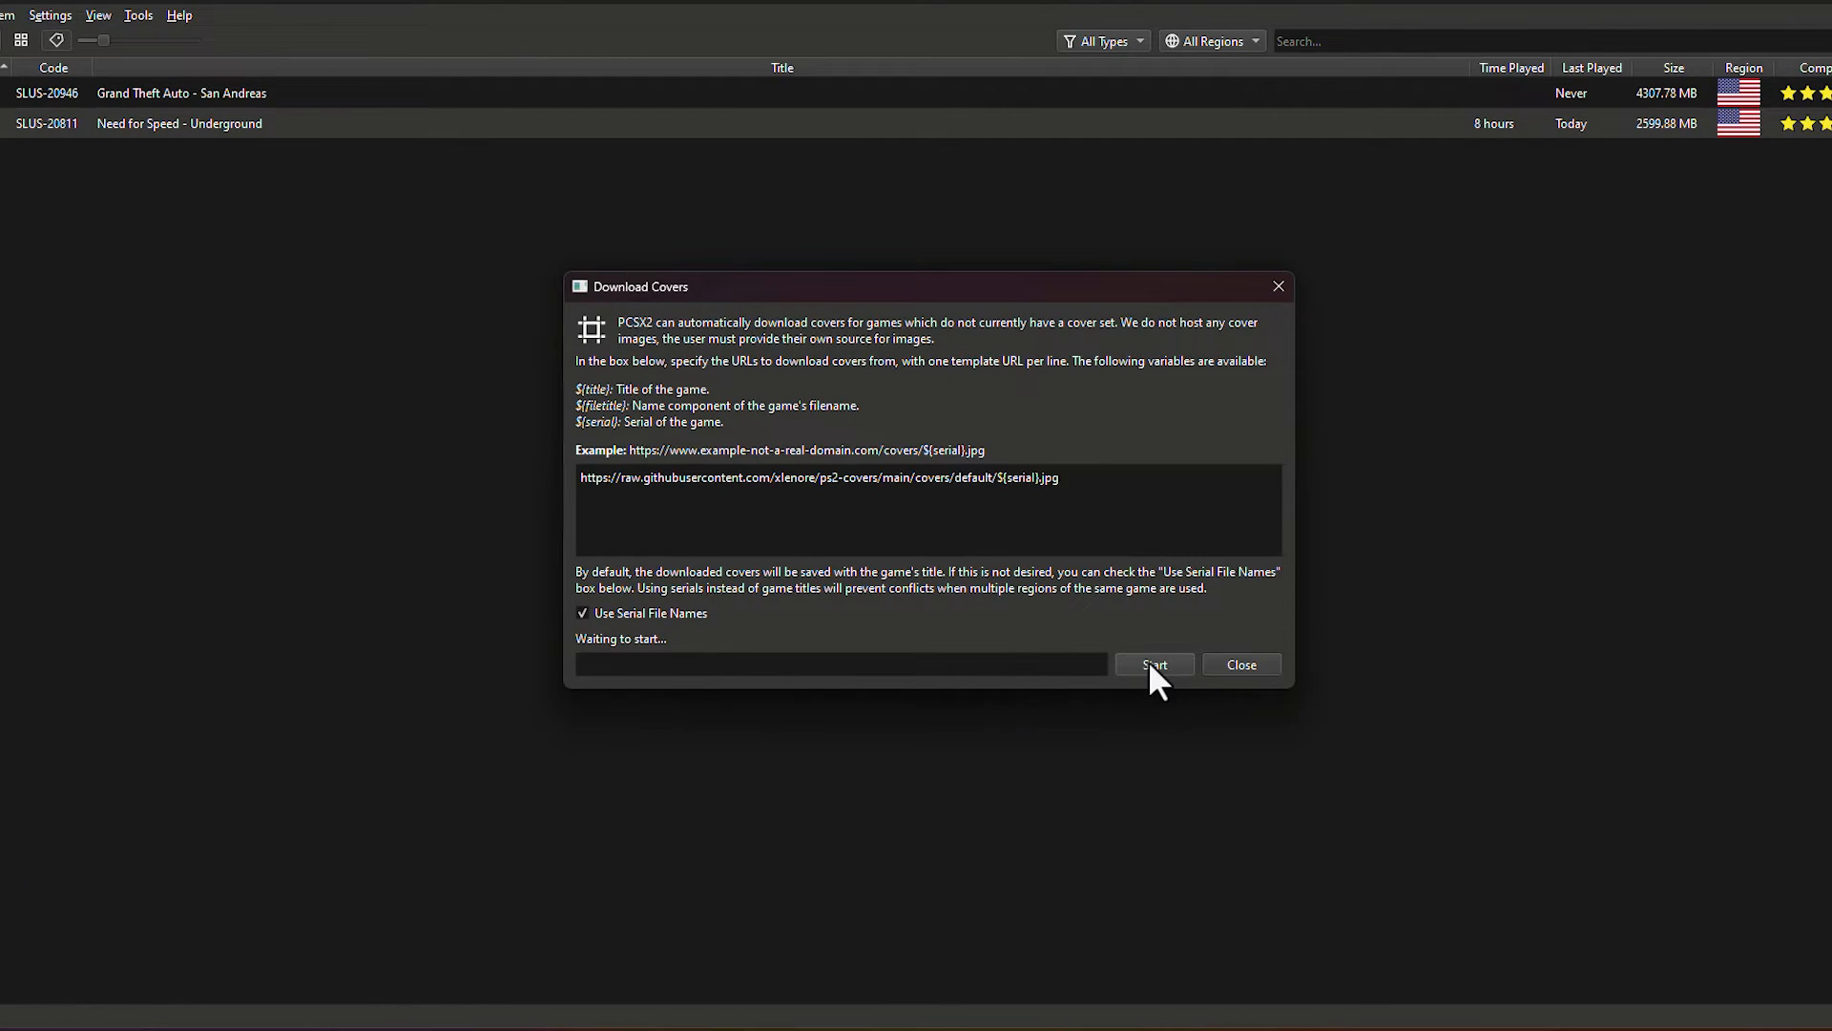
left_click(1154, 664)
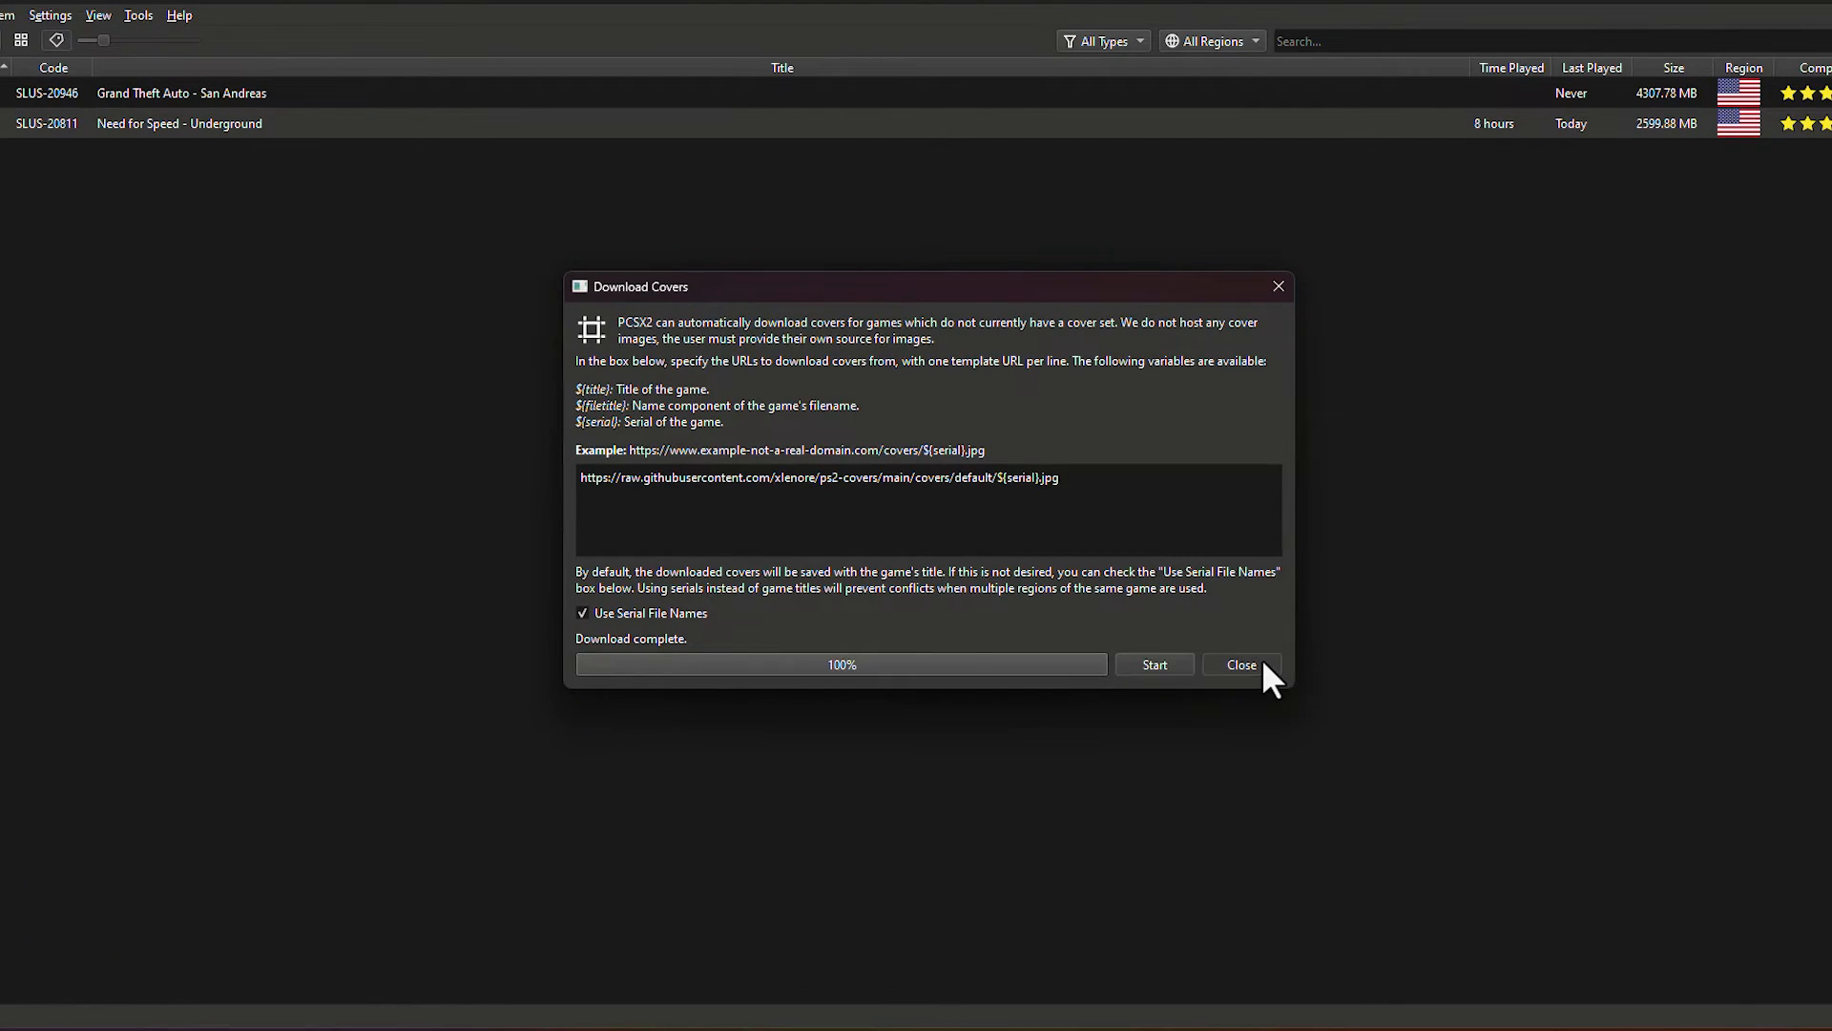
left_click(1240, 664)
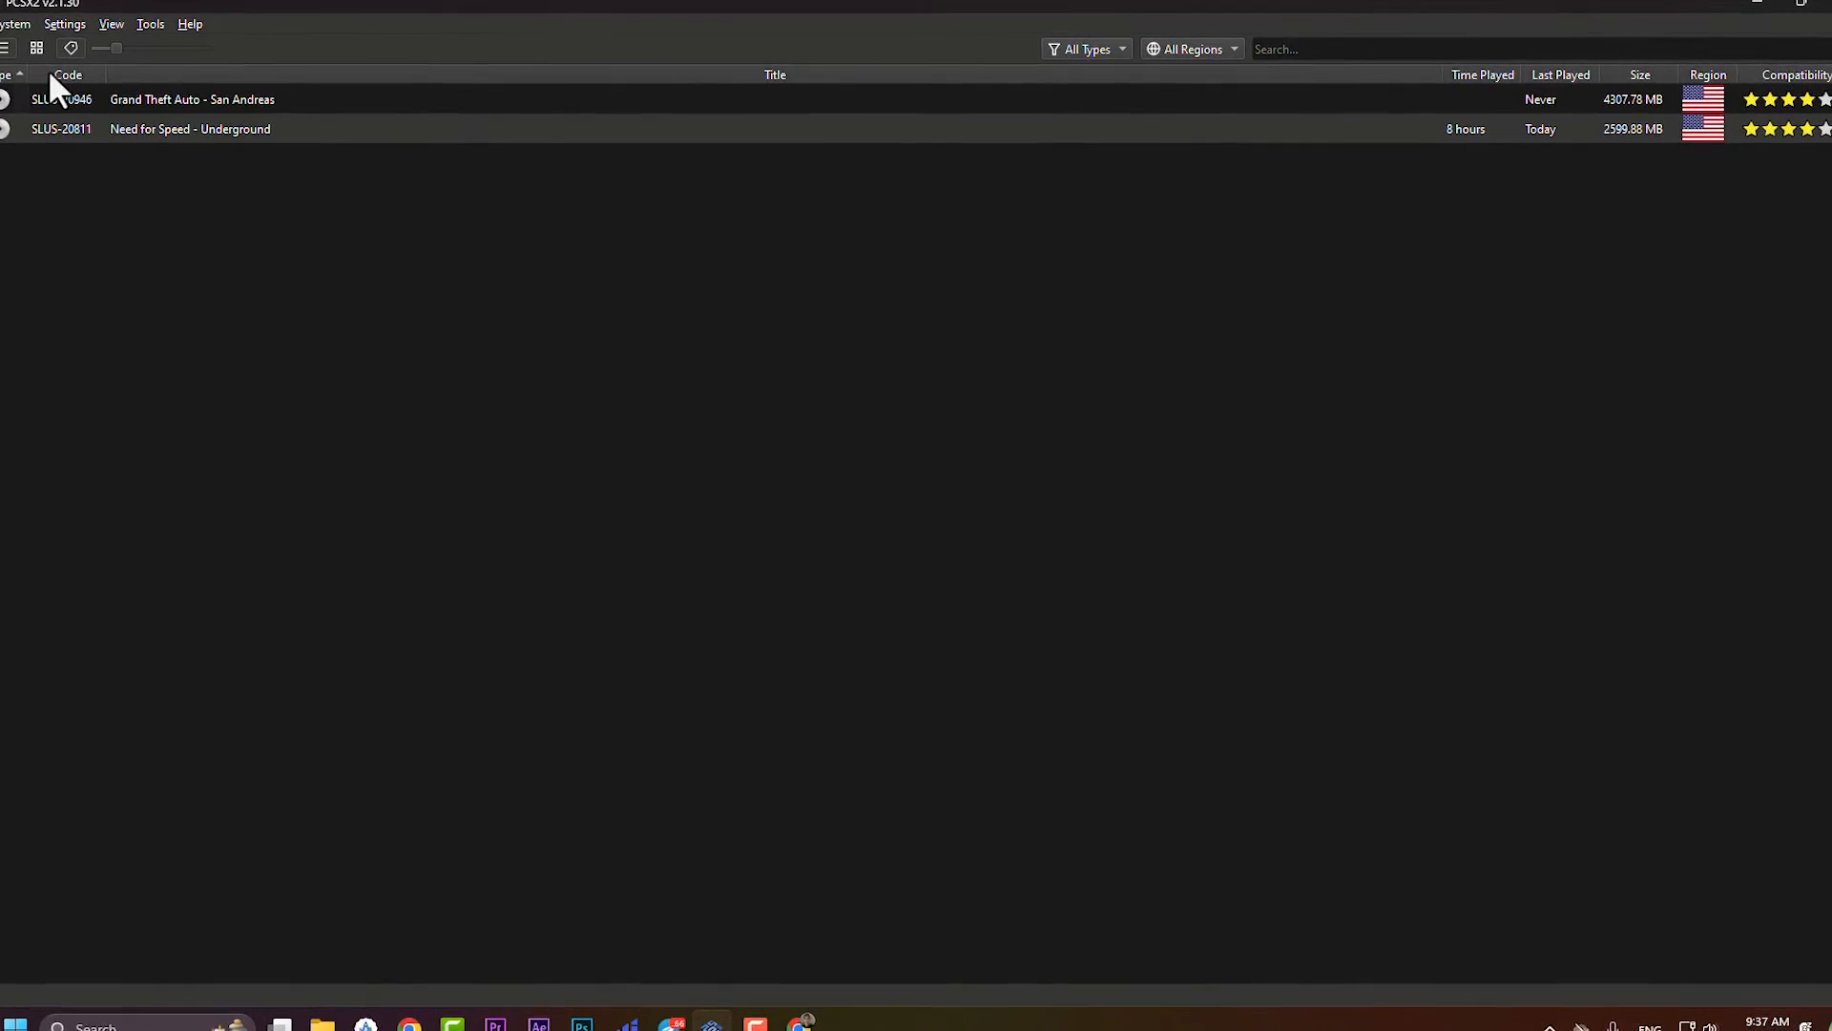
- Switch the game library to grid view and enlarge the cover thumbnails
left_click(51, 56)
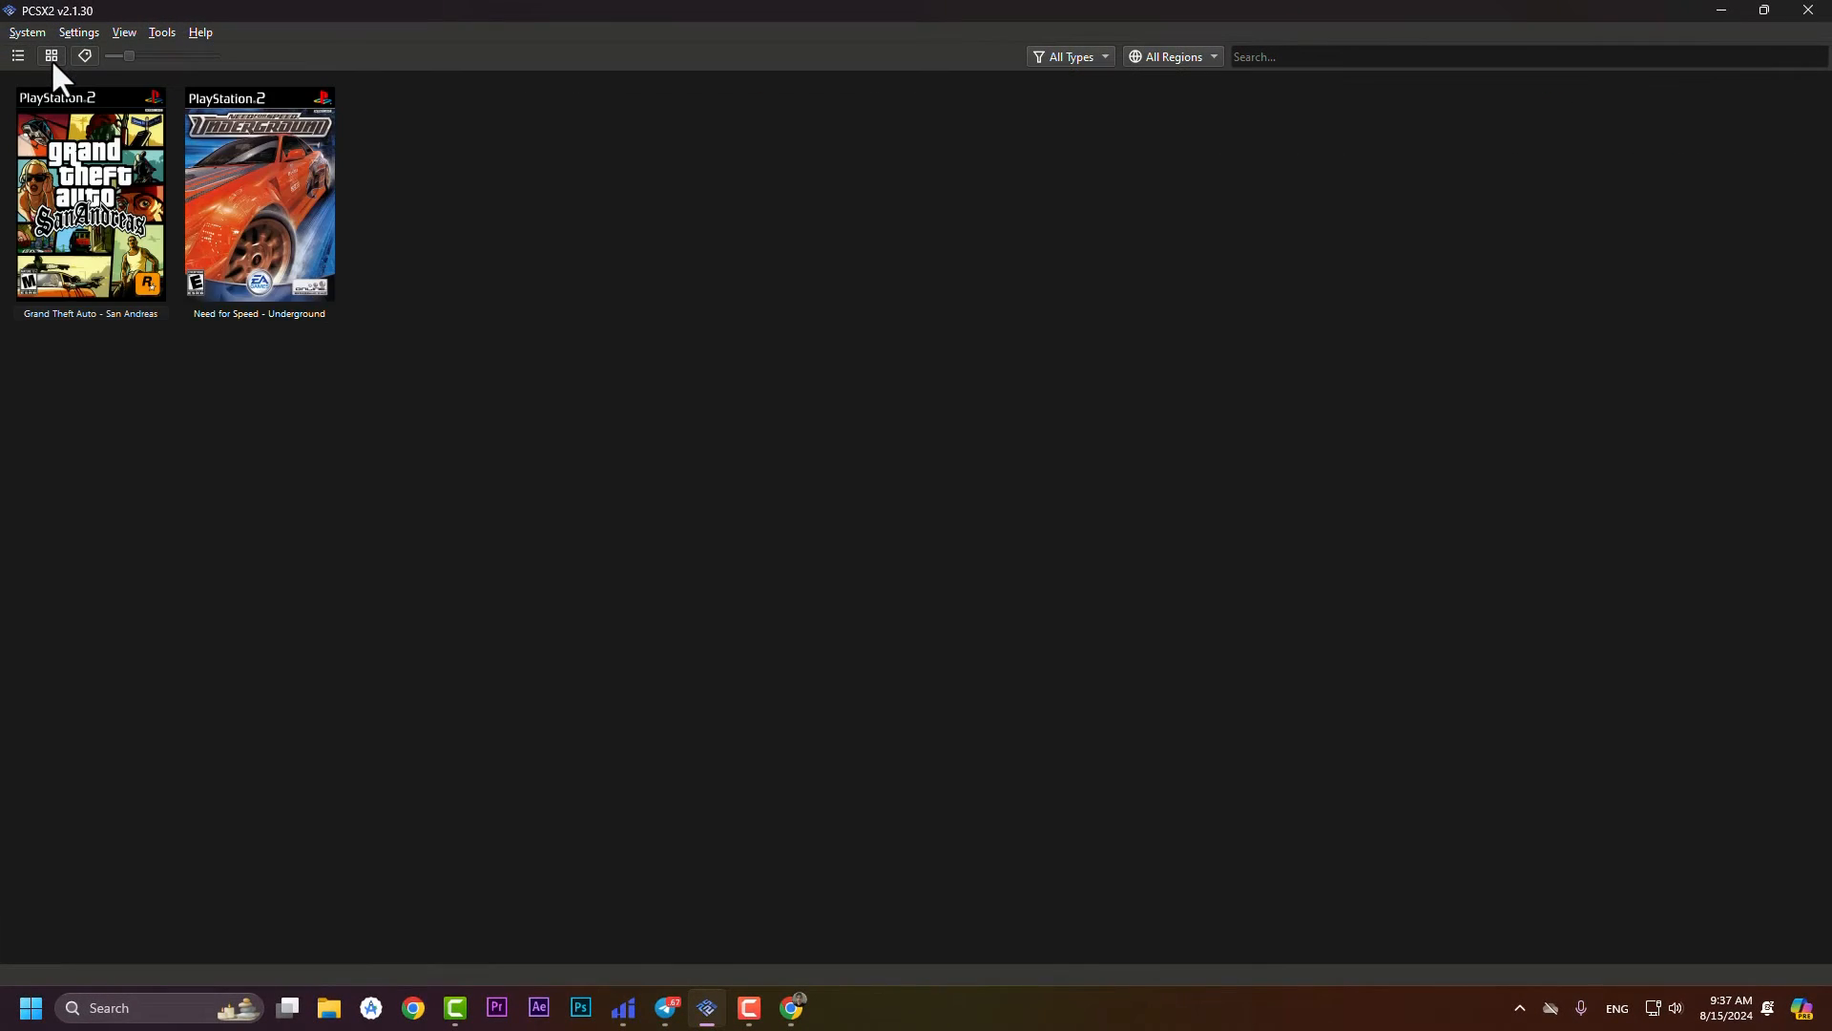
mouse_move(369, 240)
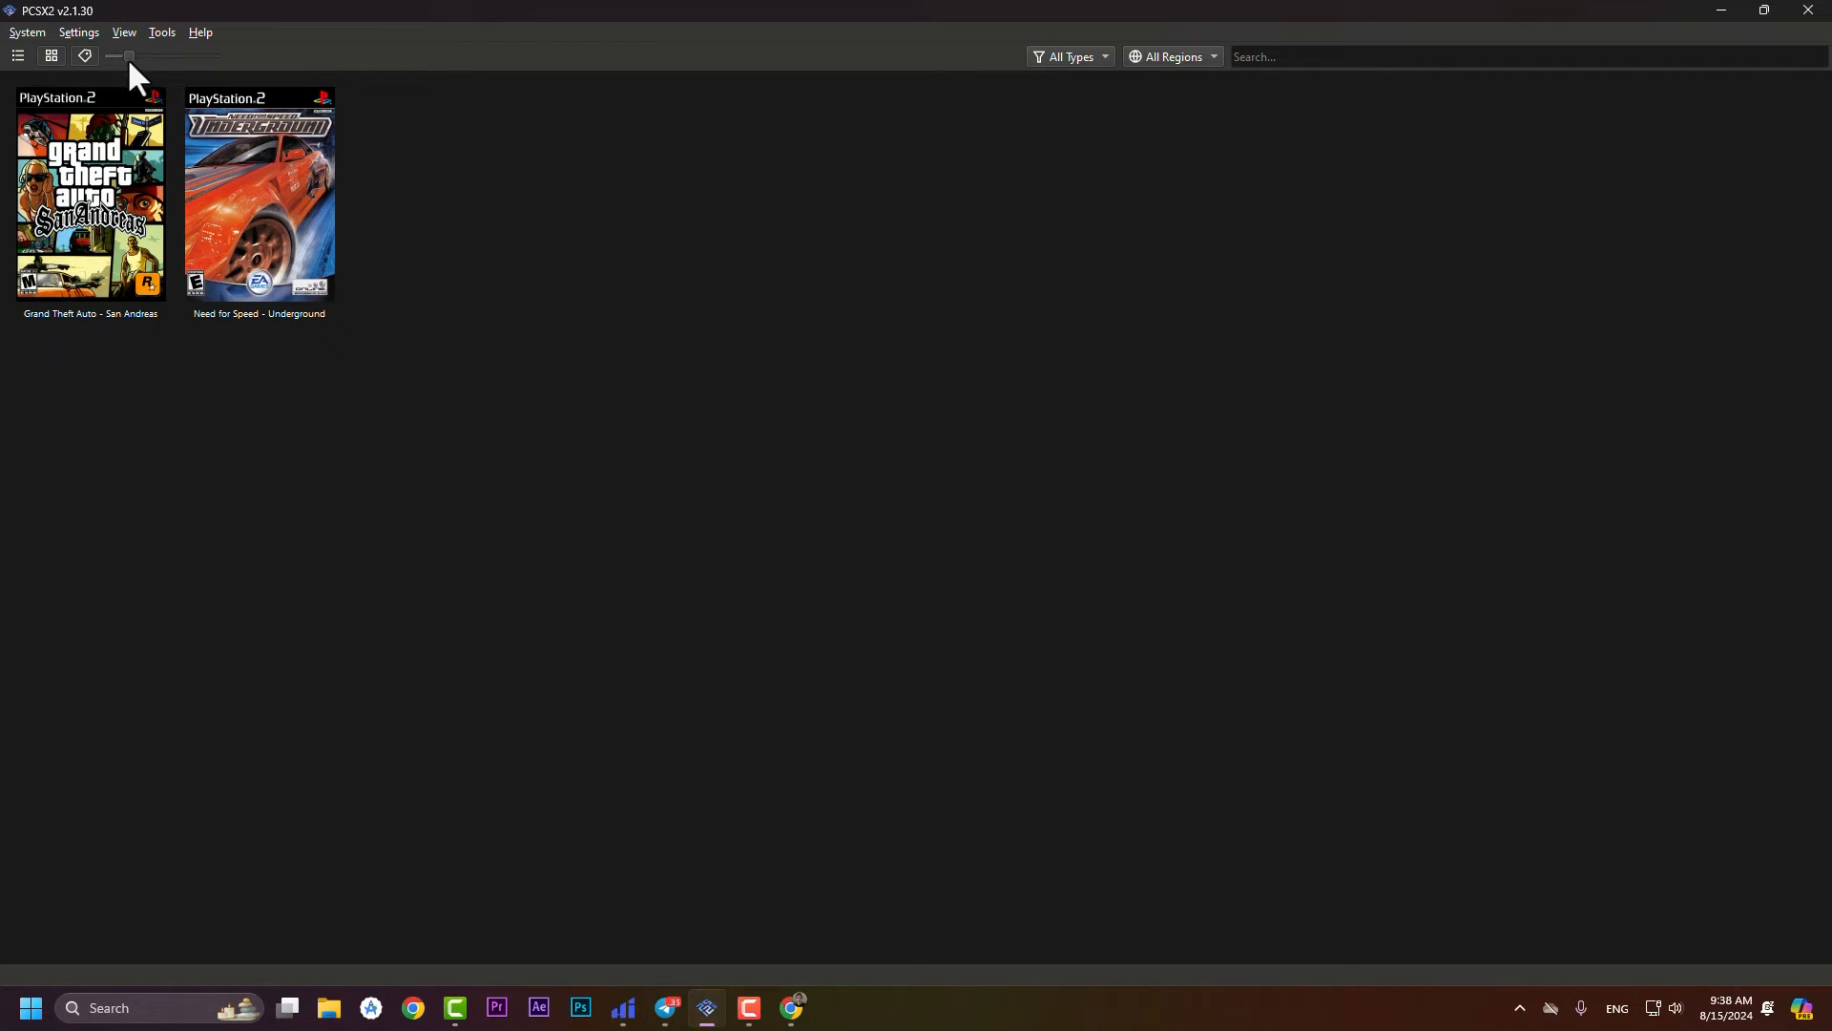
left_click_drag(131, 56, 176, 57)
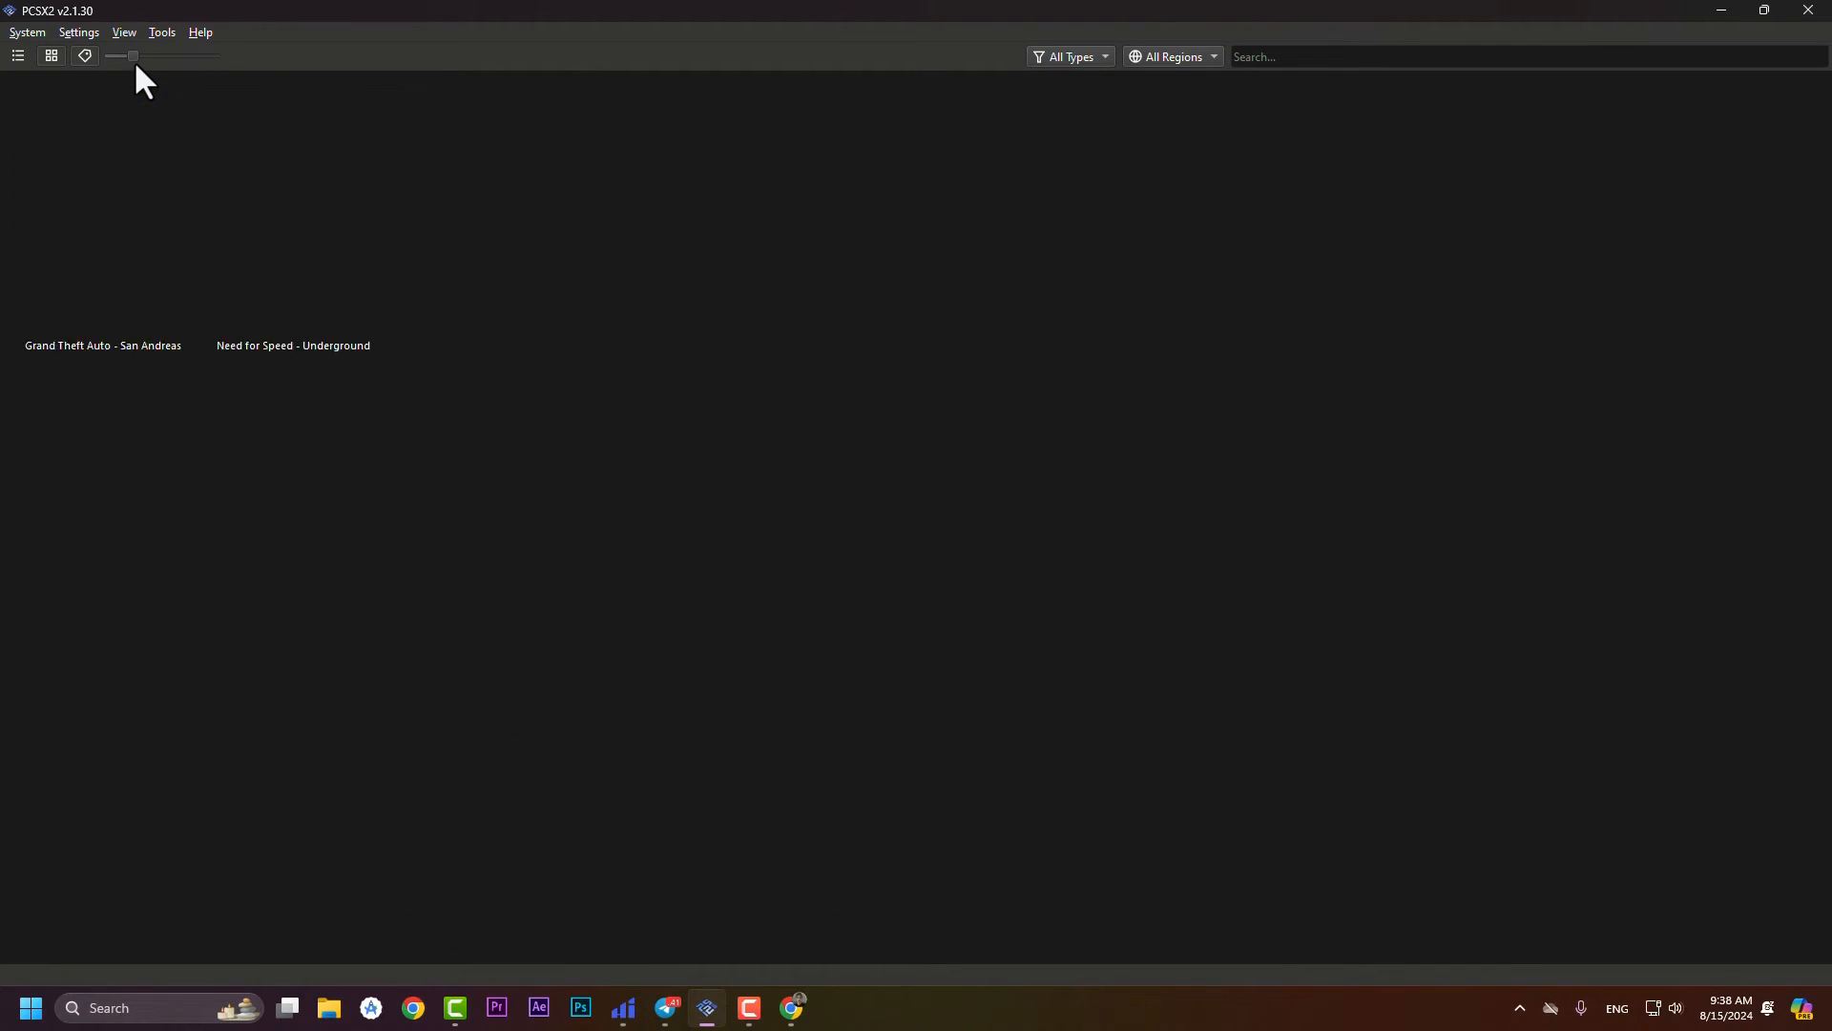
left_click(51, 57)
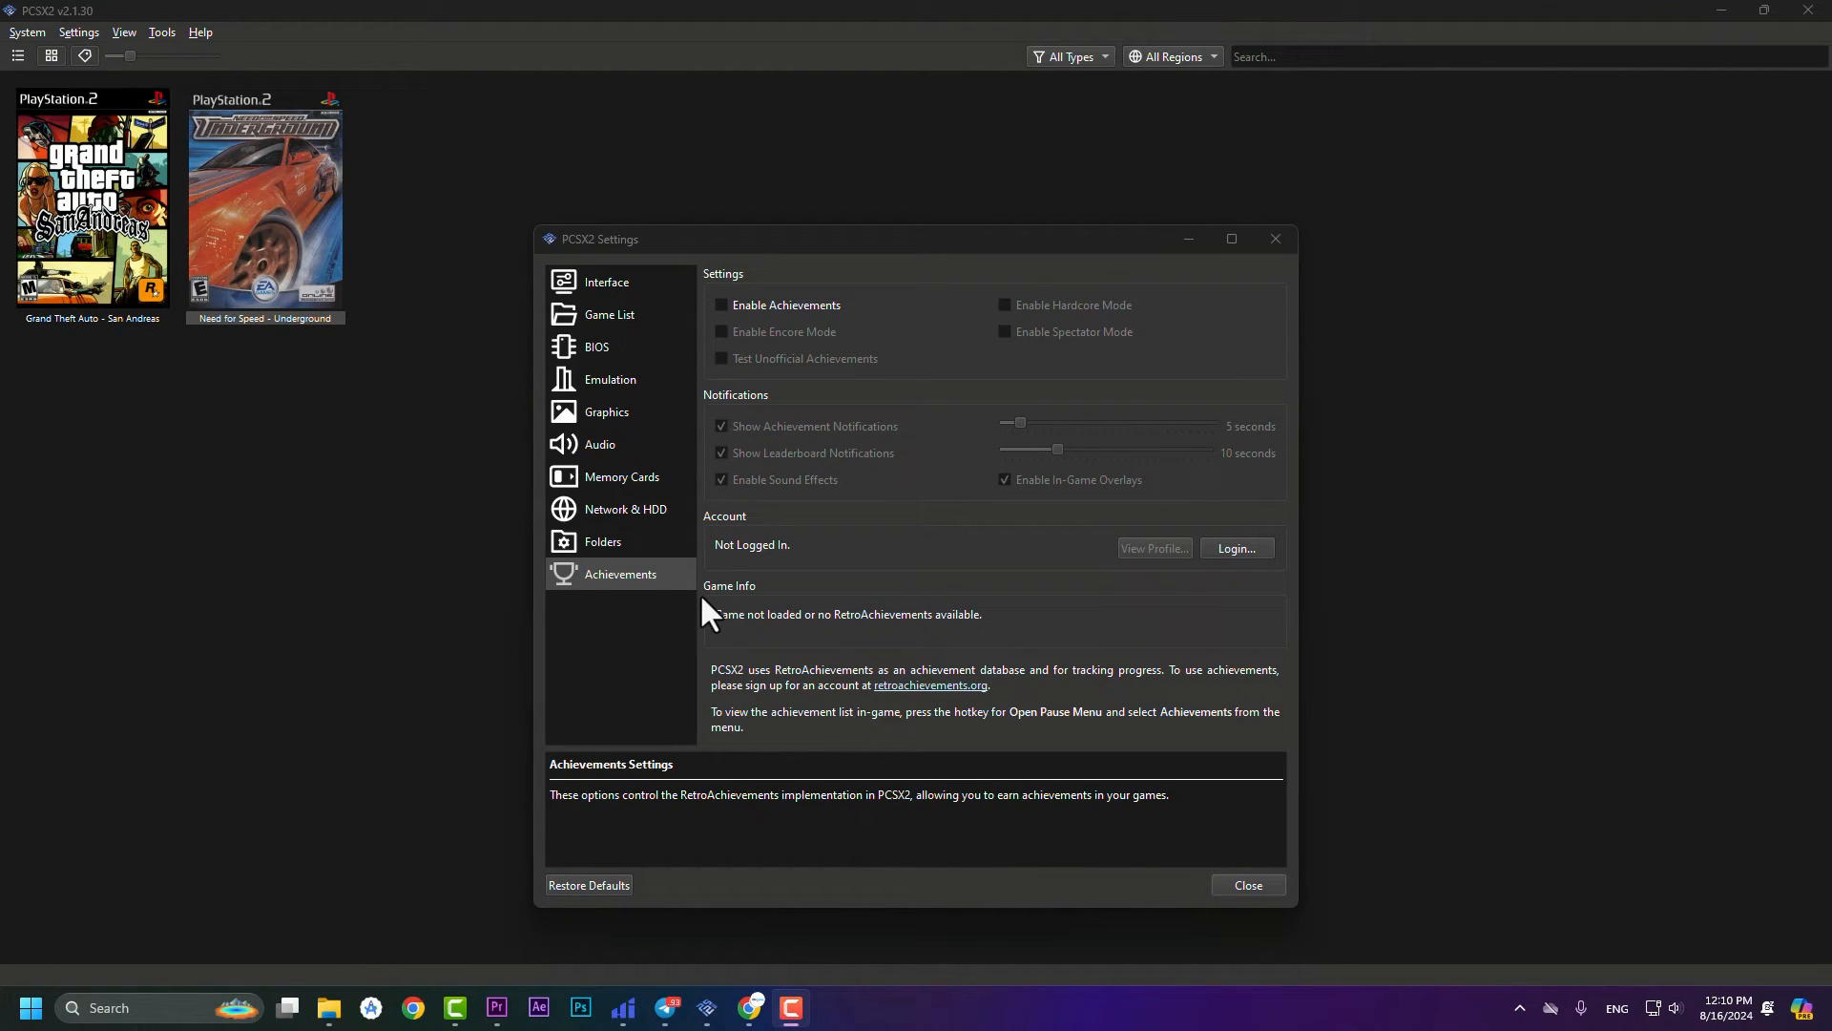
mouse_move(897, 719)
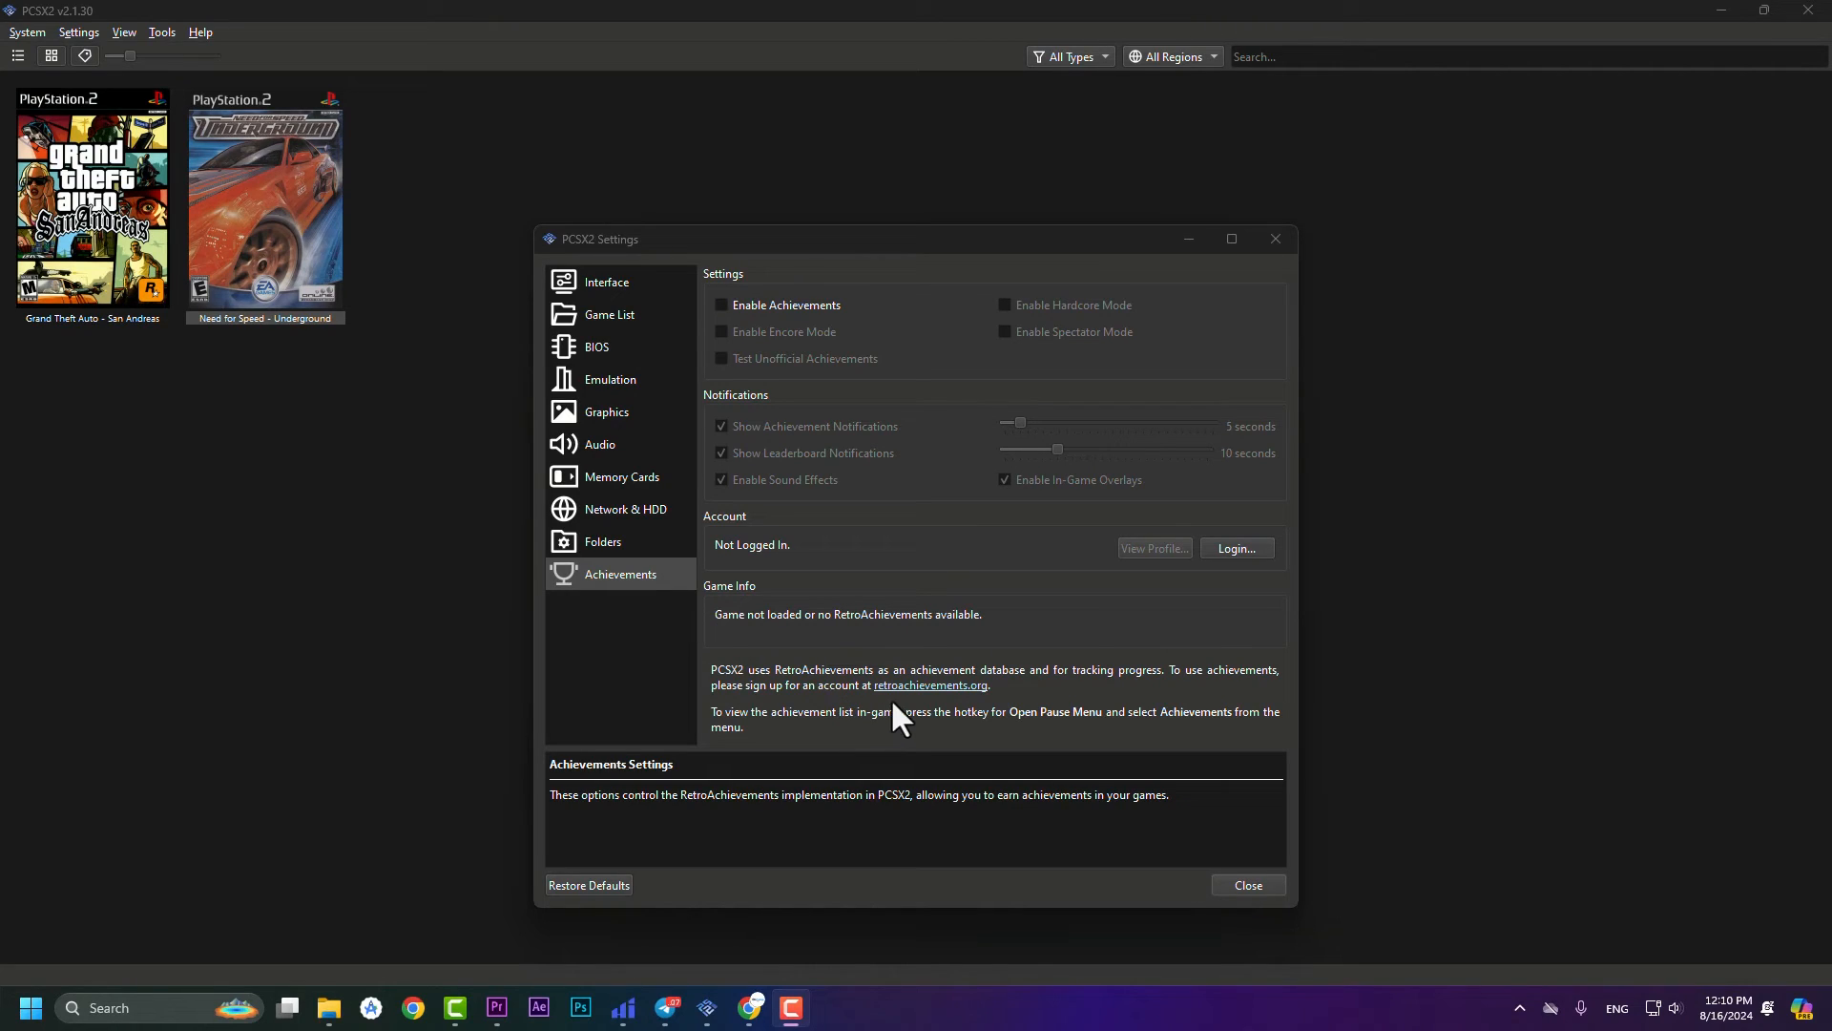
mouse_move(909, 707)
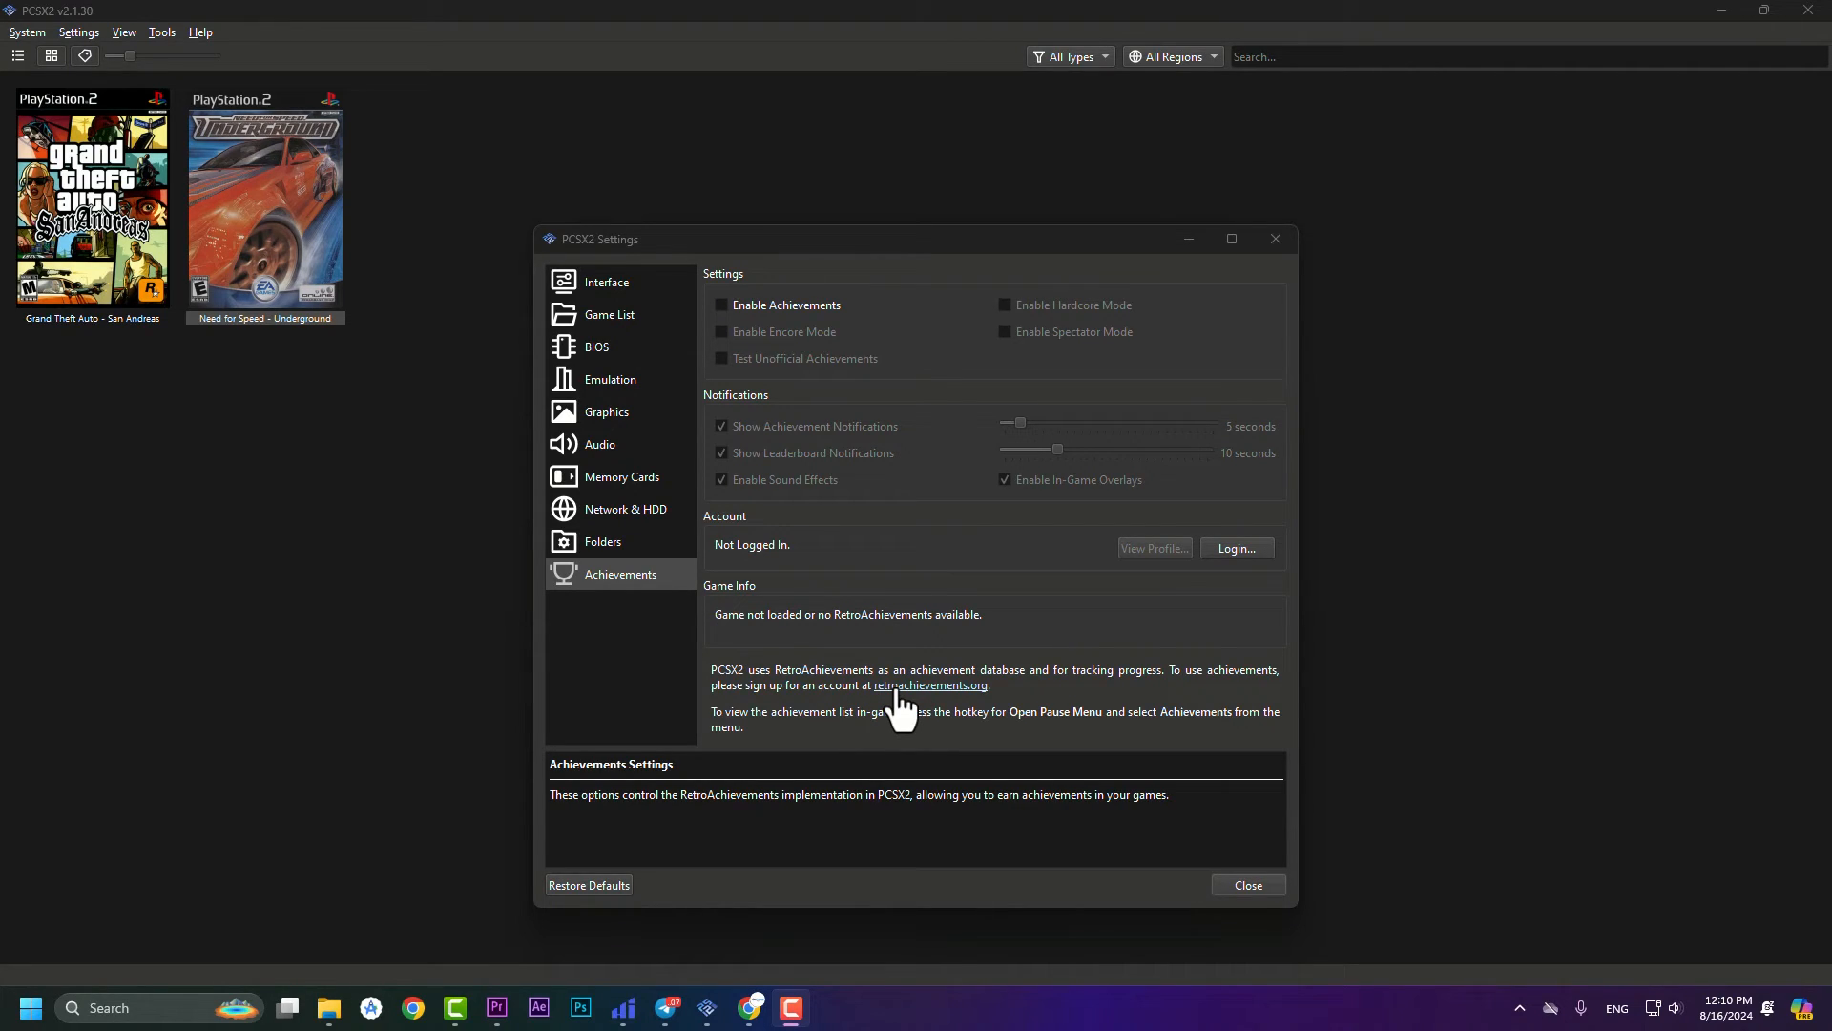
- Open retroachievements.org from the achievements settings and go to its Sign in page
left_click(929, 685)
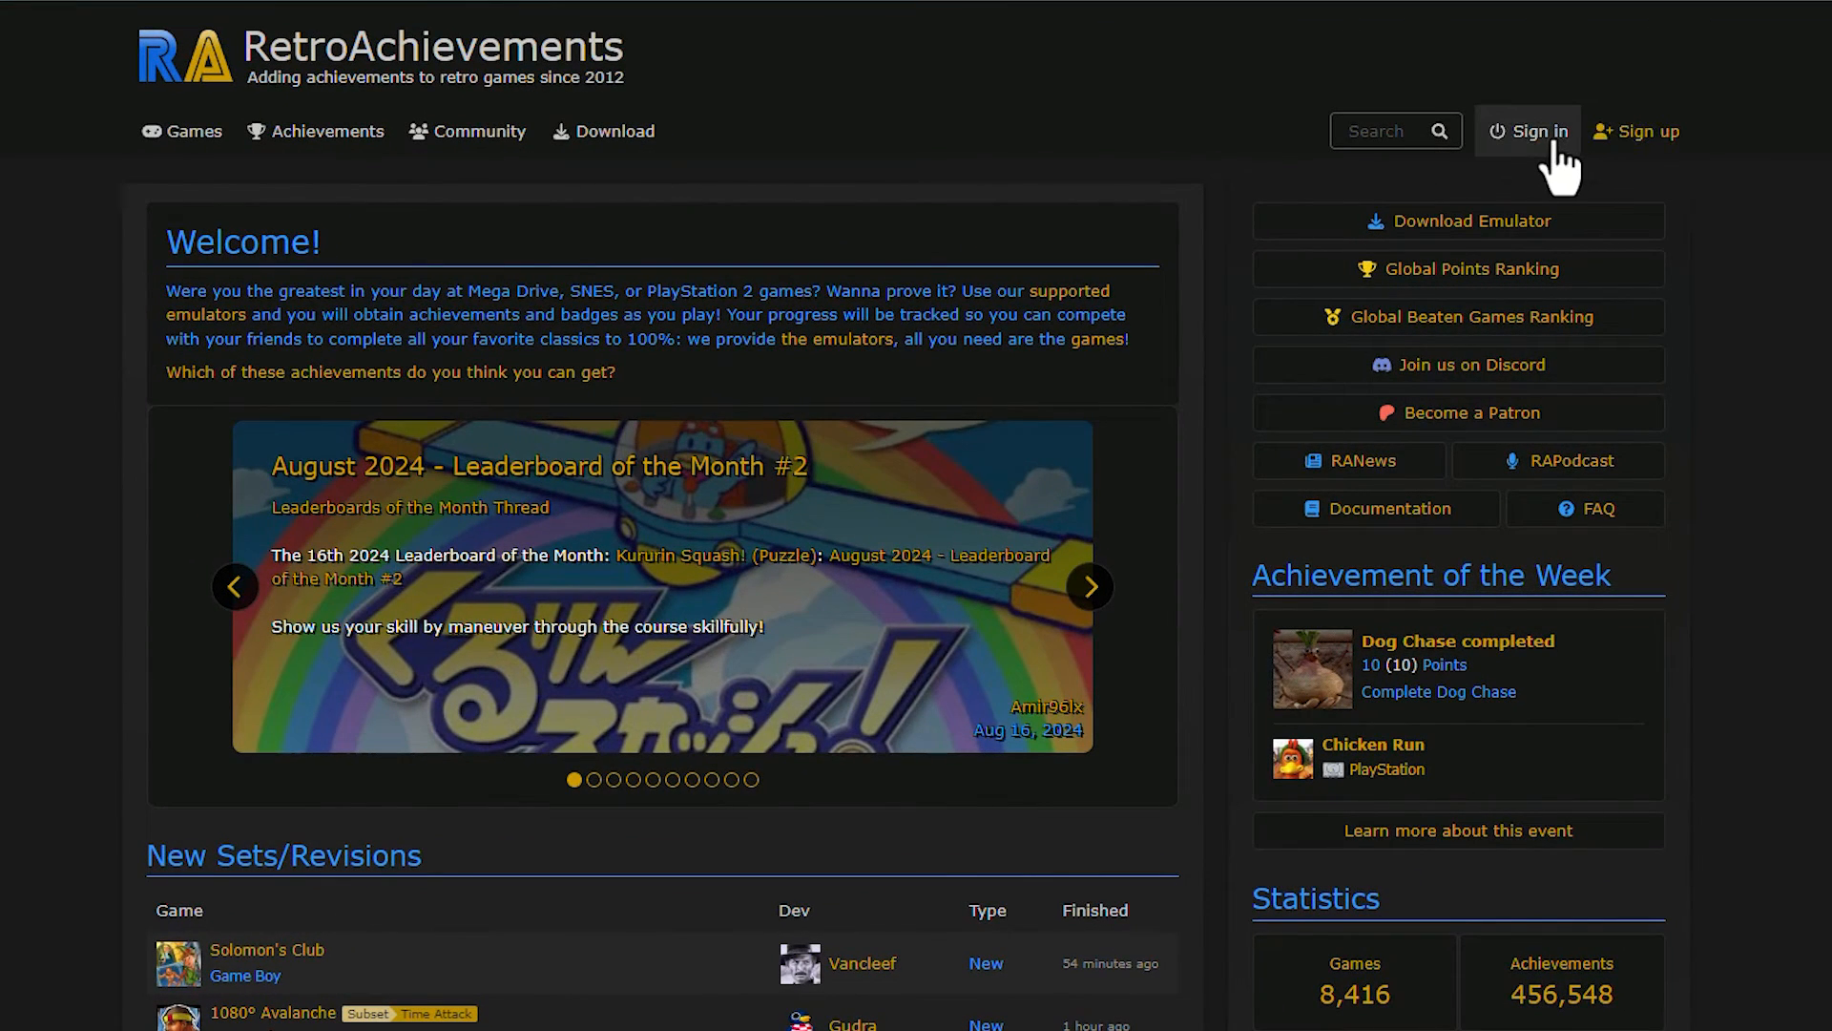
left_click(1527, 130)
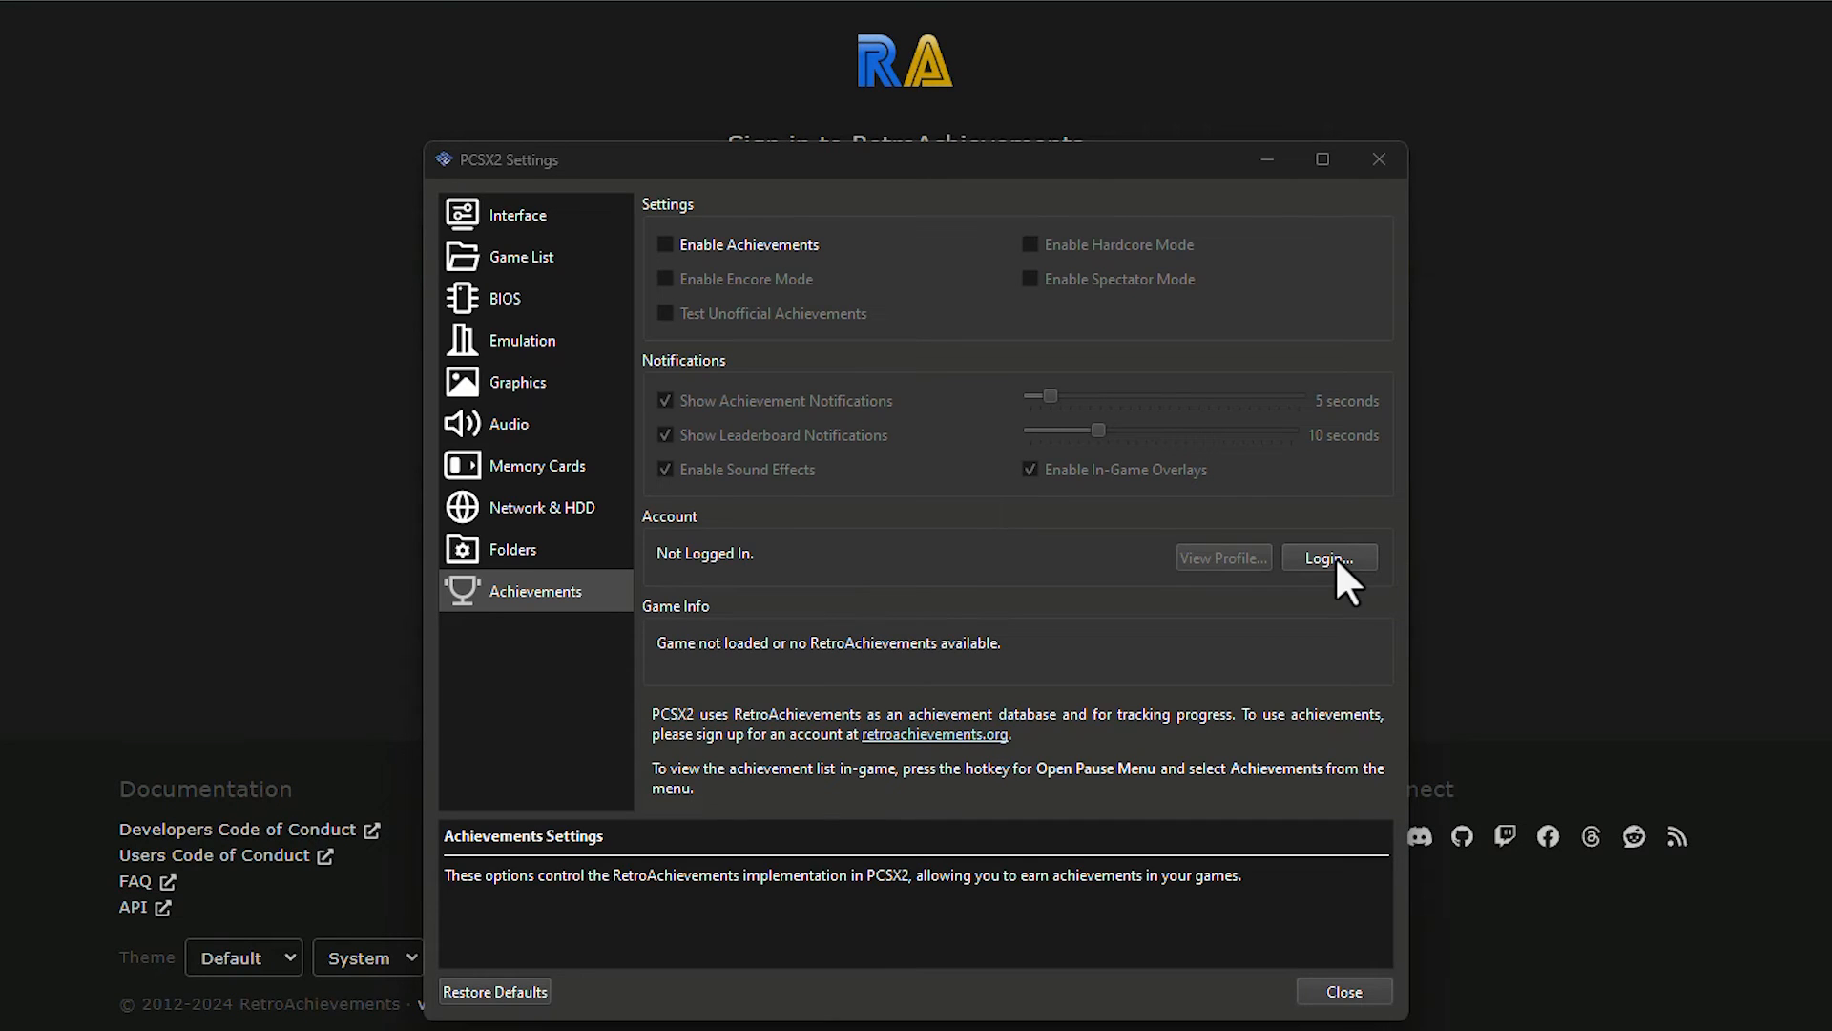
- Log into RetroAchievements with hardcore mode enabled, then view the signed-in website in Chrome
left_click(1327, 556)
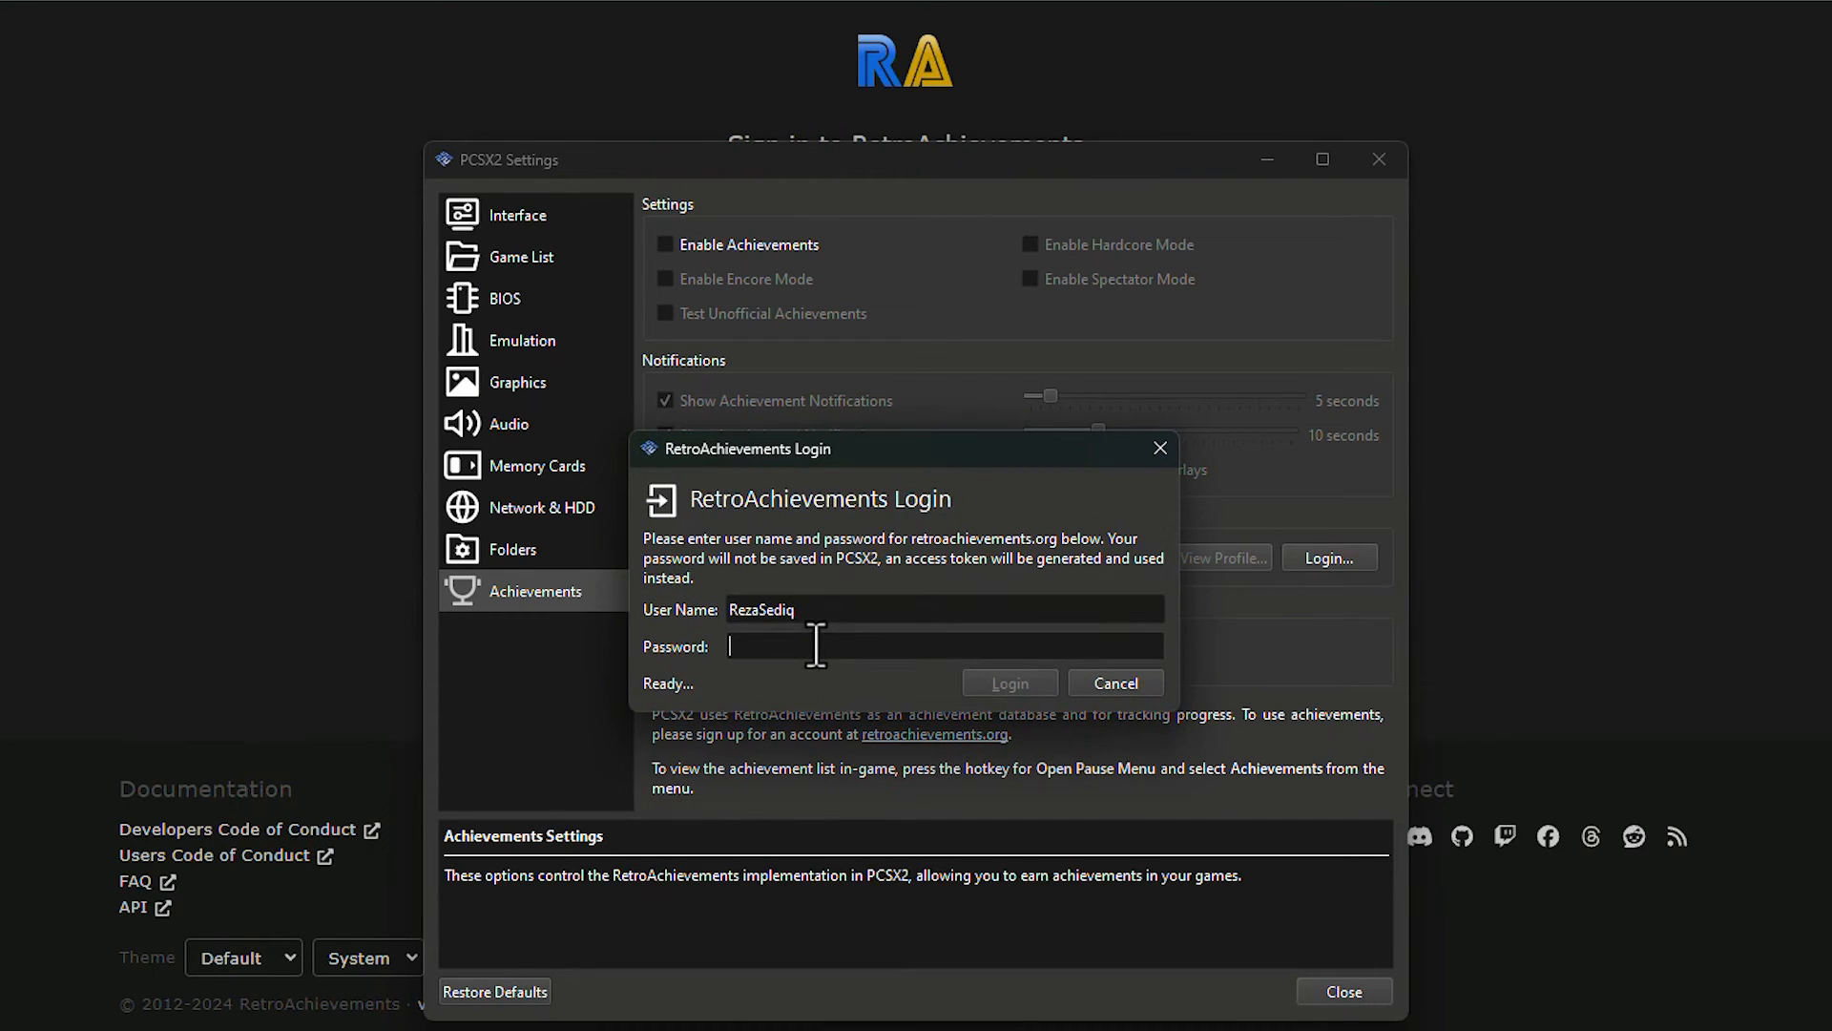
left_click(1009, 681)
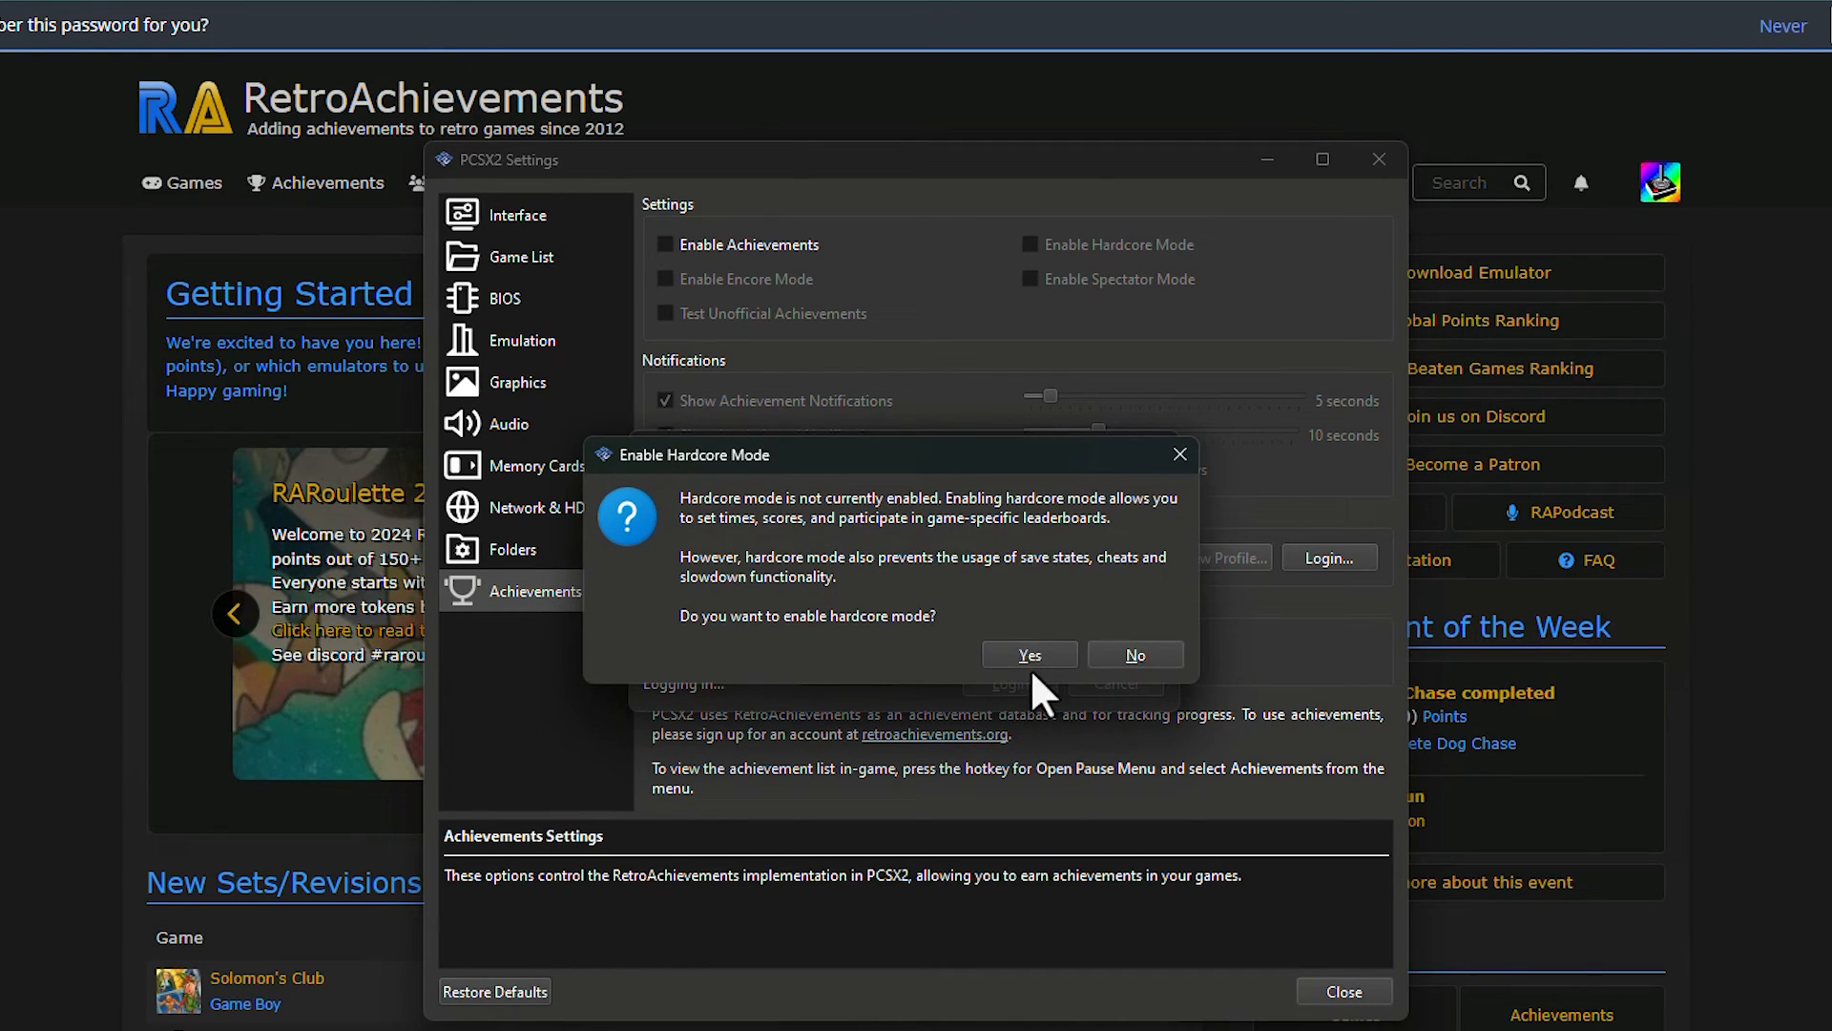
left_click(1027, 653)
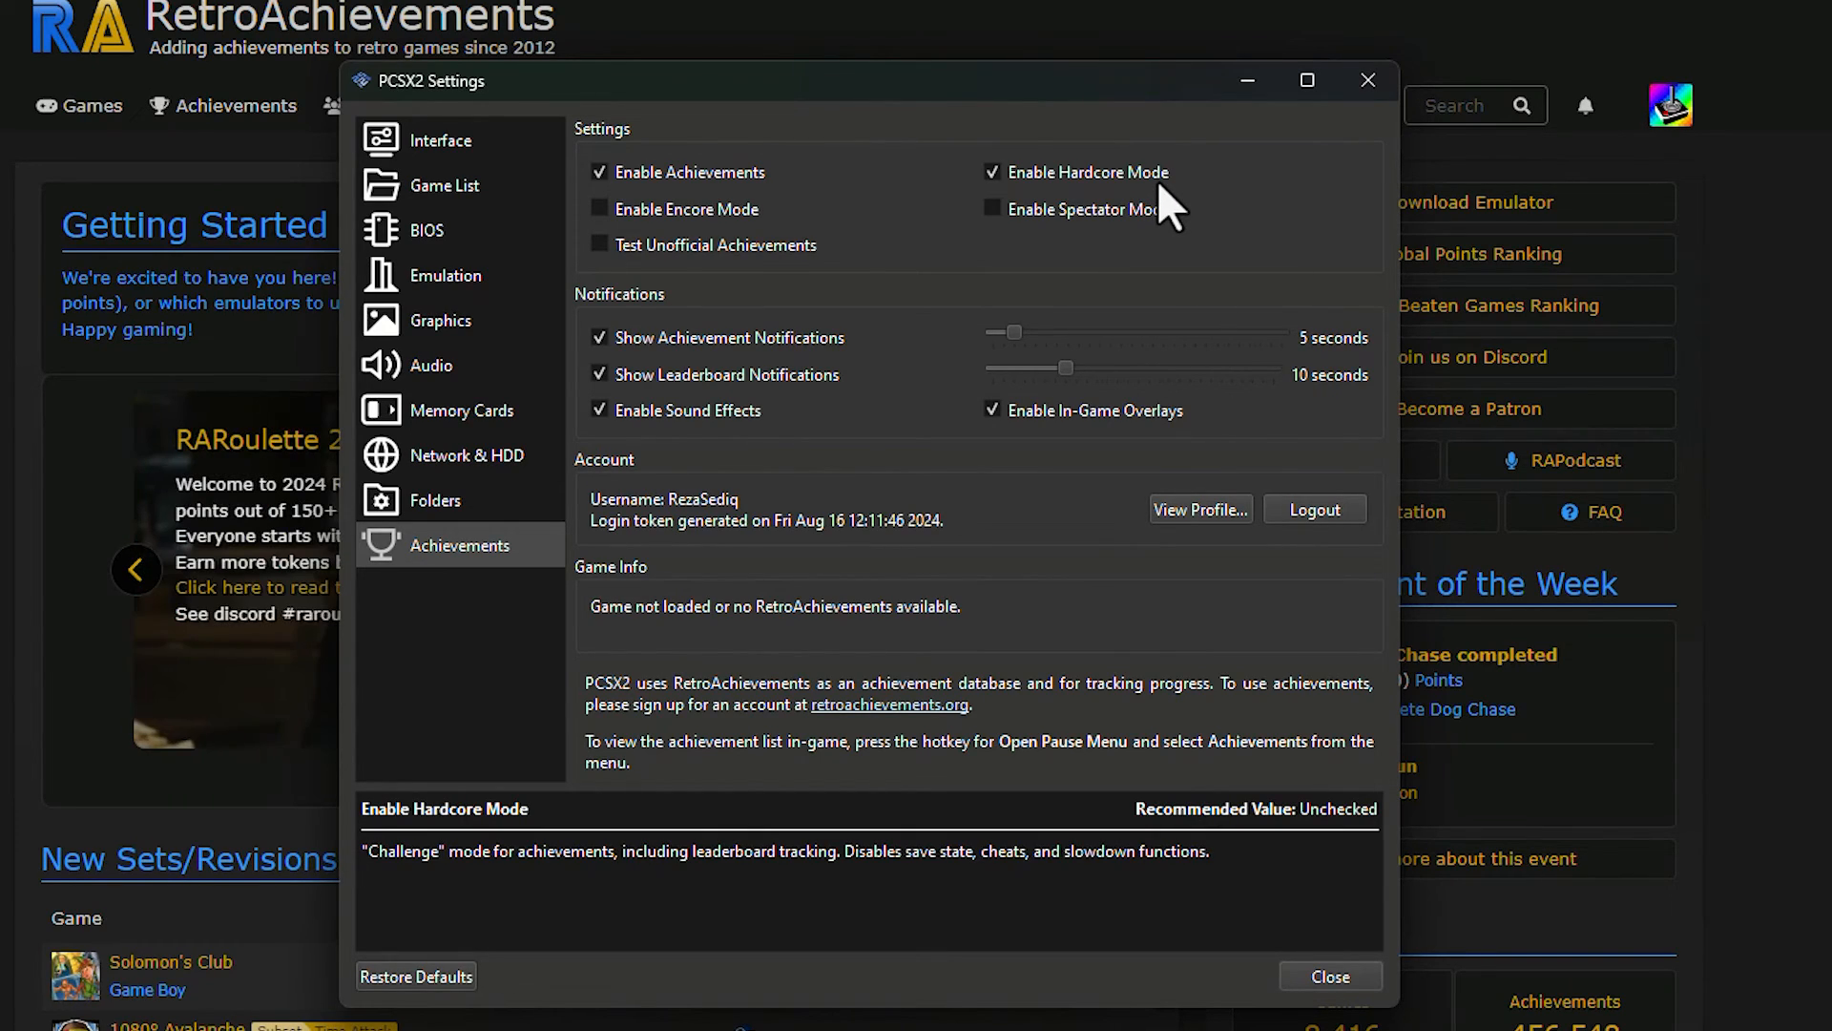
mouse_move(1131, 214)
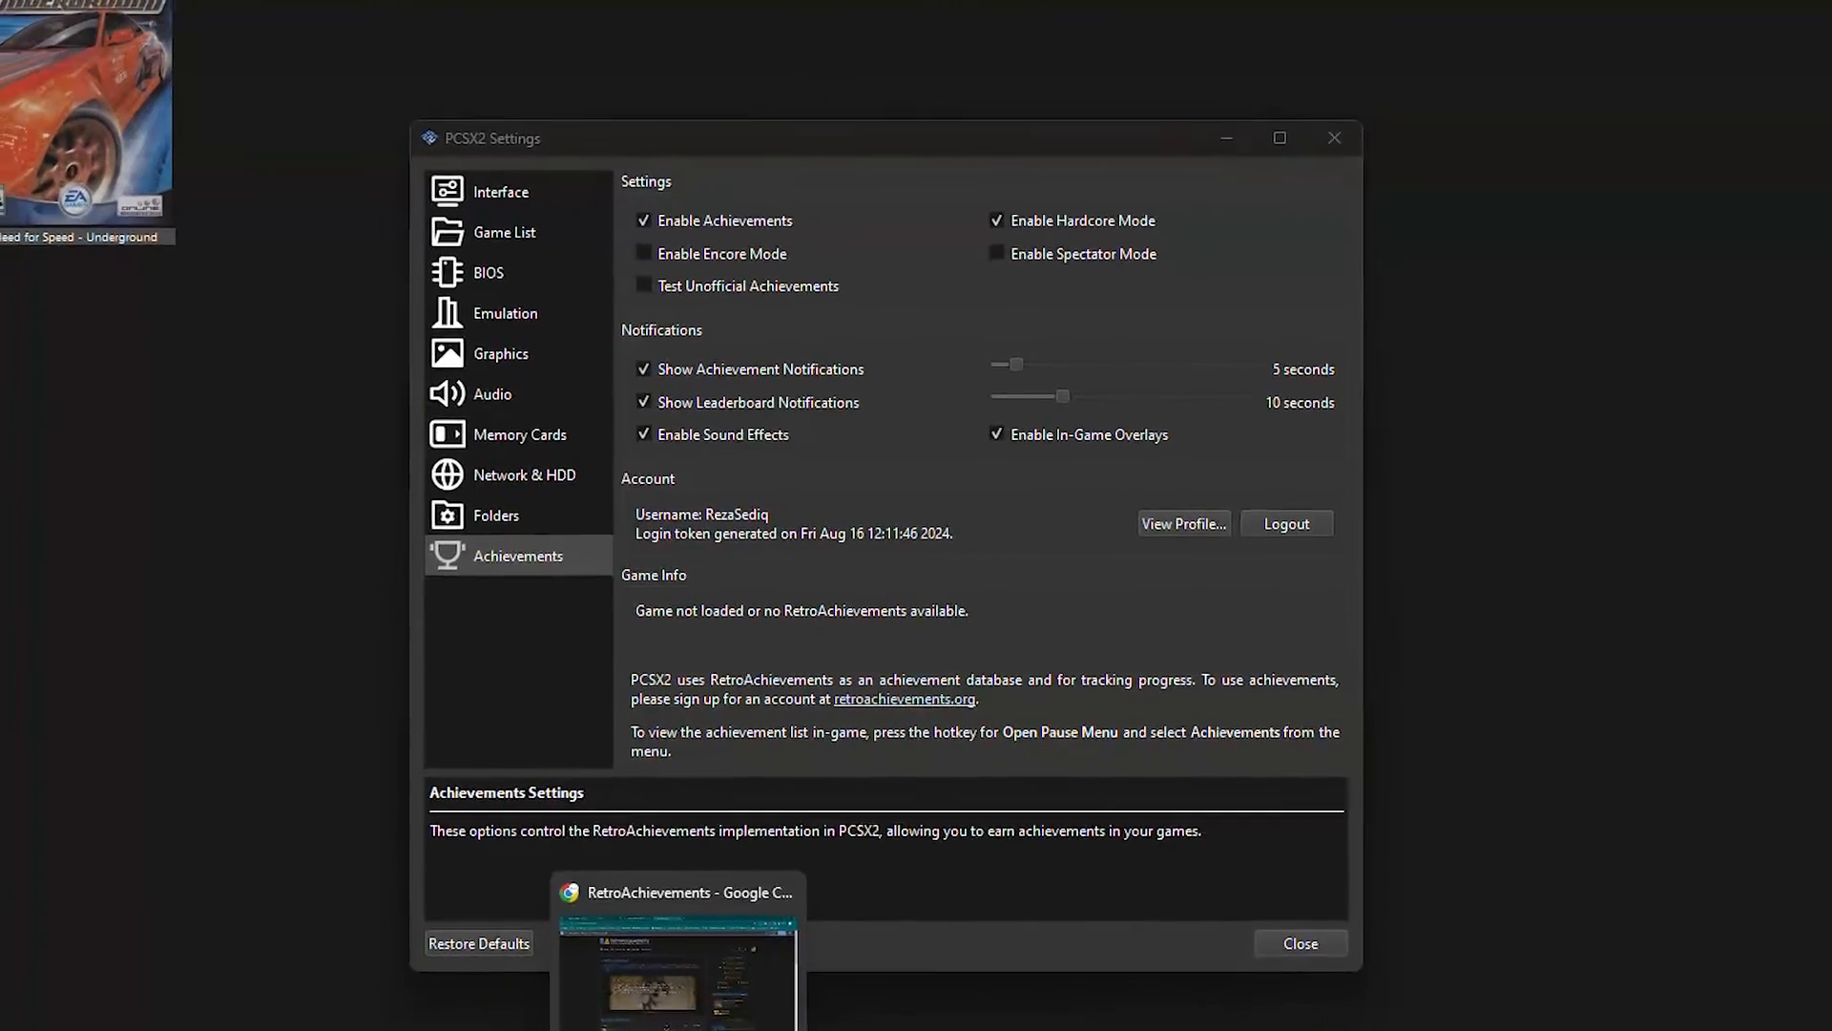
left_click(676, 958)
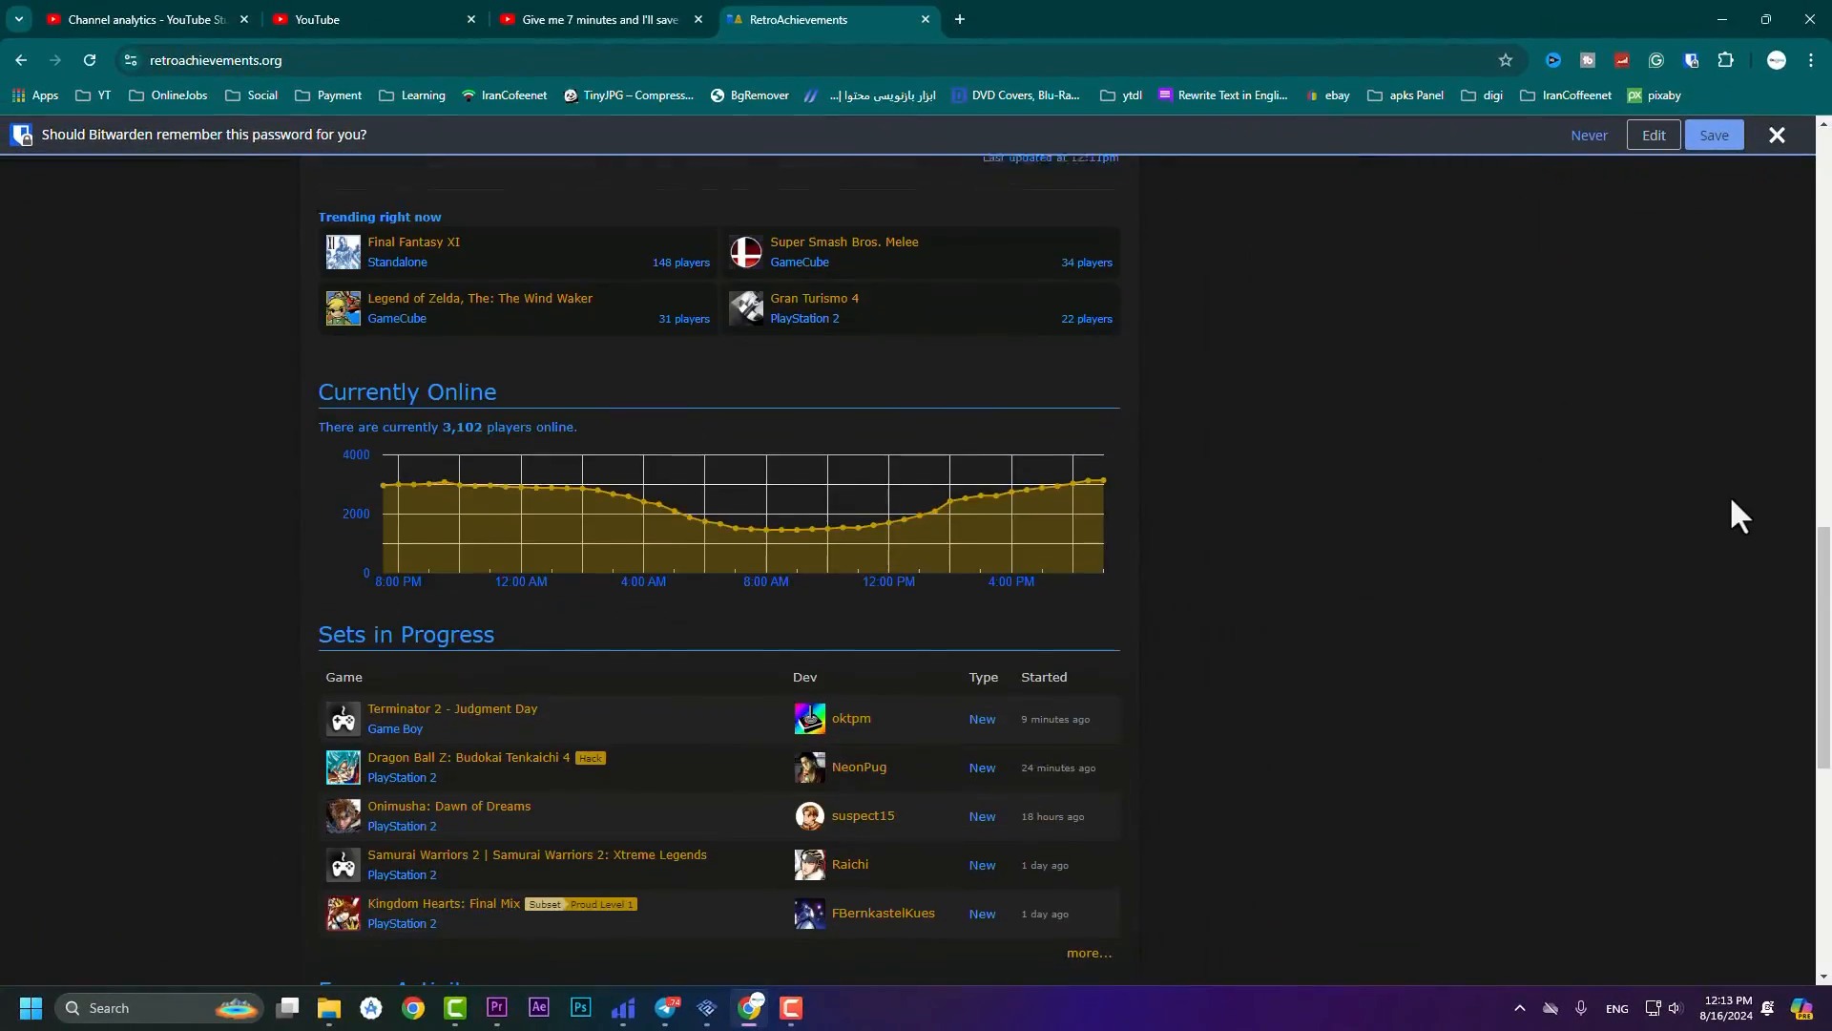
scroll("up", 3)
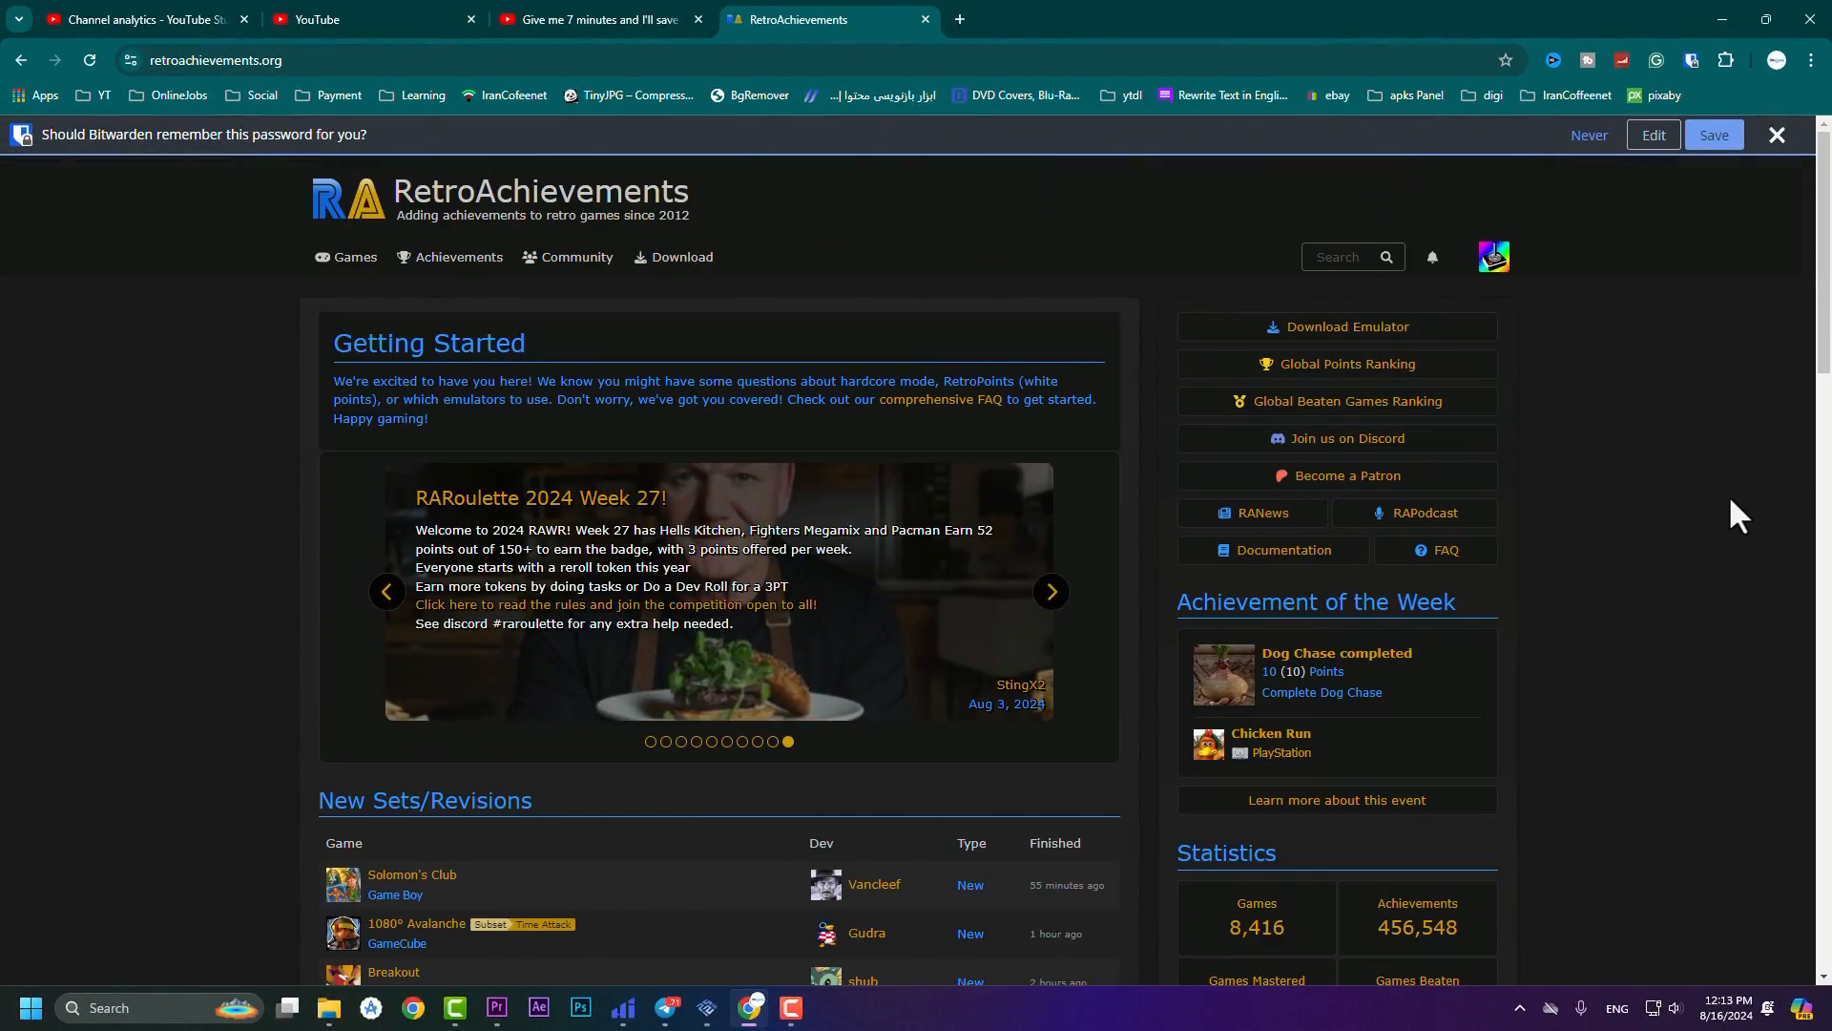